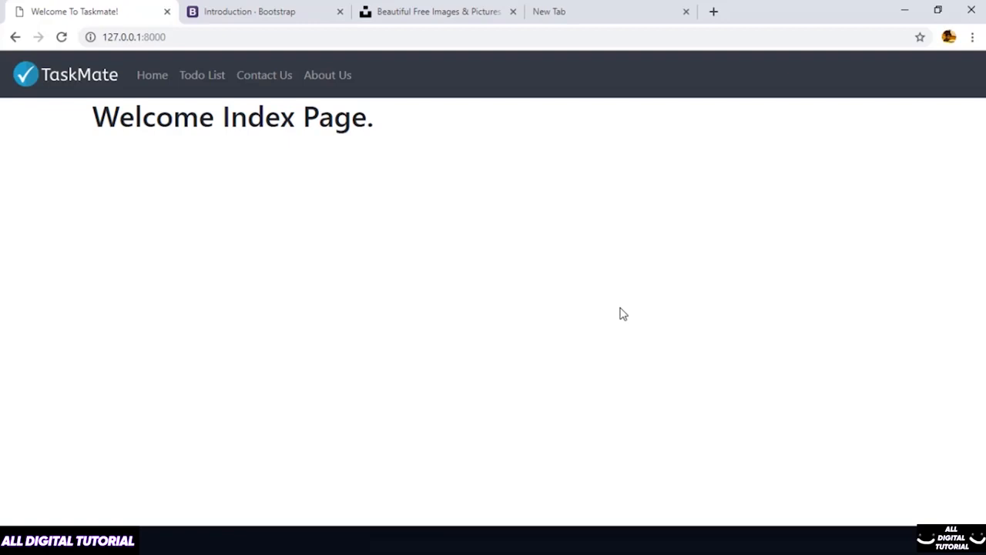
{"action": "mouse_move", "coordinate": [855, 330]}
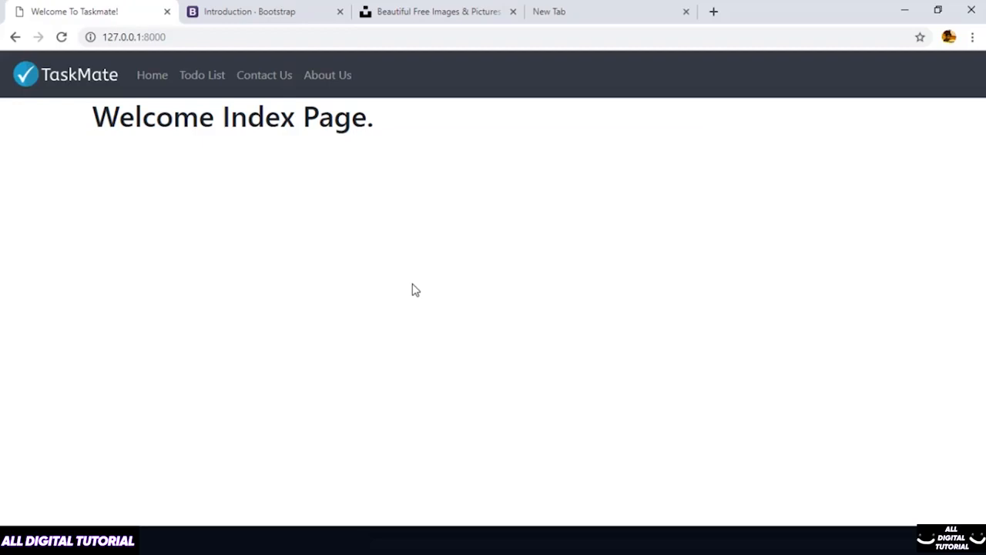
Step: View TaskMate's About Us and Contact Us pages, then switch to the Bootstrap introduction docs
{"action": "left_click", "coordinate": [328, 74]}
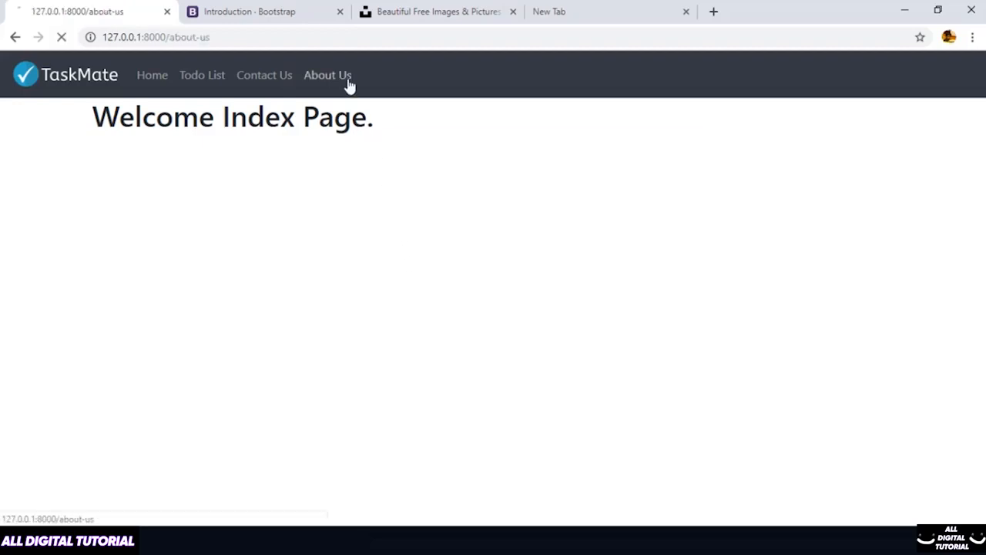
{"action": "left_click", "coordinate": [327, 75]}
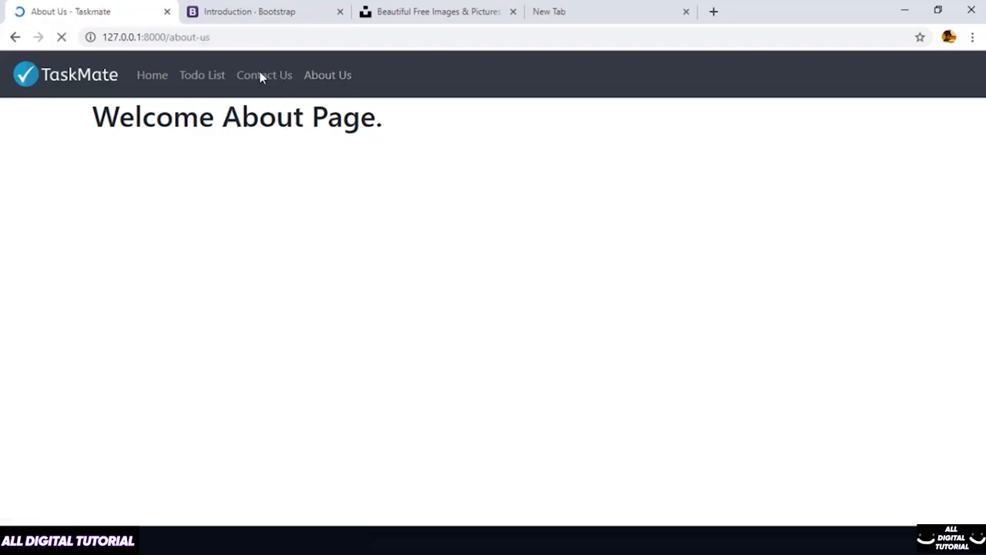
{"action": "left_click", "coordinate": [264, 75]}
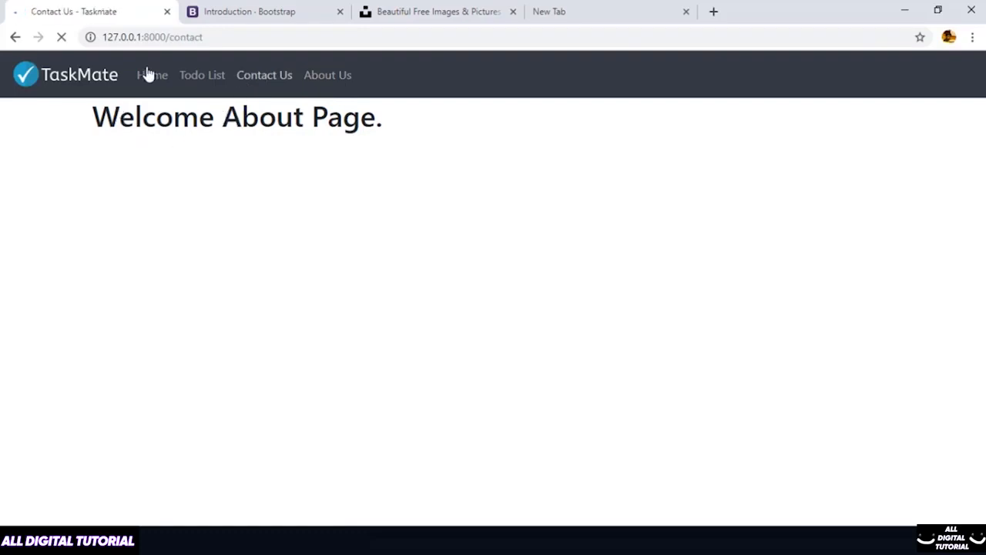
{"action": "left_click", "coordinate": [264, 75]}
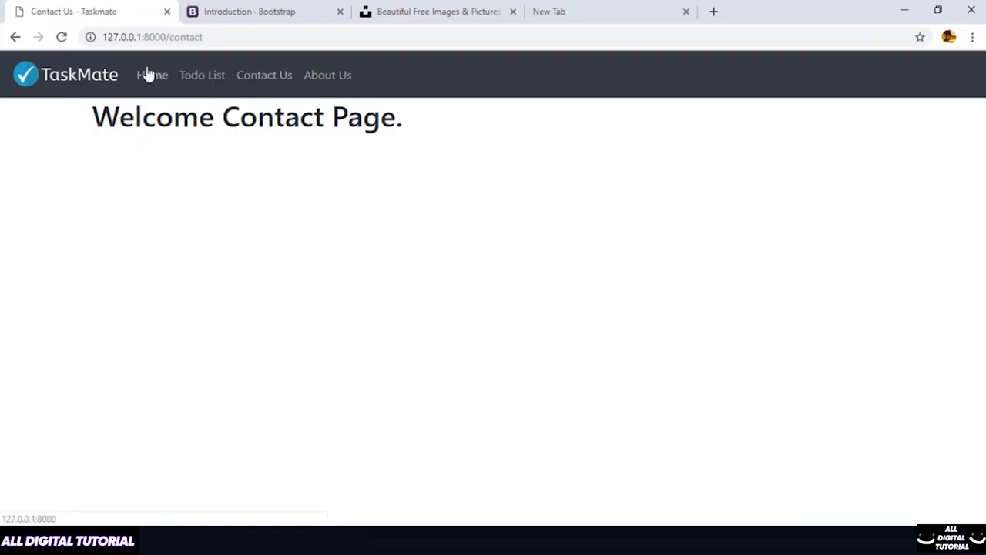
{"action": "left_click", "coordinate": [250, 11]}
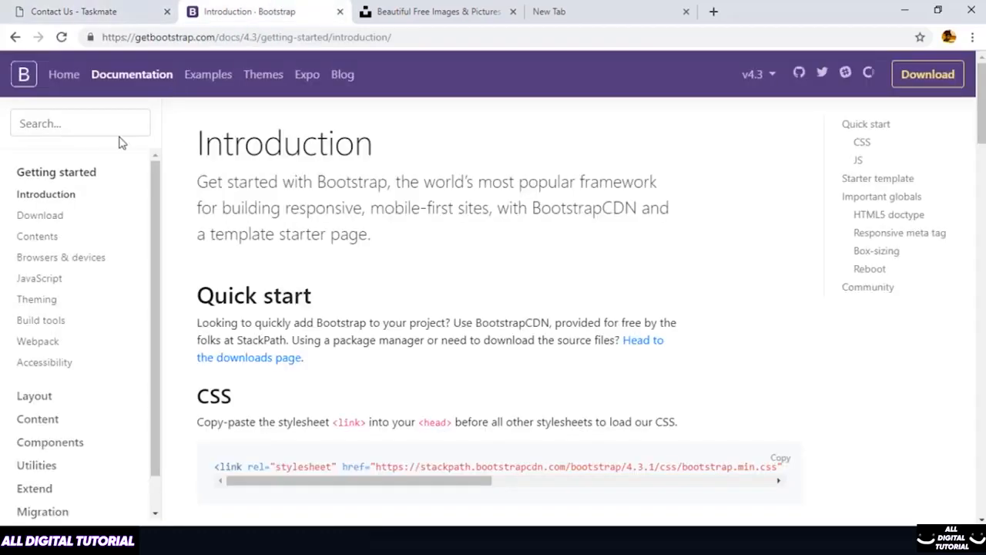
Step: Search Bootstrap docs for 'background' and open the background color utilities to find .bg-light
{"action": "type", "text": "backgr"}
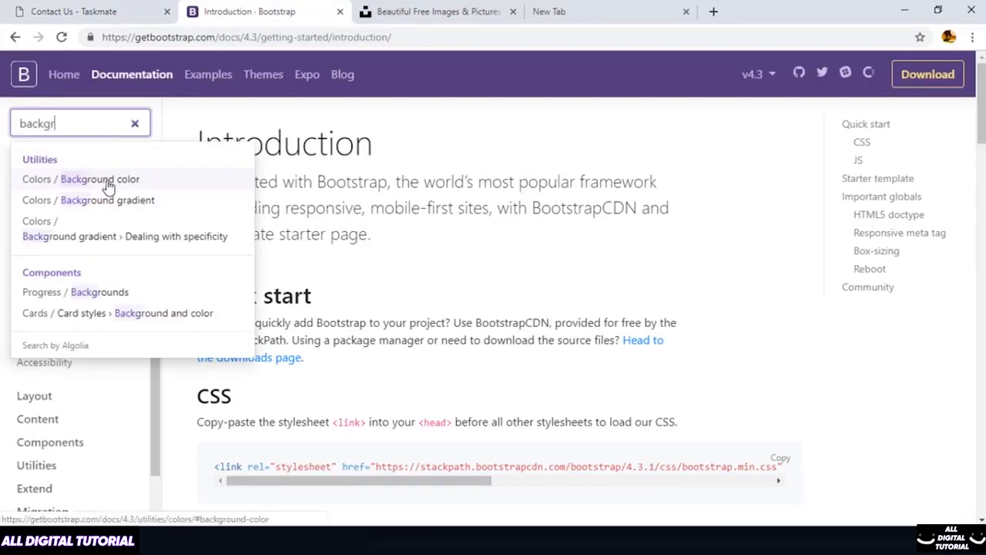
{"action": "left_click", "coordinate": [100, 178]}
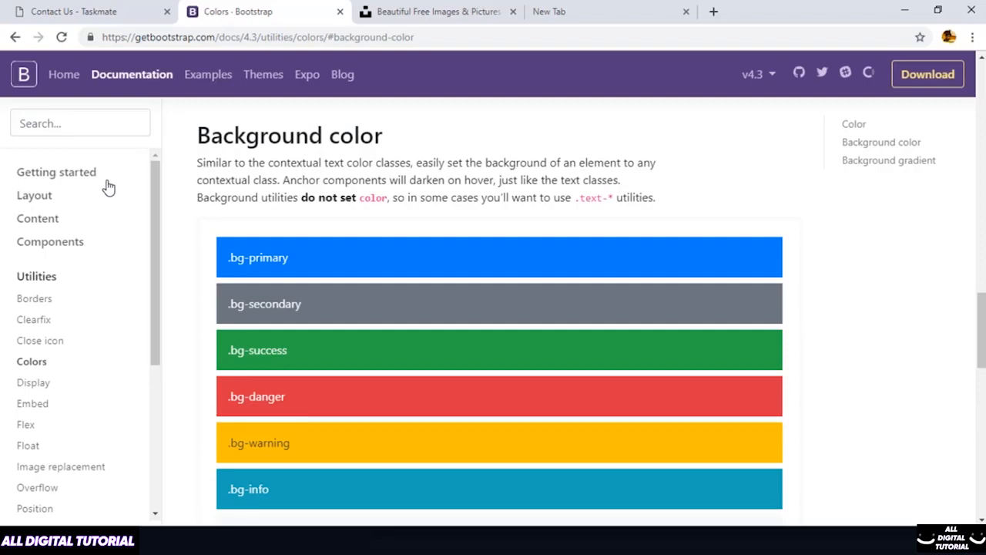
{"action": "mouse_move", "coordinate": [571, 372]}
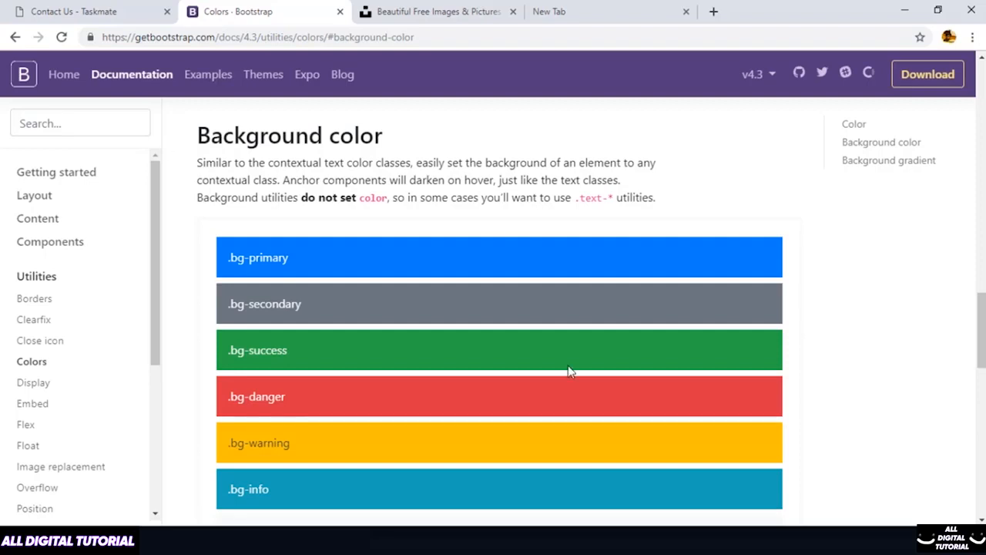
{"action": "scroll", "scroll_direction": "down", "scroll_amount": 3}
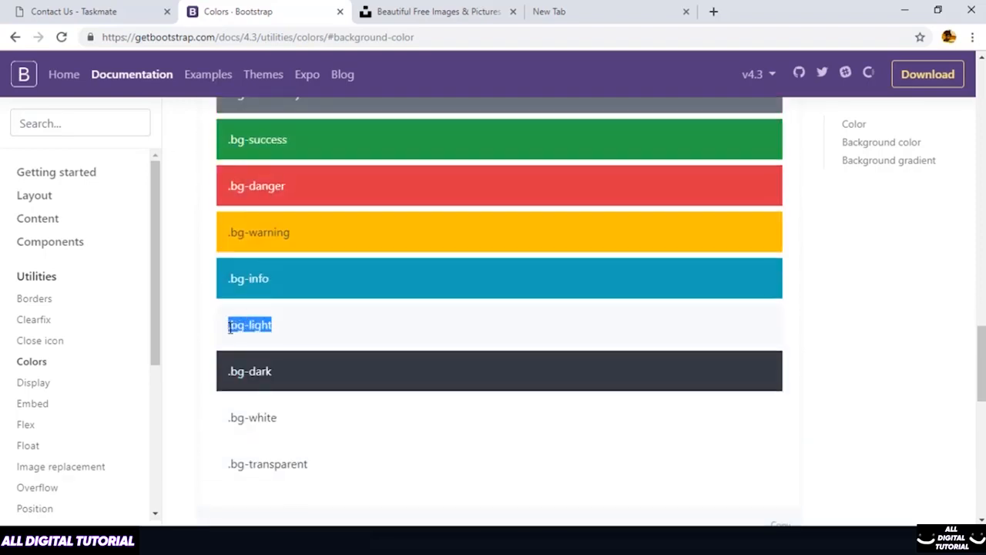
{"action": "scroll", "scroll_direction": "down", "scroll_amount": 3}
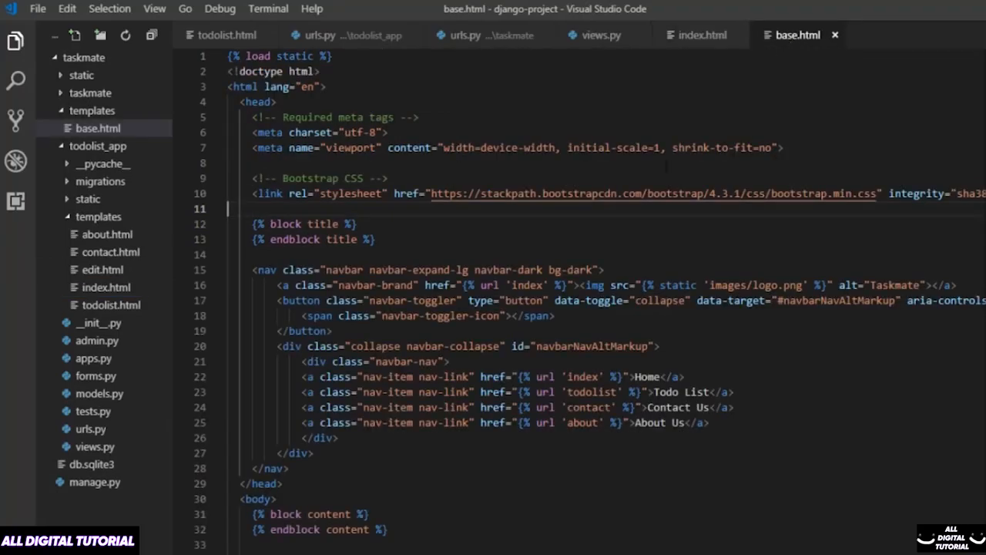
Step: Add class="bg-light" to the body tag in base.html
{"action": "scroll", "scroll_direction": "down", "scroll_amount": 3}
{"action": "type", "text": " class=\""}
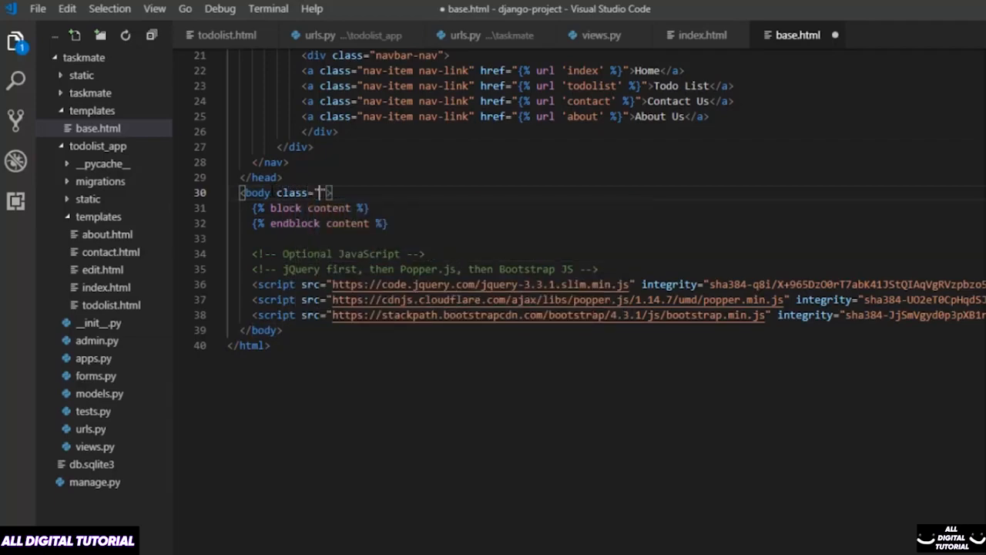
{"action": "type", "text": "bg-light"}
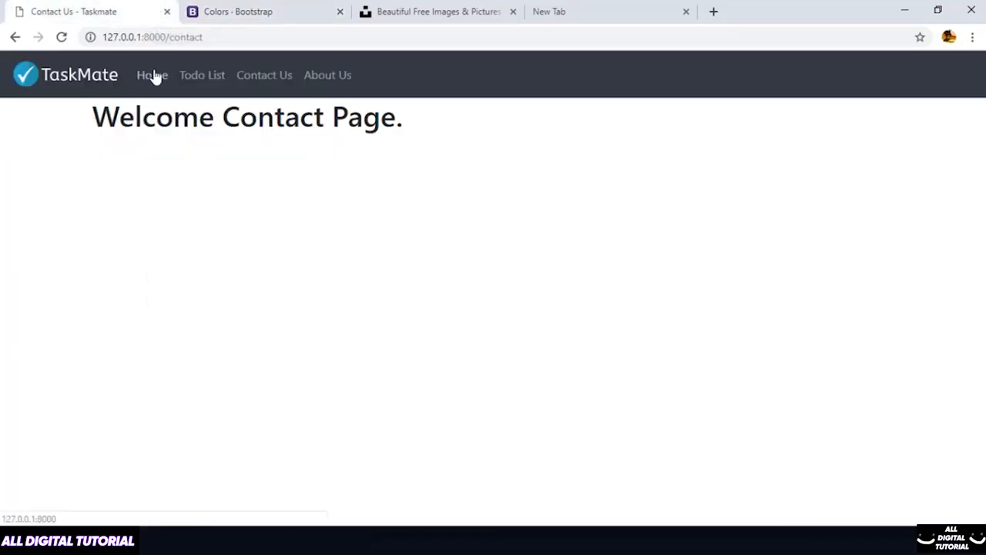
Step: Open TaskMate's Home page and reload it to show the light background
{"action": "left_click", "coordinate": [152, 75]}
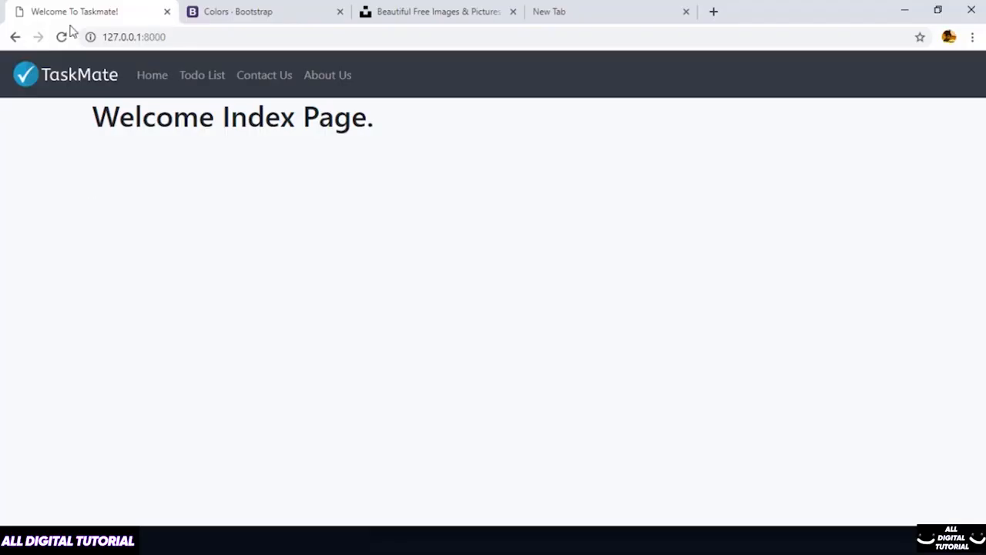
{"action": "left_click", "coordinate": [61, 36]}
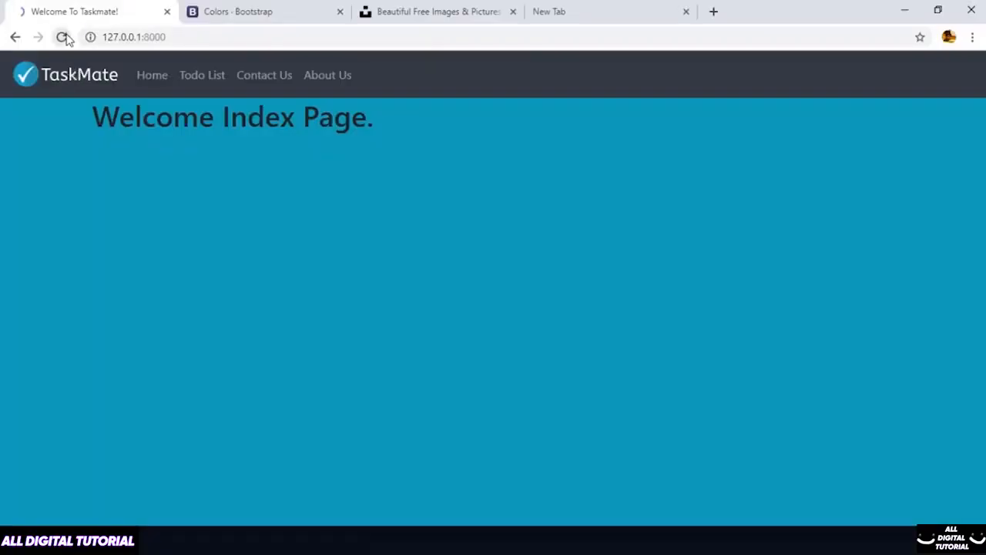
{"action": "left_click", "coordinate": [62, 37]}
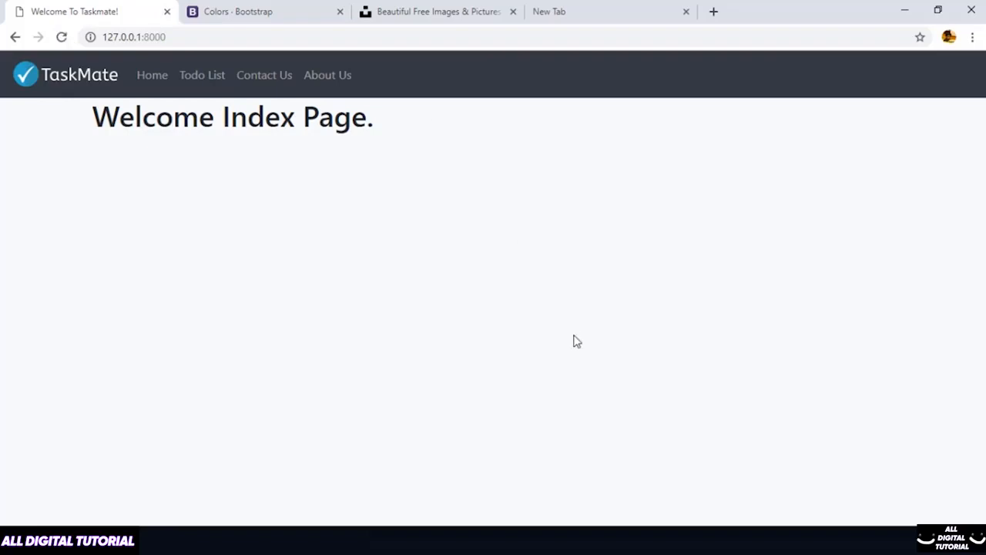
{"action": "mouse_move", "coordinate": [852, 384]}
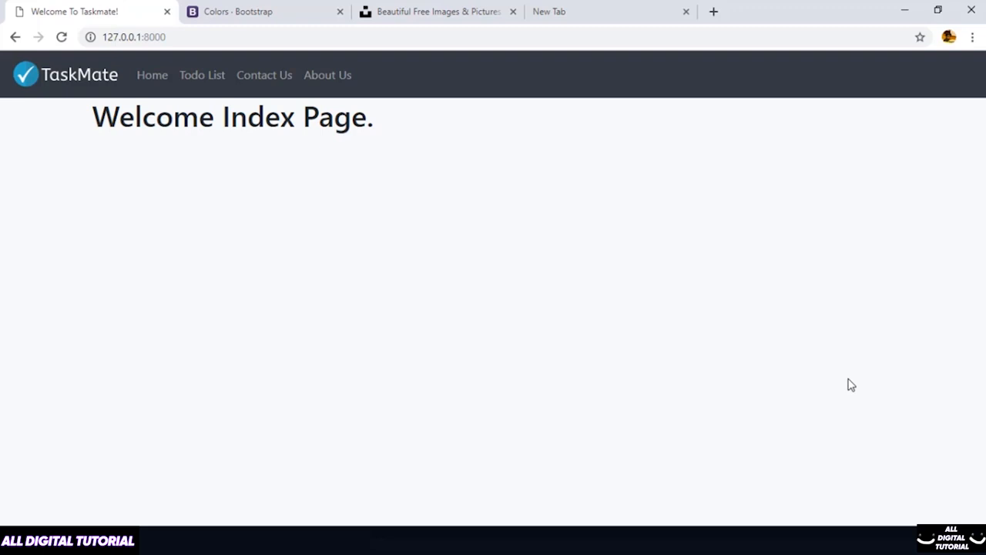
Step: Search Unsplash for 'note' and scroll through the photo results
{"action": "left_click", "coordinate": [438, 11]}
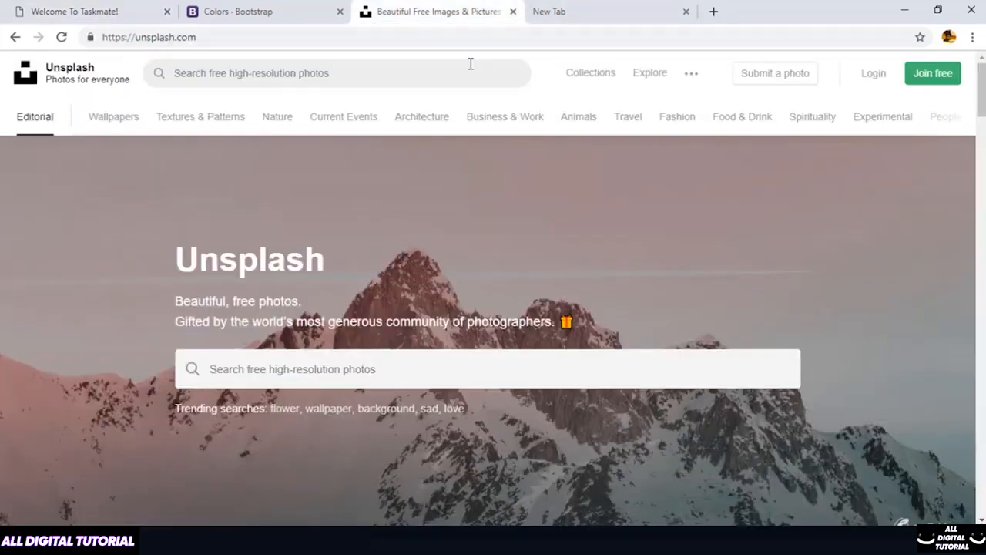
{"action": "mouse_move", "coordinate": [454, 77]}
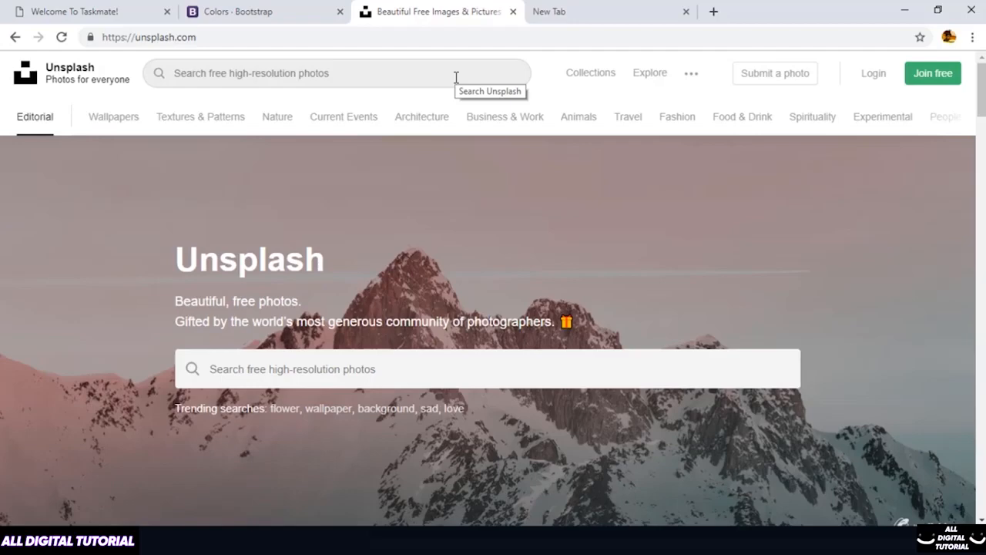
{"action": "type", "text": "note"}
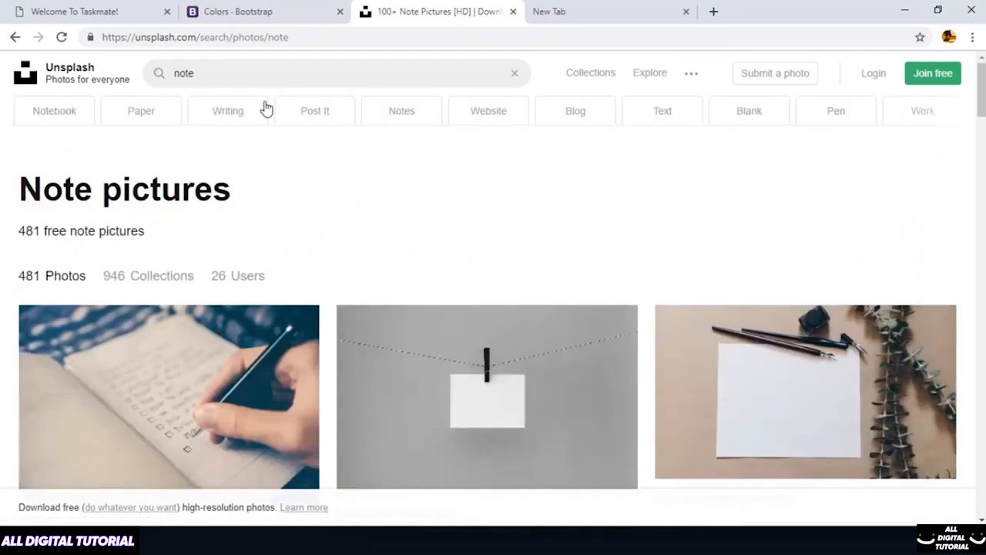
{"action": "scroll", "scroll_direction": "down", "scroll_amount": 3}
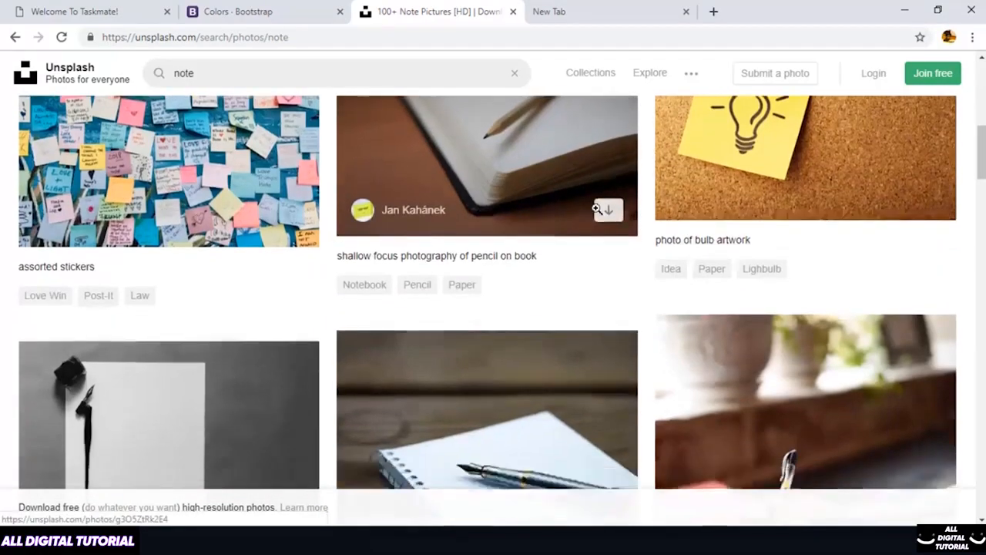
{"action": "scroll", "scroll_direction": "down", "scroll_amount": 3}
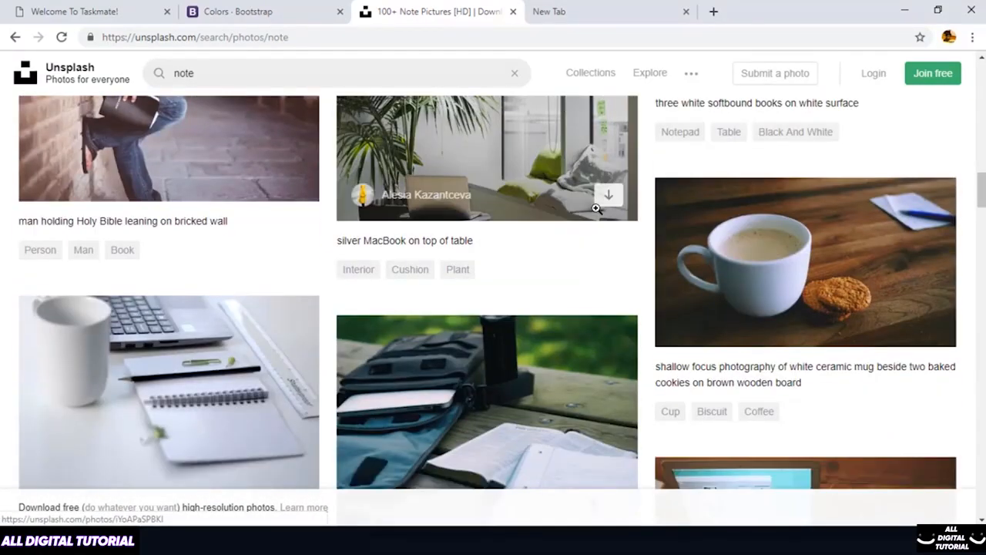
{"action": "scroll", "scroll_direction": "down", "scroll_amount": 3}
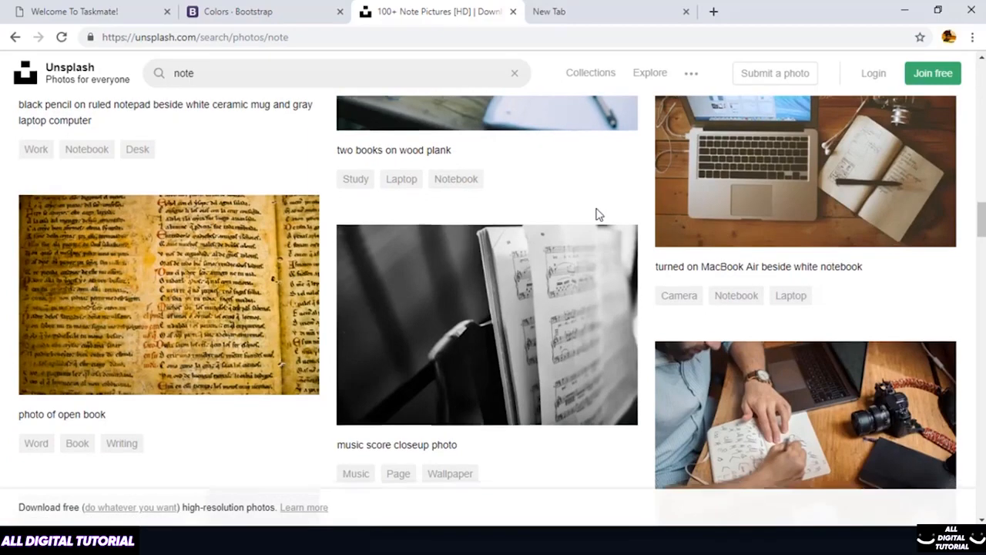
{"action": "left_click", "coordinate": [74, 11]}
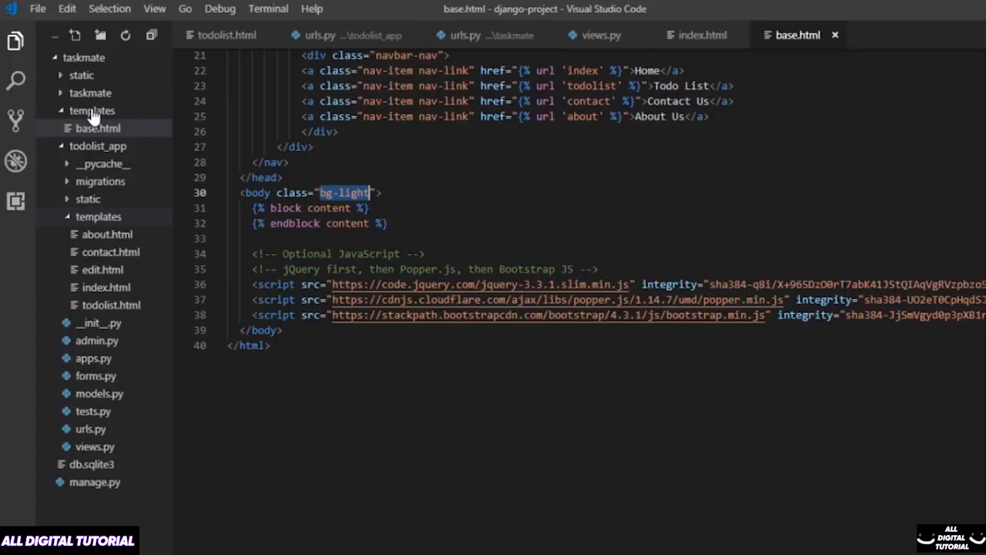
Step: Expand static > images and add <div class="row"></div> inside index.html's container
{"action": "left_click", "coordinate": [81, 75]}
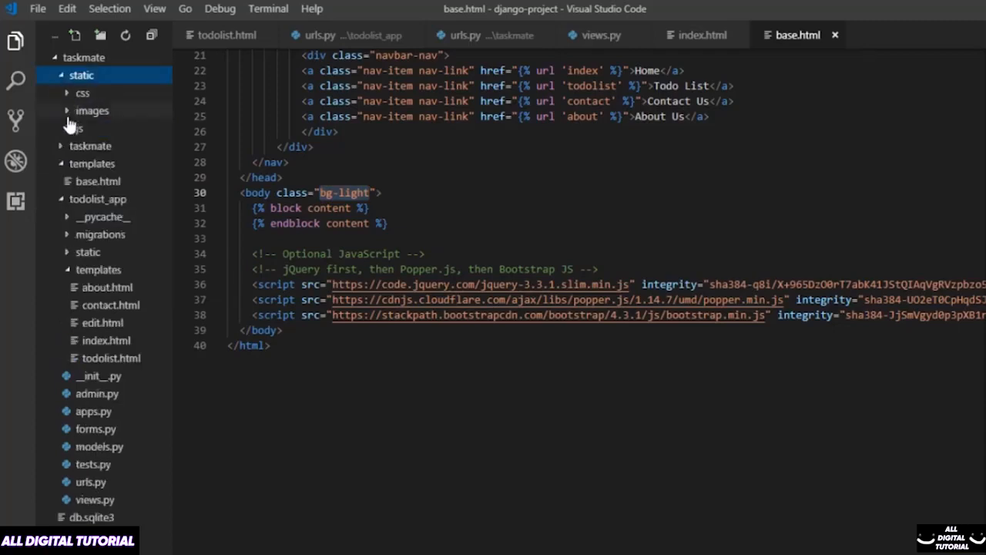
{"action": "left_click", "coordinate": [91, 111]}
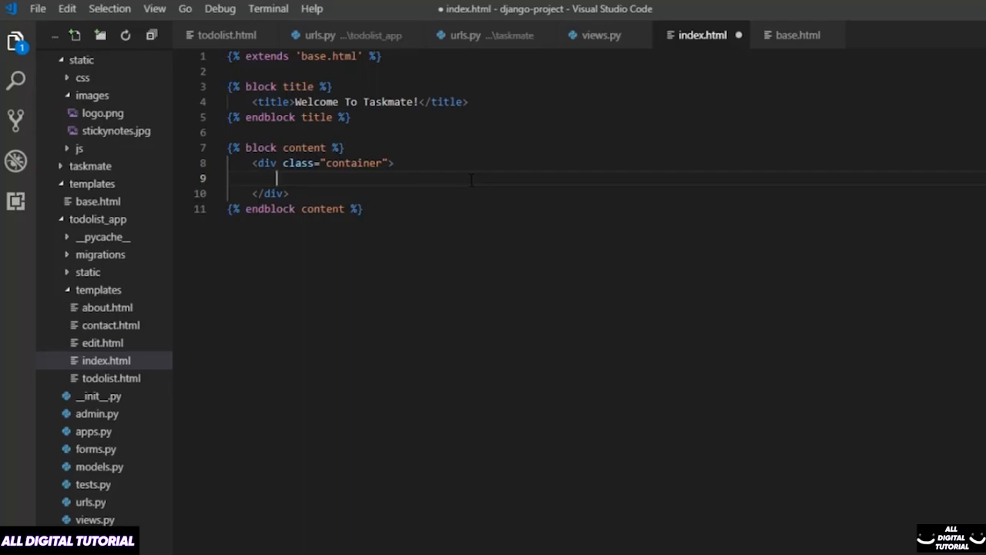
{"action": "type", "text": "di"}
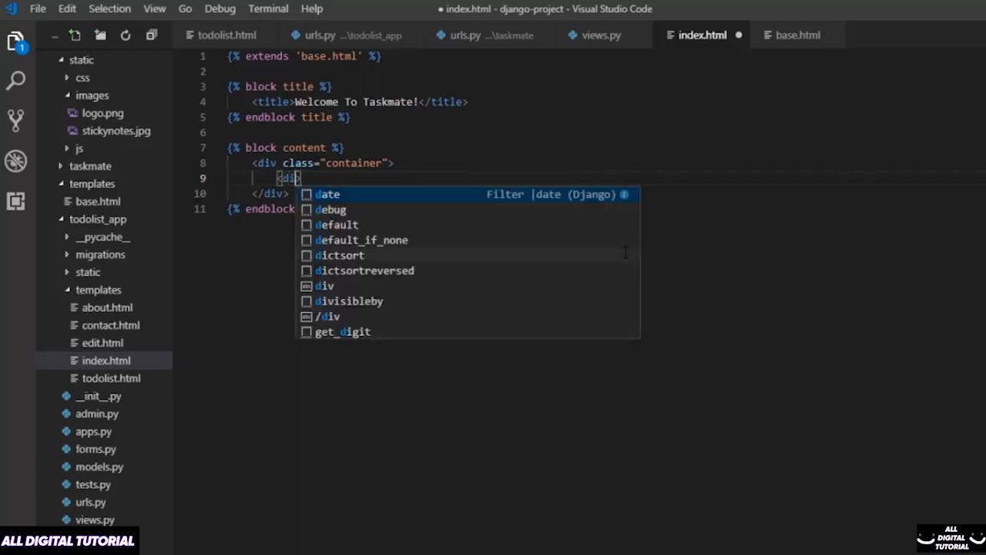
{"action": "type", "text": "class=\"row\">"}
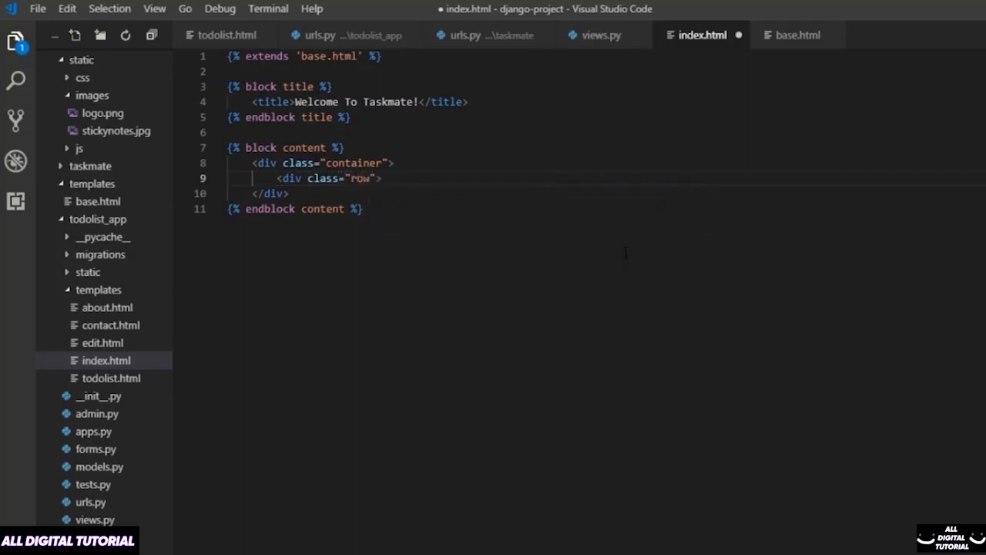
{"action": "type", "text": "</div>"}
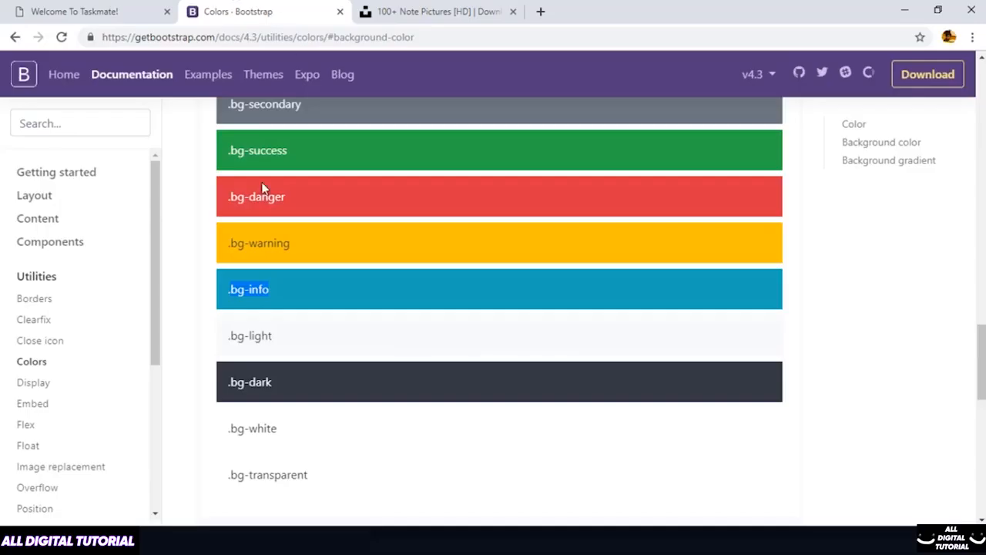
{"action": "mouse_move", "coordinate": [47, 176]}
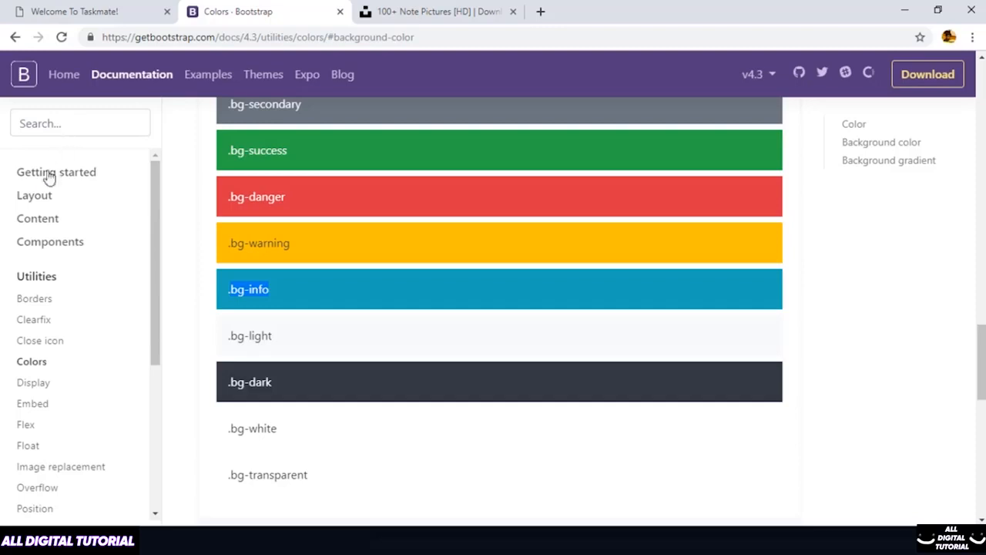
Step: Open Bootstrap's Layout > Grid page, study the three-column example, and type col-lg column classes
{"action": "left_click", "coordinate": [34, 195]}
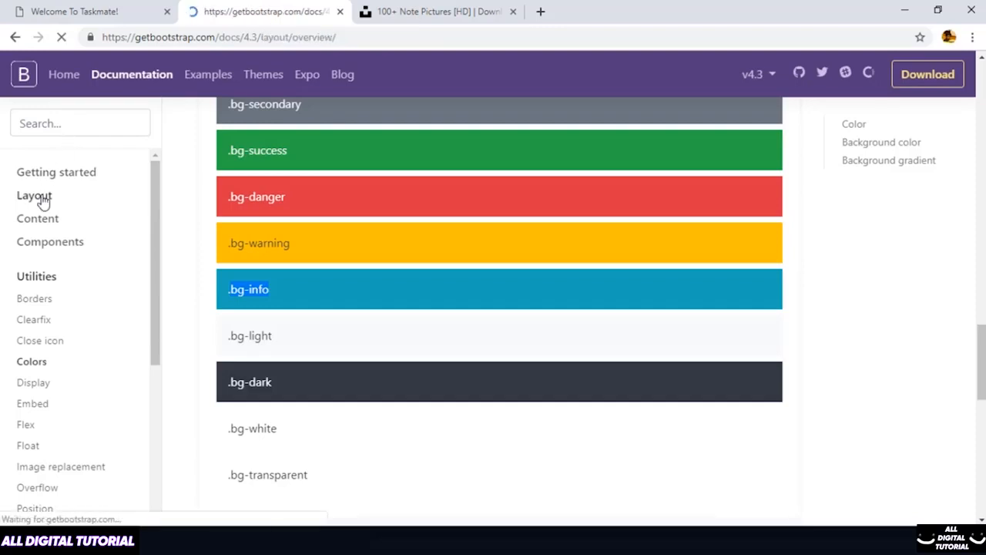
{"action": "left_click", "coordinate": [34, 195]}
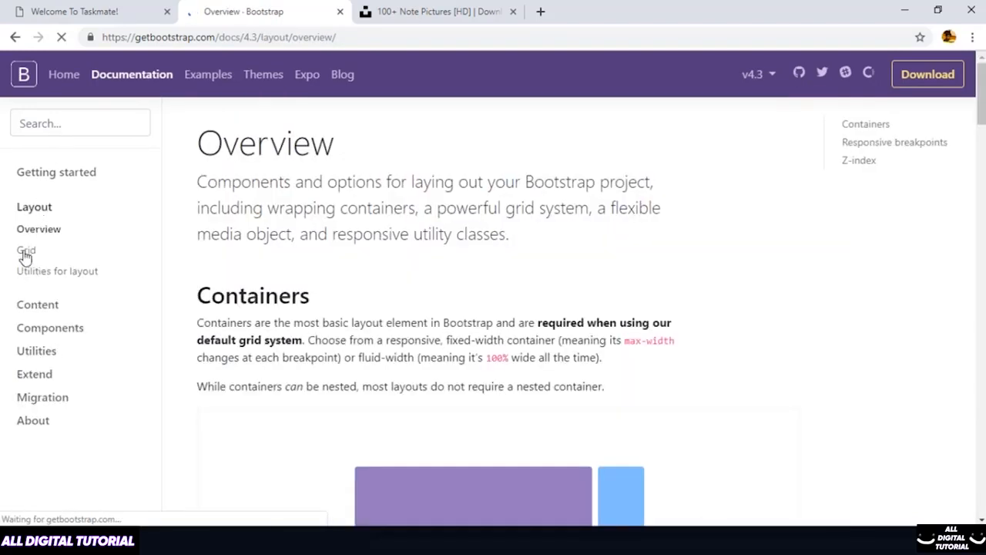
{"action": "left_click", "coordinate": [26, 250]}
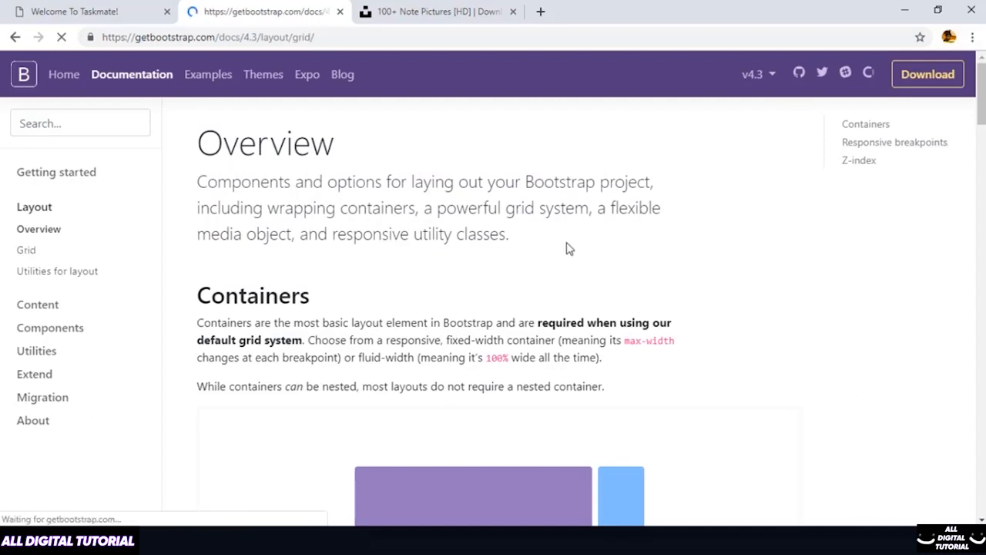
{"action": "left_click", "coordinate": [26, 250]}
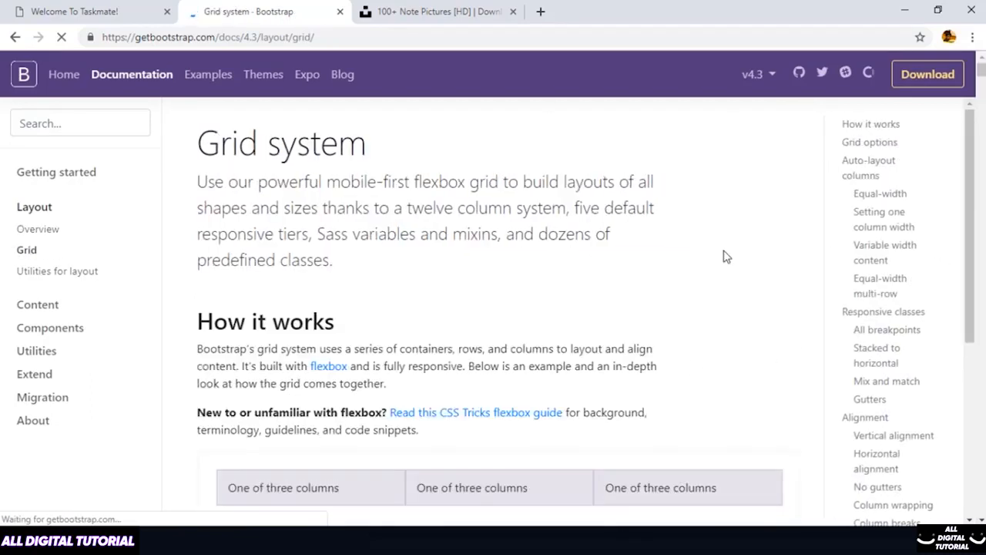
{"action": "scroll", "scroll_direction": "down", "scroll_amount": 3}
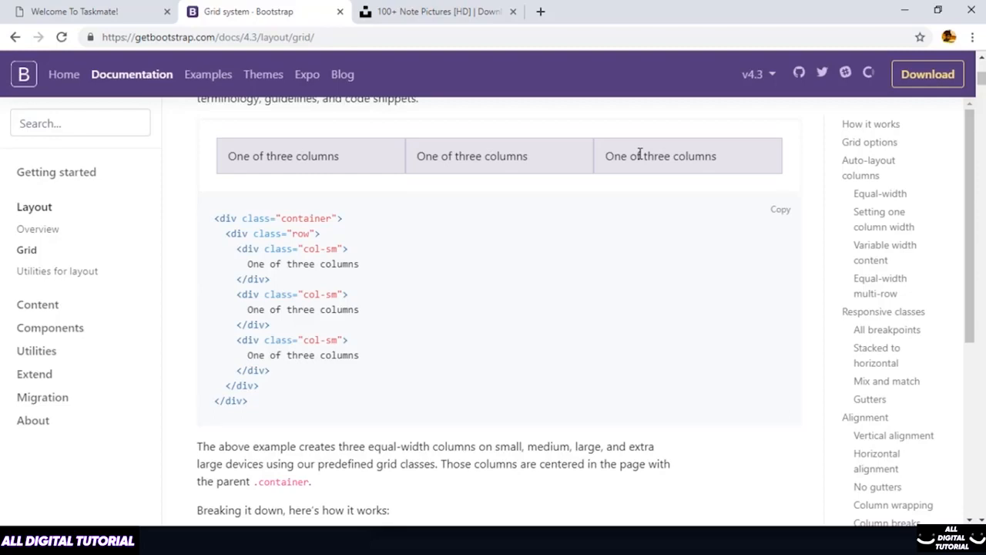
{"action": "scroll", "scroll_direction": "down", "scroll_amount": 3}
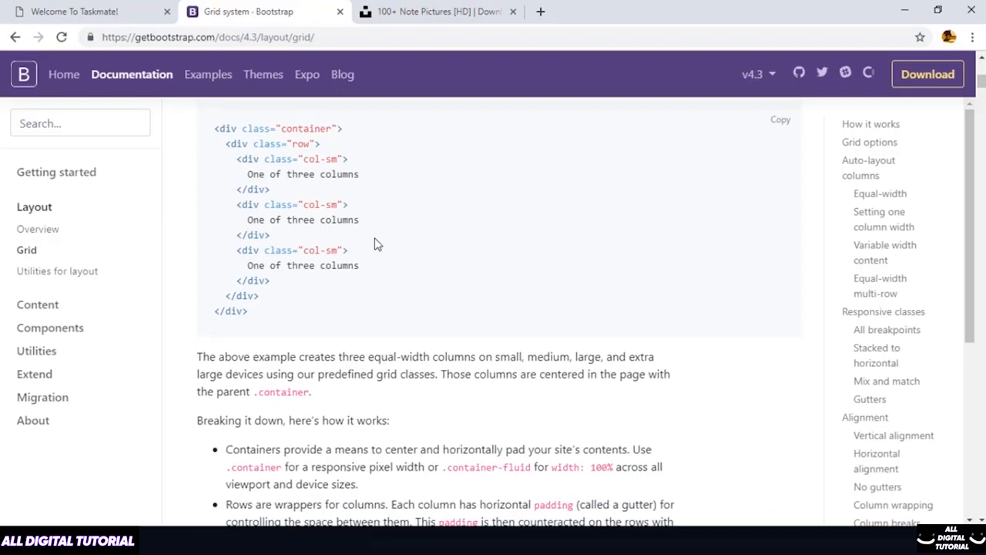
{"action": "scroll", "scroll_direction": "up", "scroll_amount": 3}
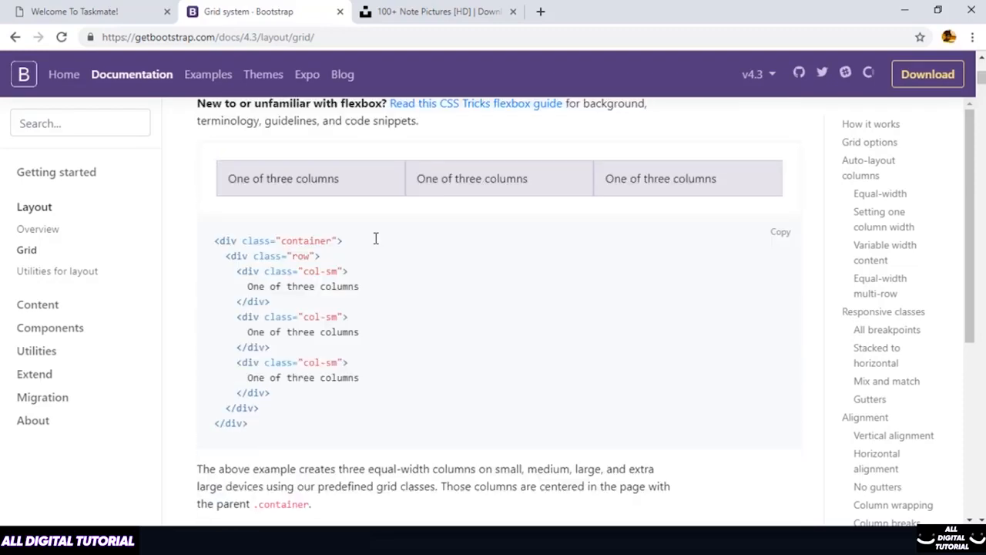
{"action": "double_click", "coordinate": [332, 271]}
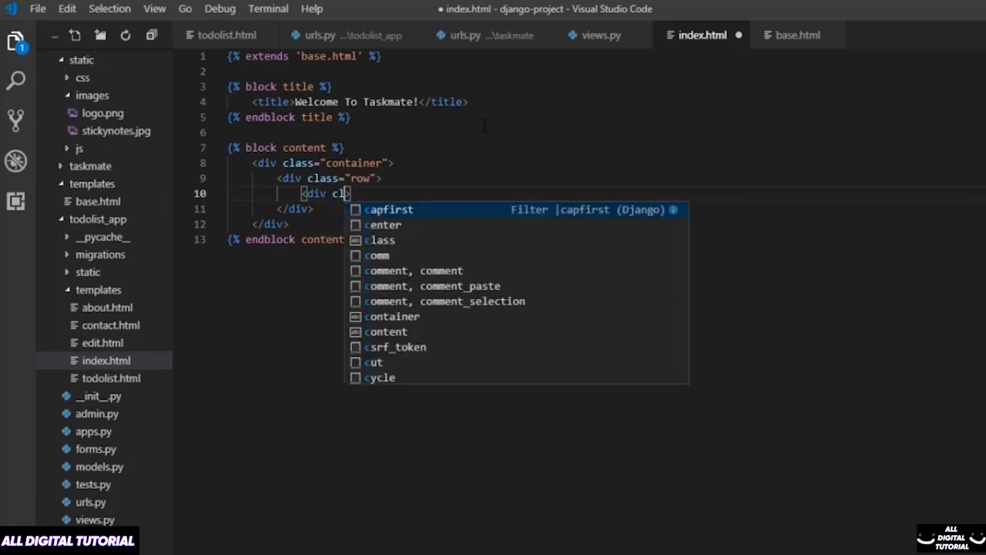
{"action": "type", "text": "ol-lg-4\">"}
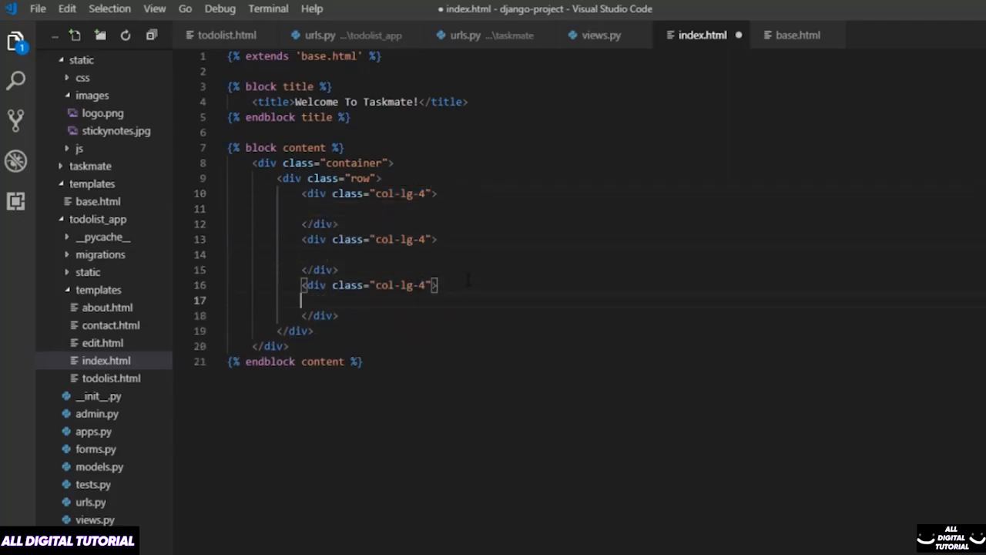
Step: Insert an img tag with src 'images/stickynotes.jpg' and alt 'Notes' in the first column
{"action": "type", "text": "<img src=\"\" alt=\"\">"}
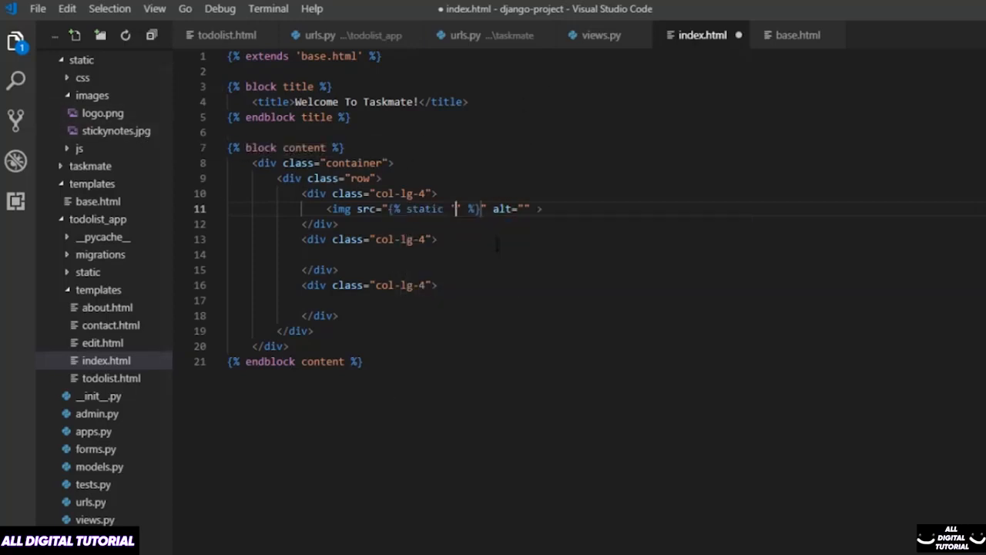
{"action": "type", "text": "images/"}
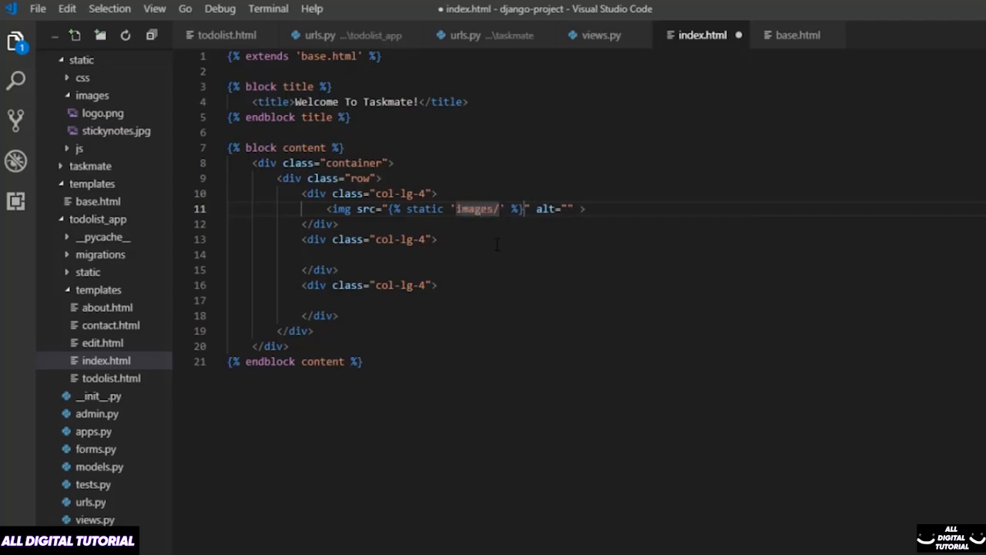
{"action": "type", "text": "sticki"}
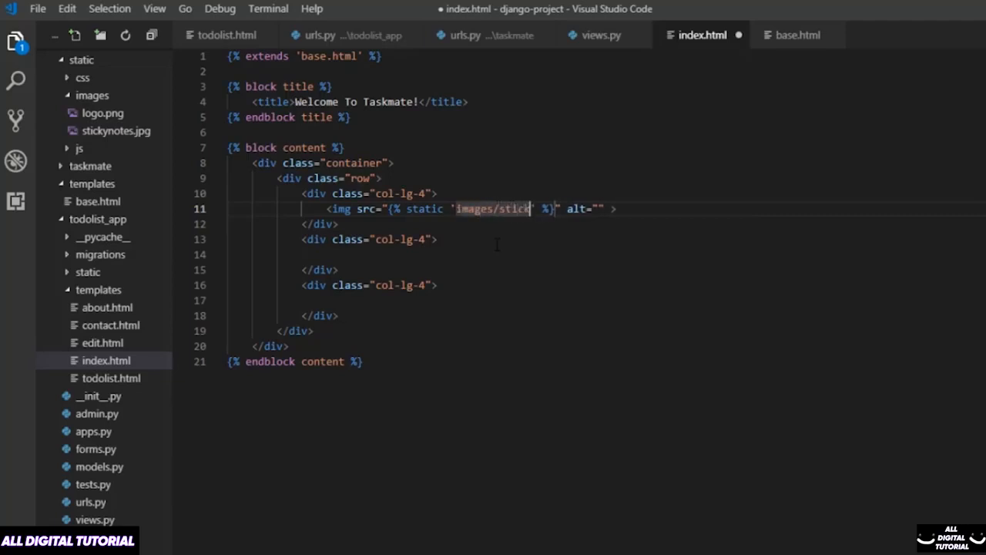
{"action": "type", "text": "ynotes"}
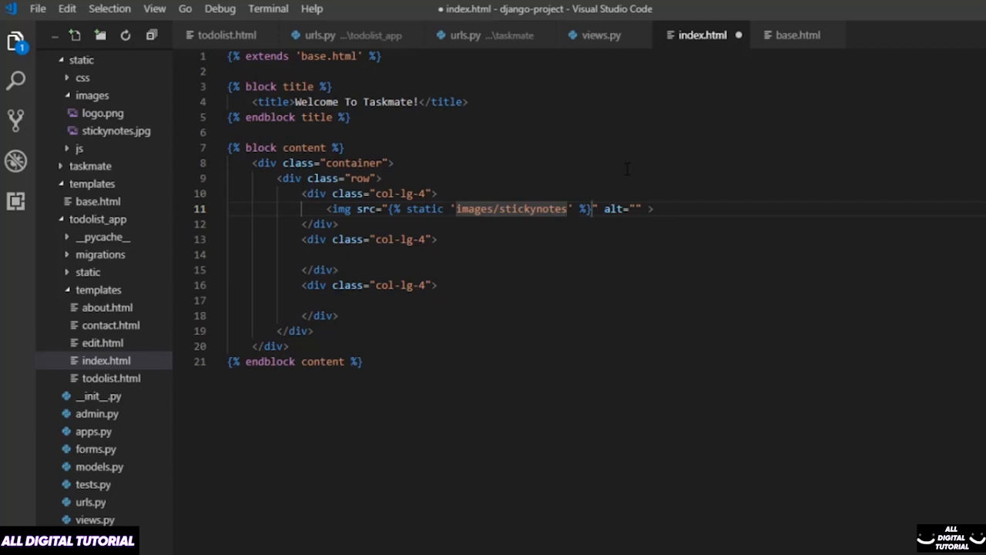
{"action": "type", "text": ".jpg"}
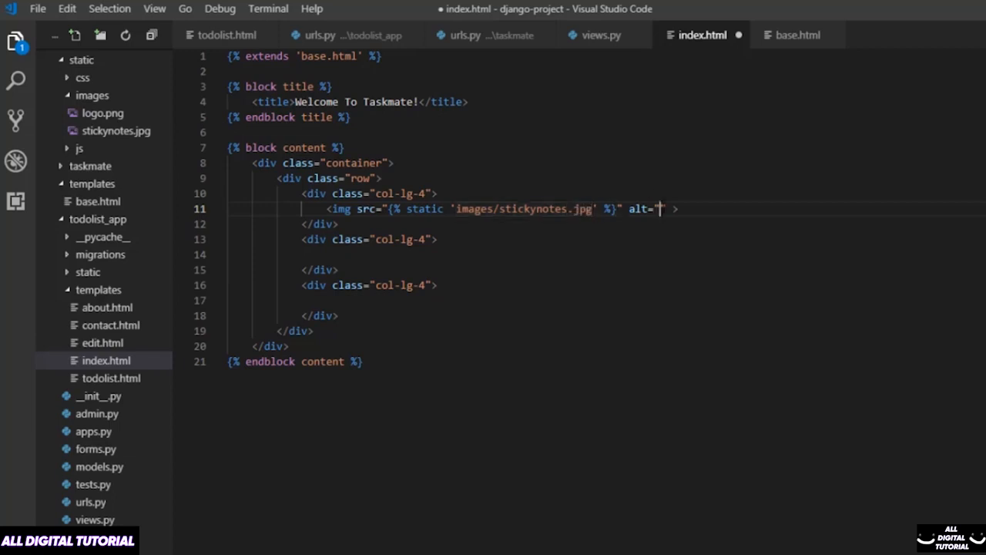
{"action": "type", "text": "Notes"}
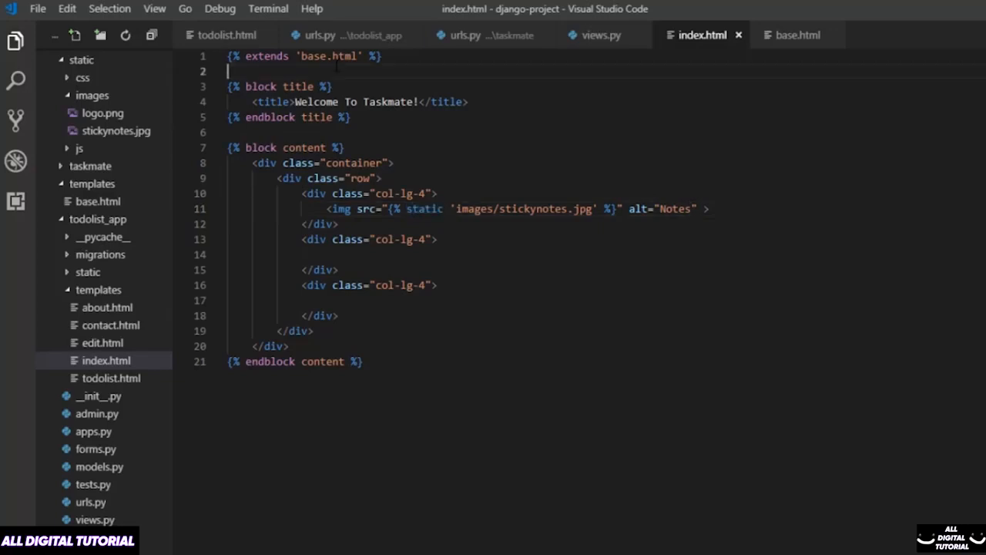
Step: Add {% load static %}, paste the stickynotes img into two more columns, and add width/height attributes
{"action": "type", "text": "load static %}"}
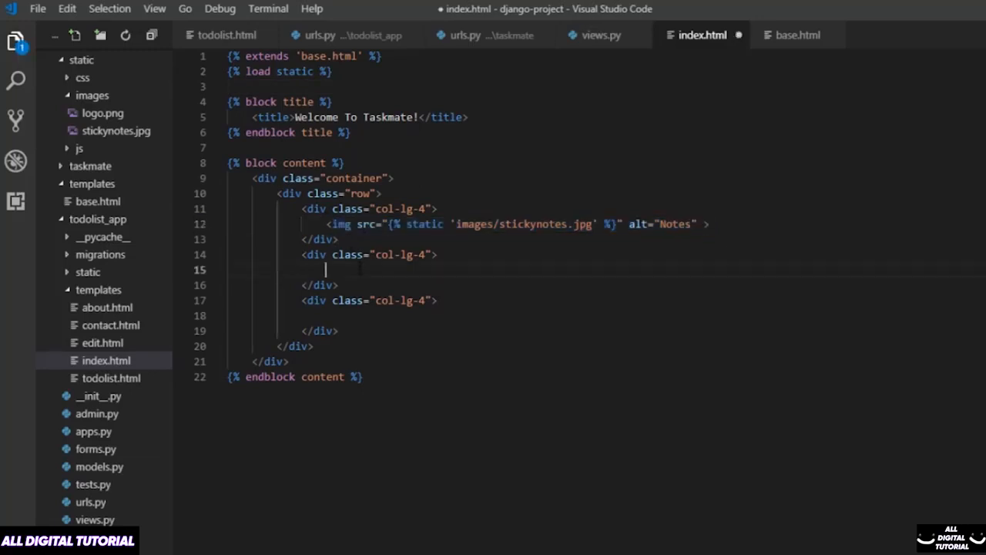
{"action": "type", "text": "<img src=\"{% static 'images/stickynotes.jpg' %}\" alt=\"Notes\" >"}
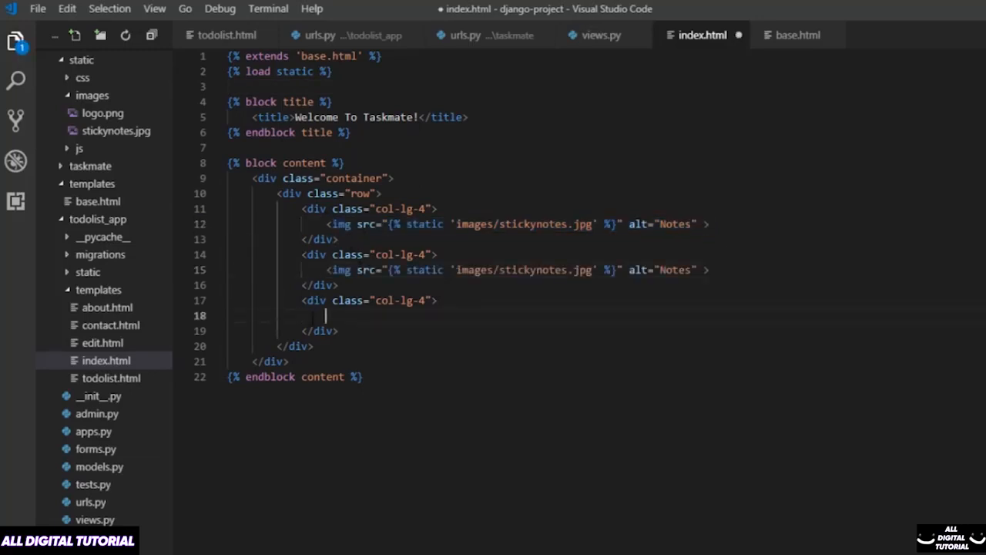
{"action": "type", "text": "<img src=\"{% static 'images/stickynotes.jpg' %}\" alt=\"Notes\" >"}
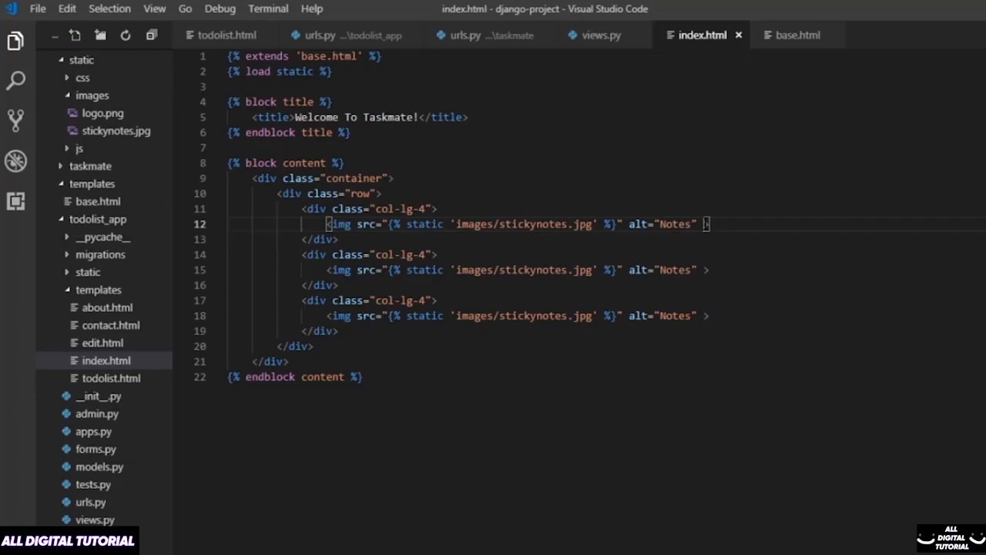
{"action": "type", "text": "width=\"\""}
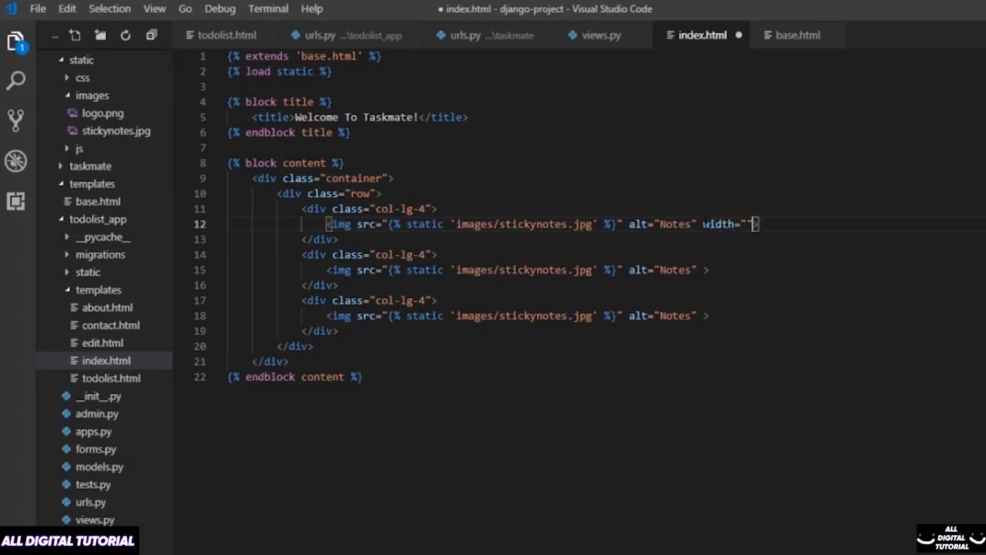
{"action": "type", "text": "height=\"\""}
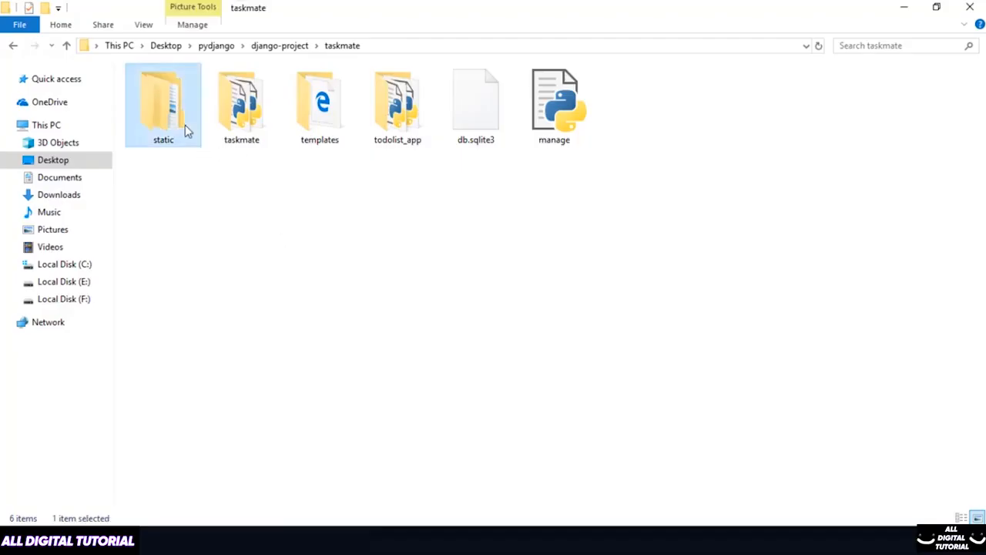
Step: Open the project's static folder in File Explorer
{"action": "double_click", "coordinate": [163, 104]}
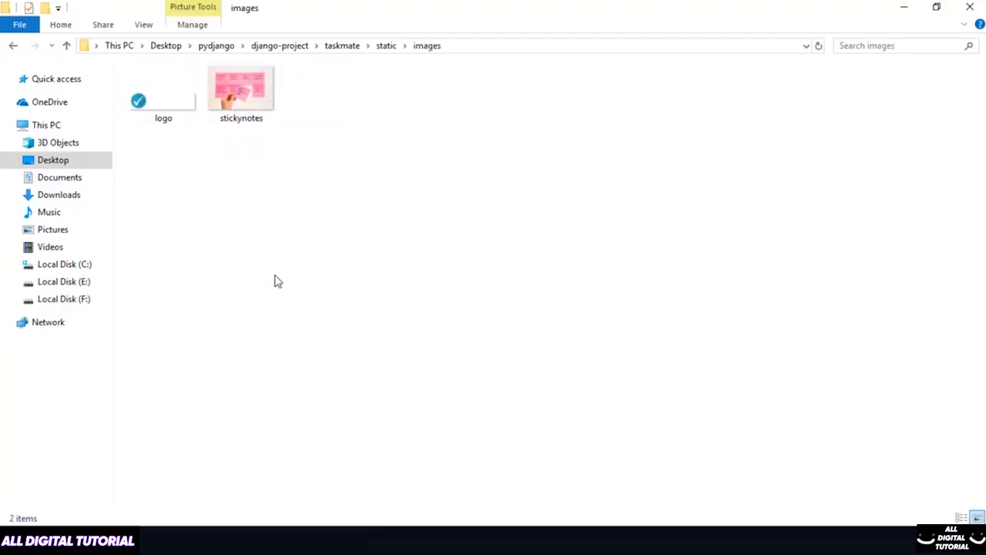
{"action": "mouse_move", "coordinate": [262, 120]}
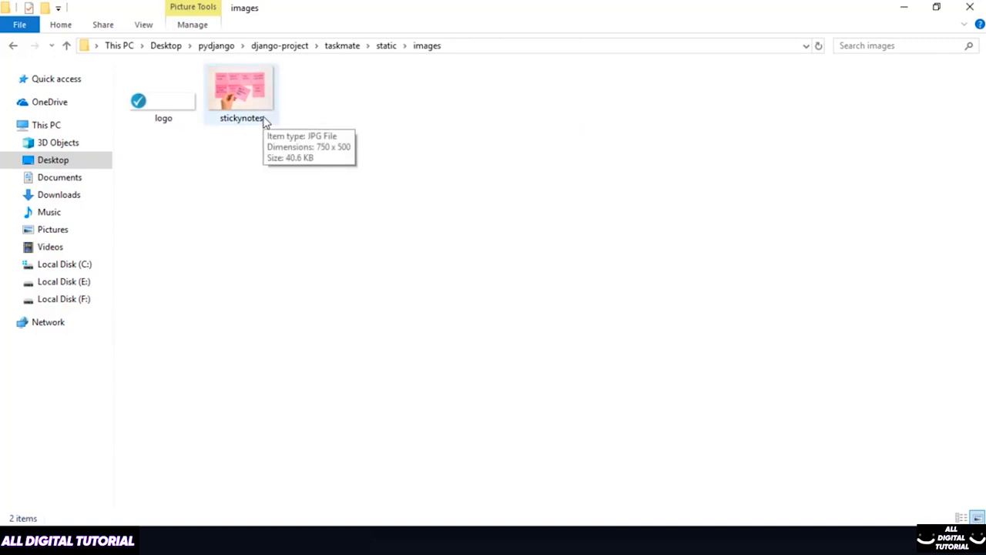
{"action": "mouse_move", "coordinate": [326, 273]}
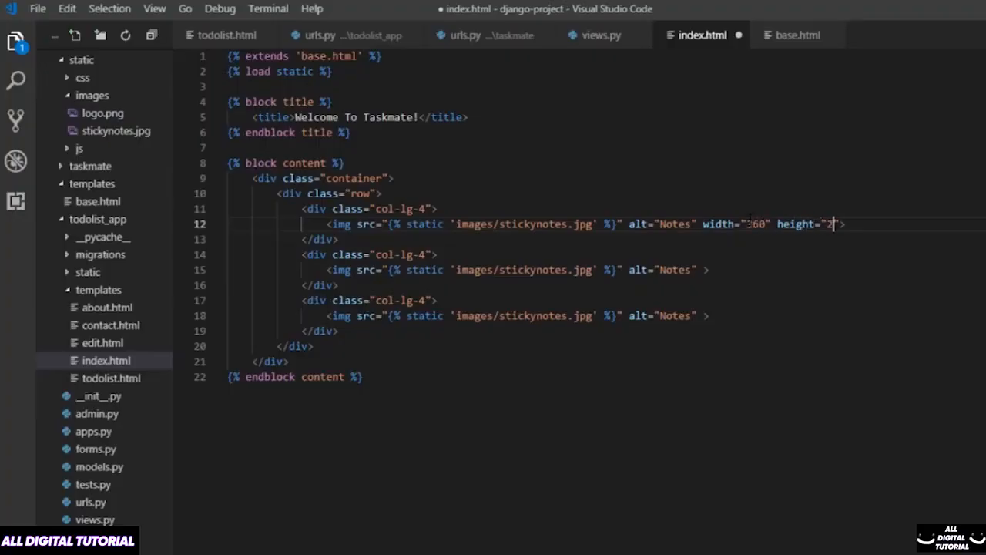
Step: Give the sticky-note img tags width 360 and height 250, then save
{"action": "type", "text": "50"}
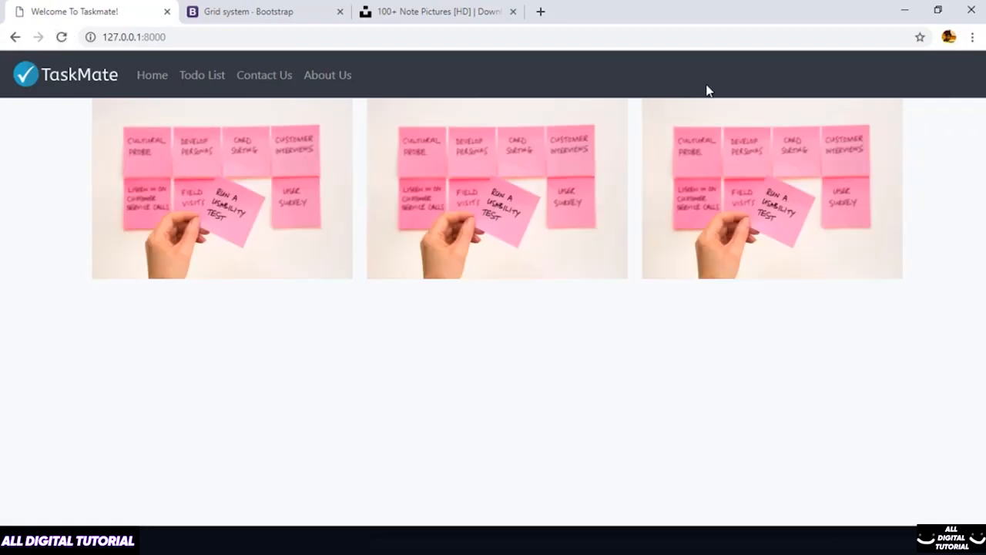
{"action": "mouse_move", "coordinate": [773, 101]}
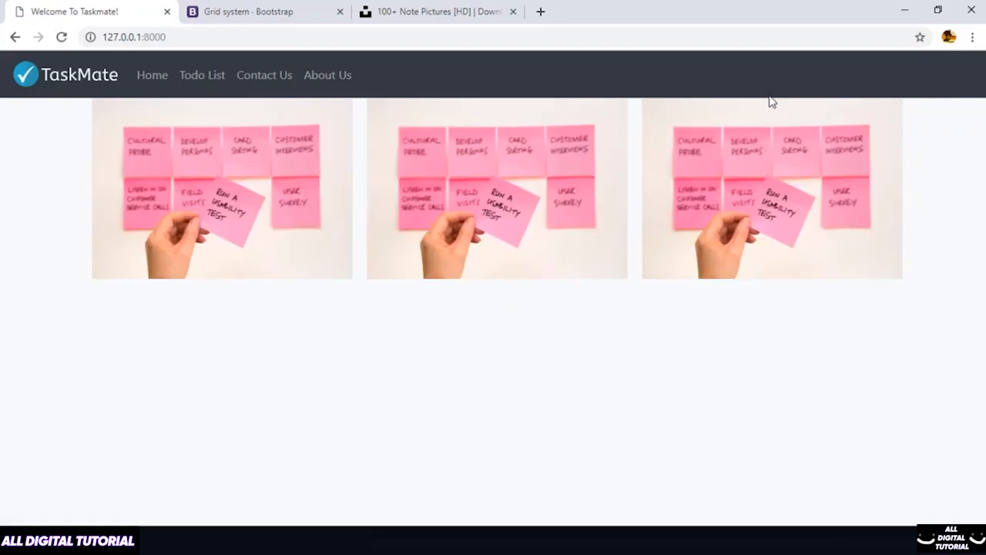
{"action": "mouse_move", "coordinate": [466, 510]}
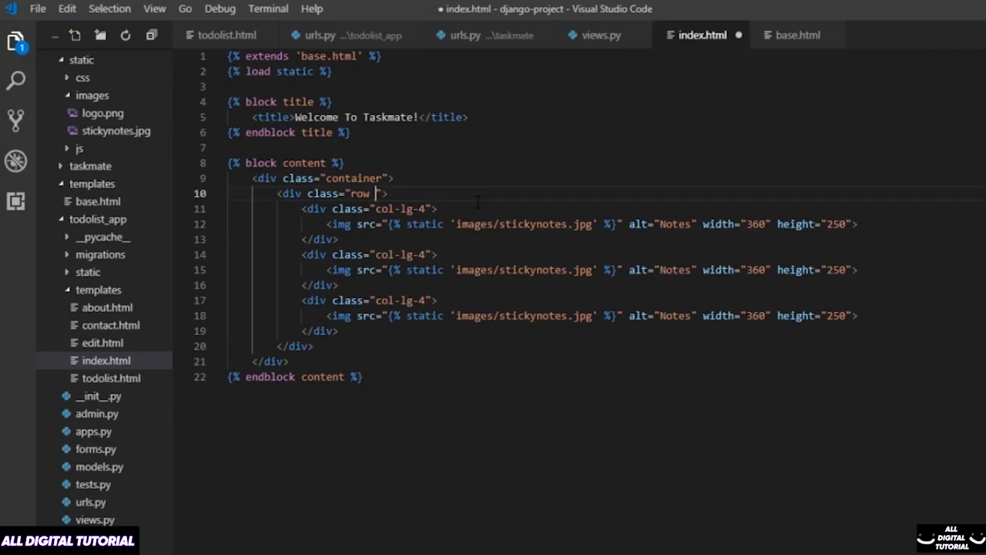
Step: Change the image row's class to 'row mt-5' in index.html
{"action": "type", "text": "mt-"}
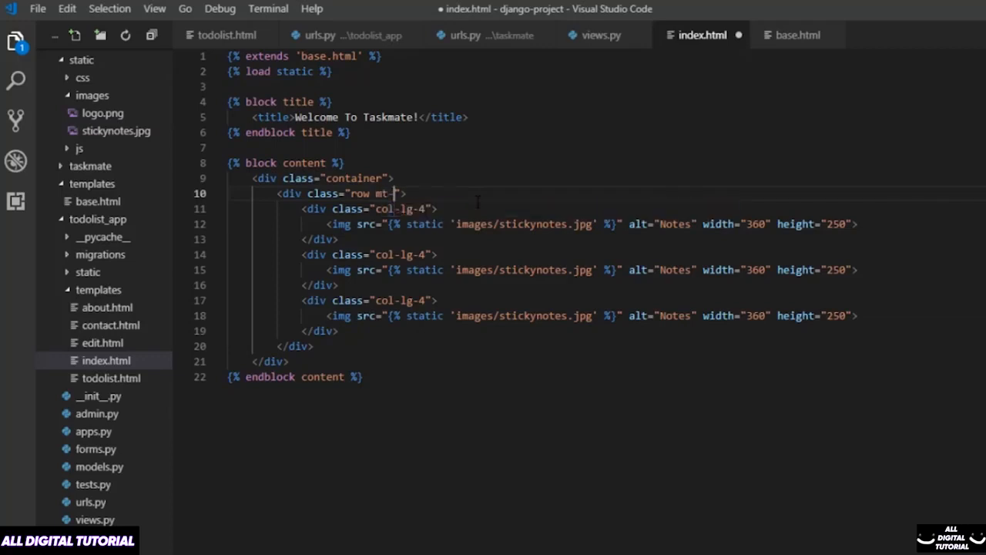
{"action": "type", "text": "5"}
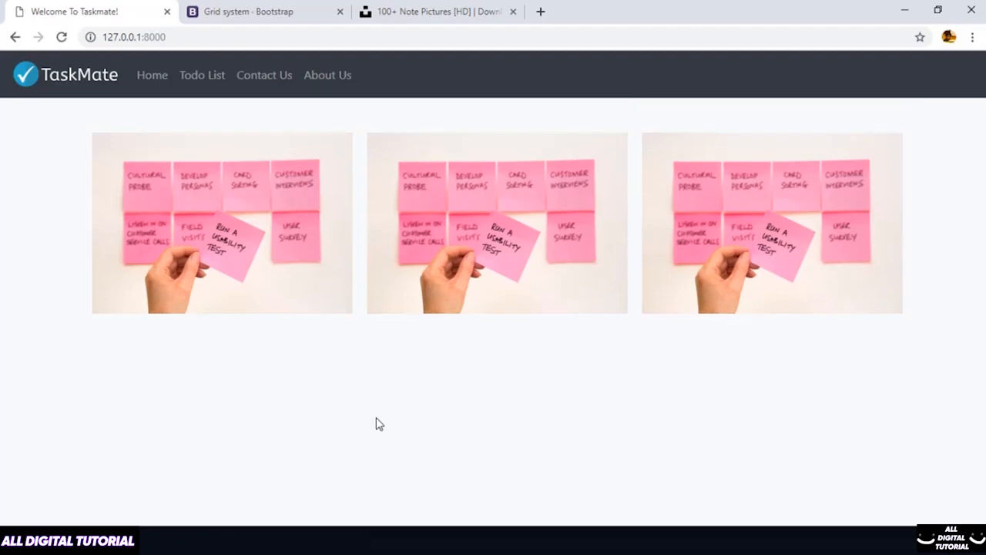
{"action": "mouse_move", "coordinate": [545, 437]}
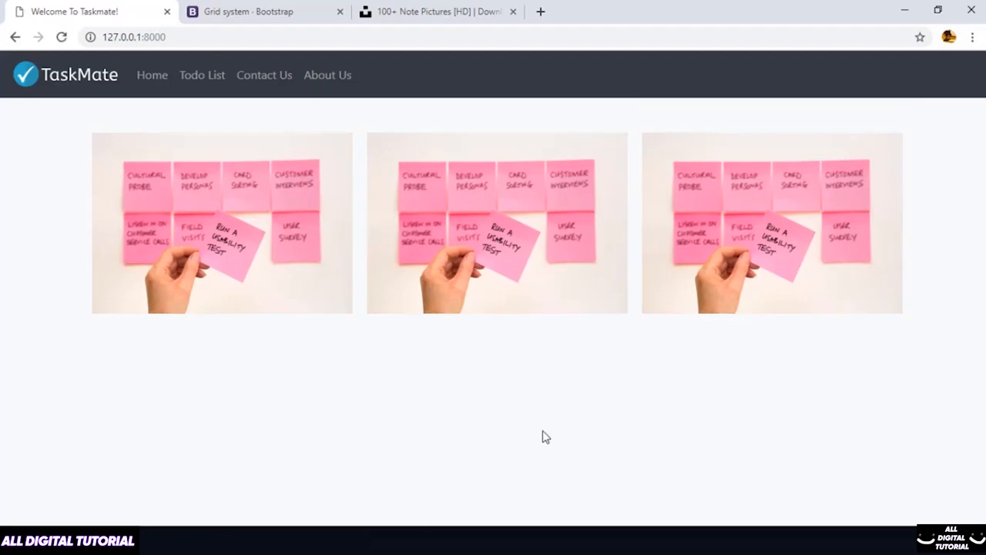
{"action": "mouse_move", "coordinate": [410, 347]}
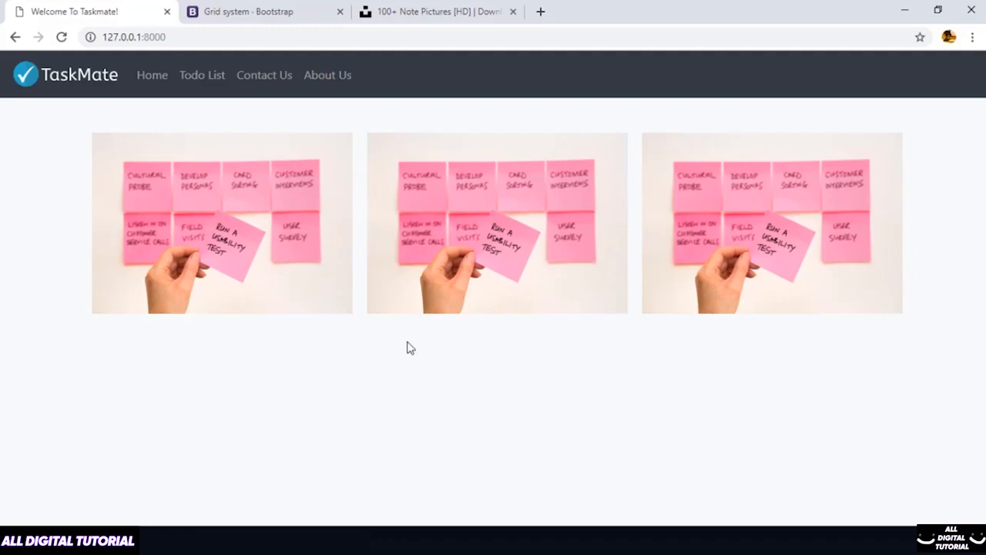
{"action": "mouse_move", "coordinate": [640, 367]}
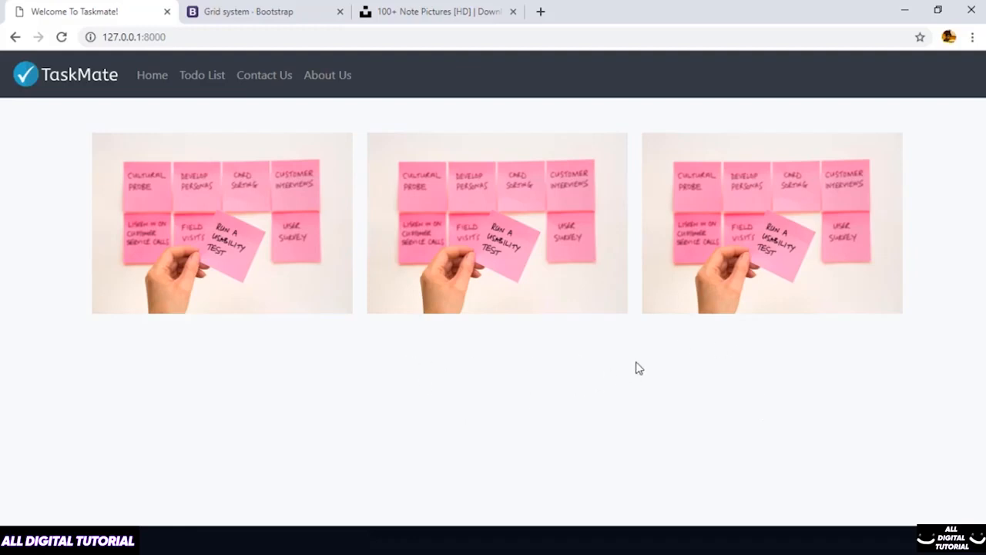
{"action": "mouse_move", "coordinate": [581, 454]}
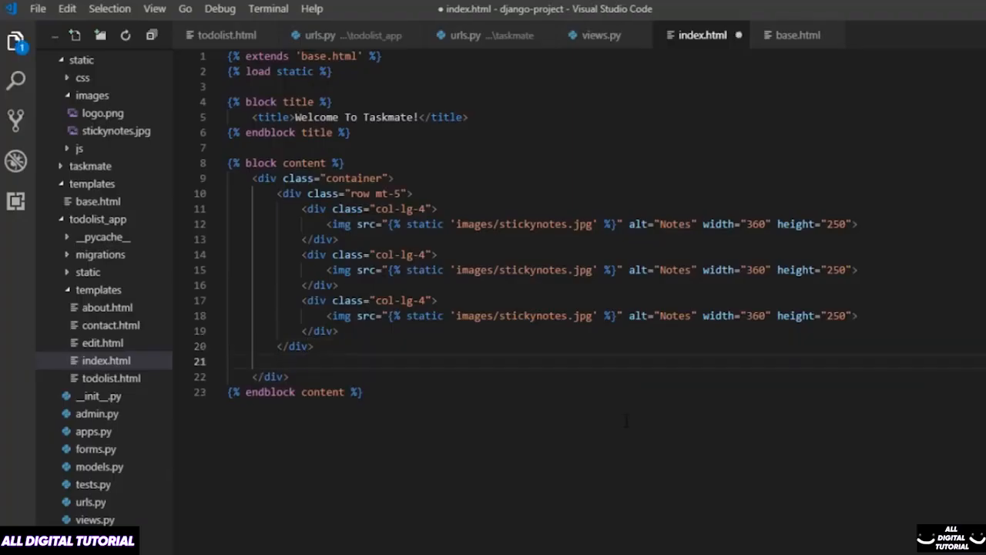
Step: Add a second row with slogan paragraphs such as 'Quick And Easy To Use, Anytime, Anywhere!'
{"action": "type", "text": "<div class=\"row\">"}
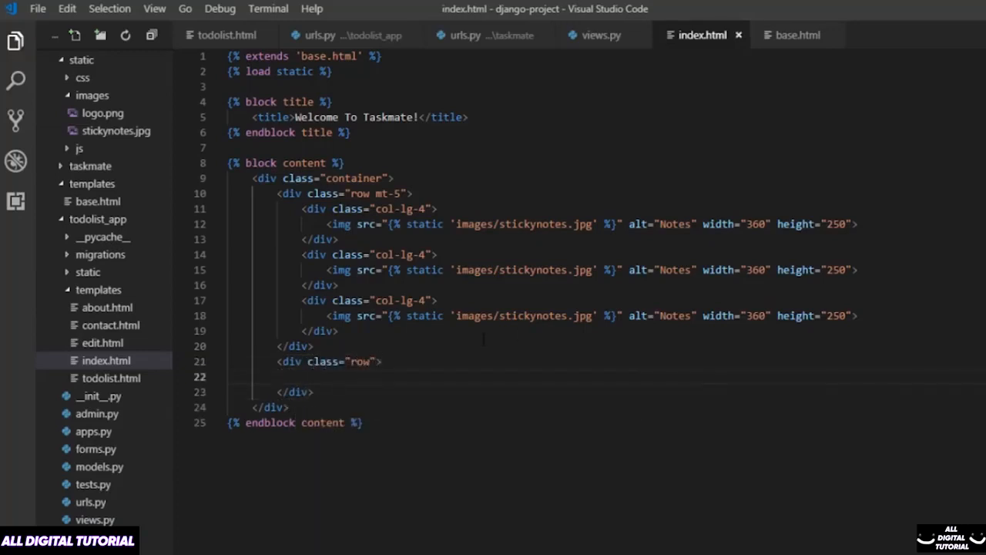
{"action": "type", "text": "<p>Quick And Easy To Use, Anytime, Anywhere!</p>"}
{"action": "type", "text": "<p>\"Plan Your Day Better, Get Your Life Organized\"</p>"}
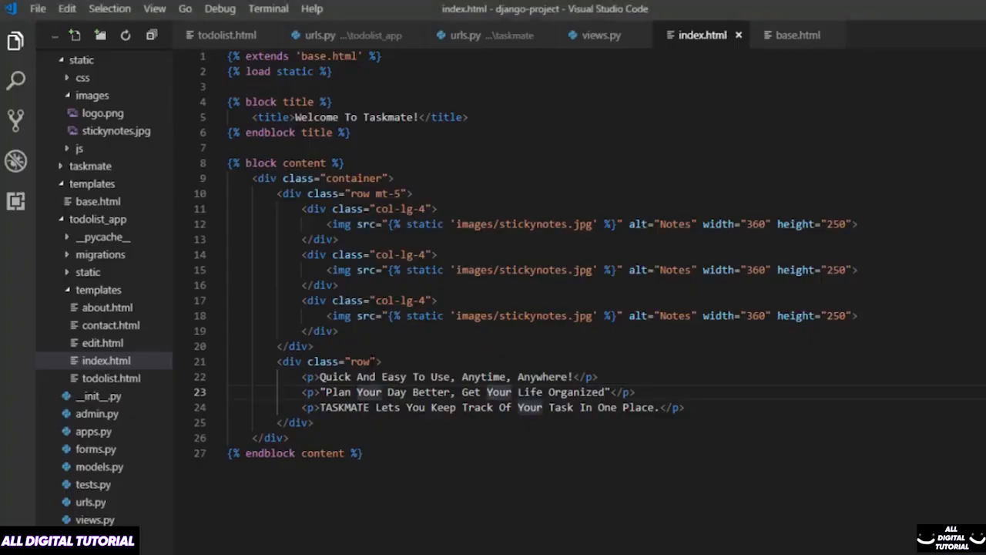
{"action": "type", "text": "m"}
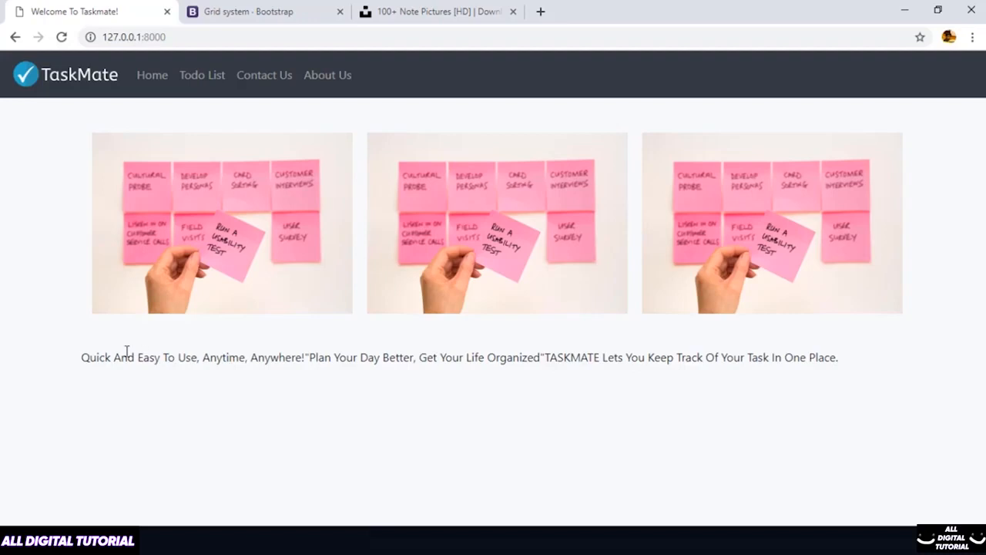
Step: Highlight the first slogan on the home page, then switch to Bootstrap's Reboot docs
{"action": "left_click_drag", "start_coordinate": [82, 357], "coordinate": [305, 357]}
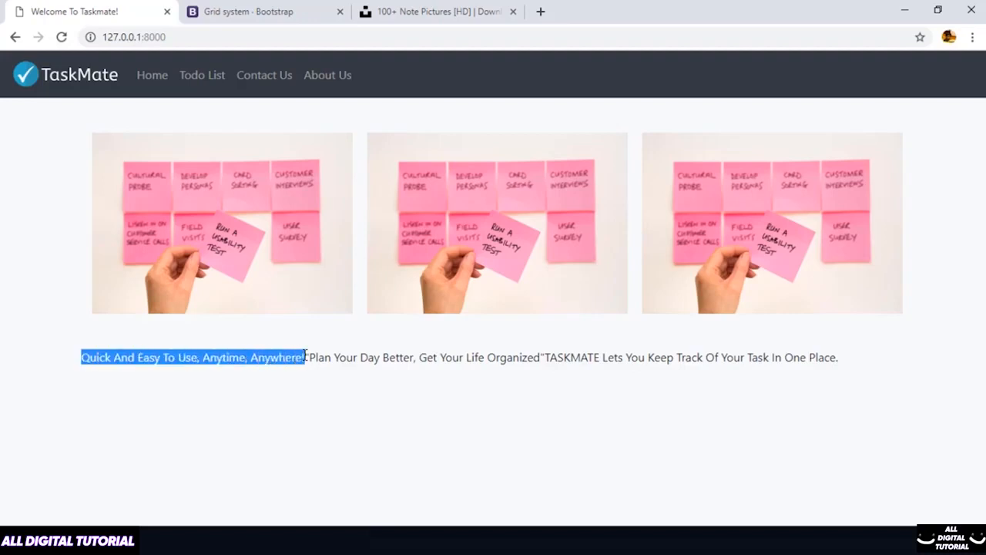
{"action": "left_click", "coordinate": [266, 11]}
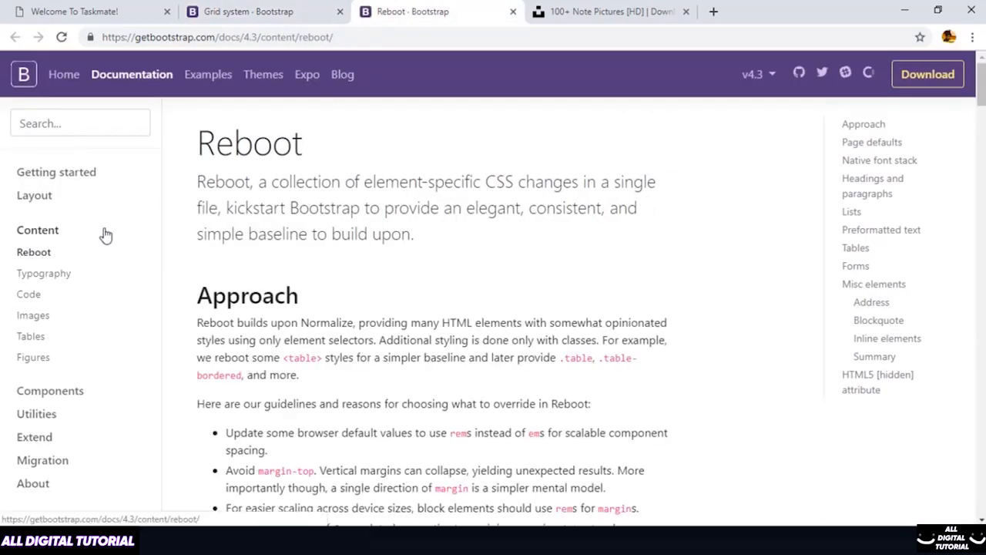
Step: Browse Bootstrap Typography's display headings, then return to the Welcome To Taskmate! tab
{"action": "left_click", "coordinate": [43, 272]}
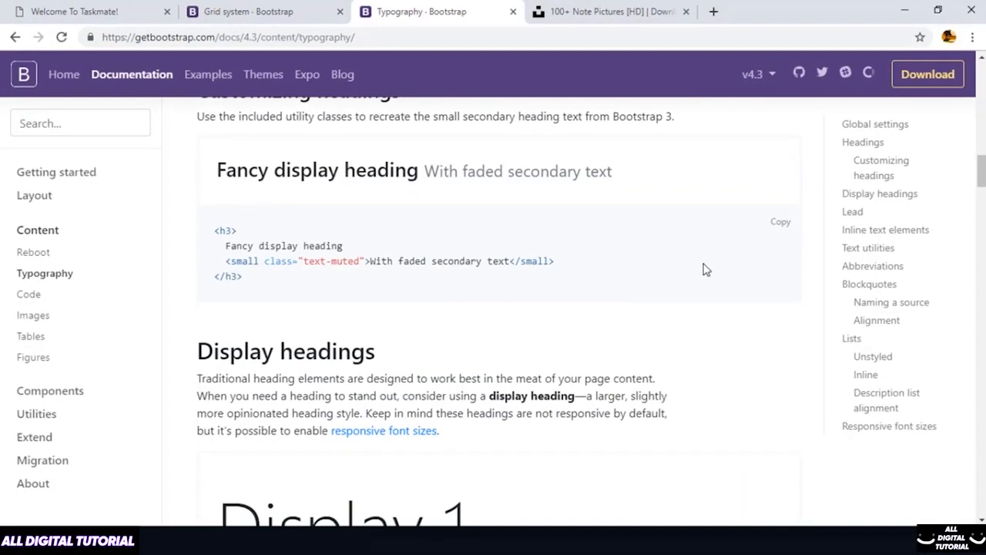
{"action": "scroll", "scroll_direction": "down", "scroll_amount": 3}
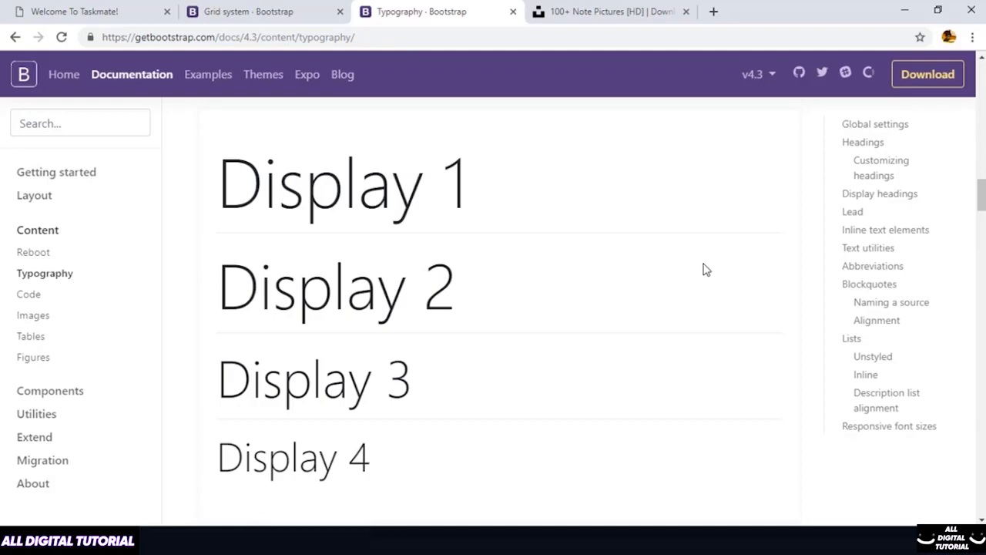
{"action": "left_click", "coordinate": [84, 11]}
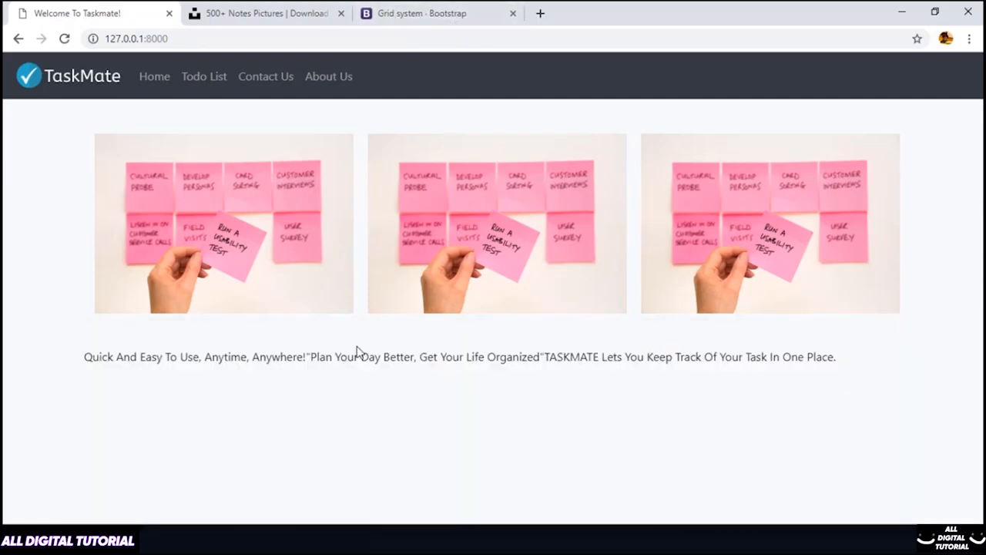
{"action": "mouse_move", "coordinate": [344, 405]}
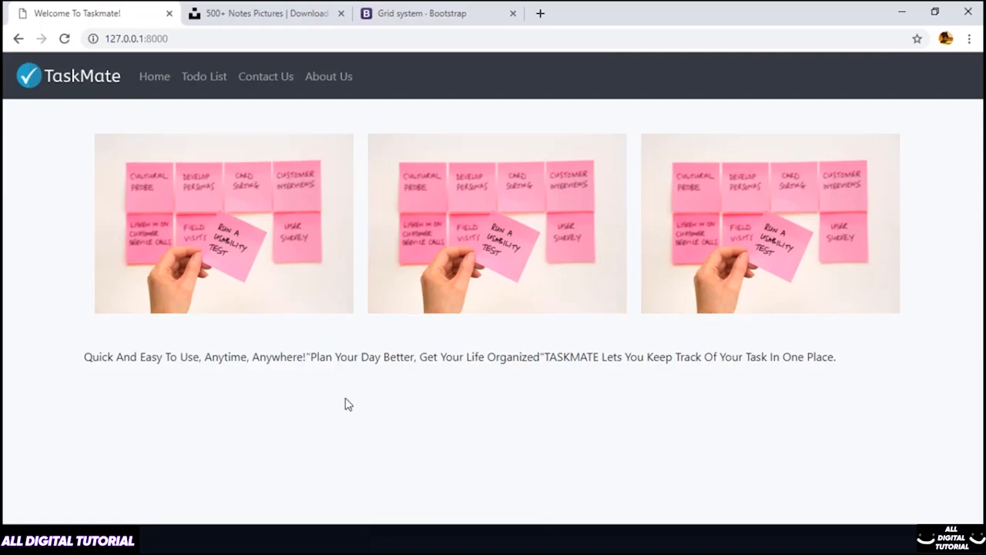
{"action": "mouse_move", "coordinate": [351, 5]}
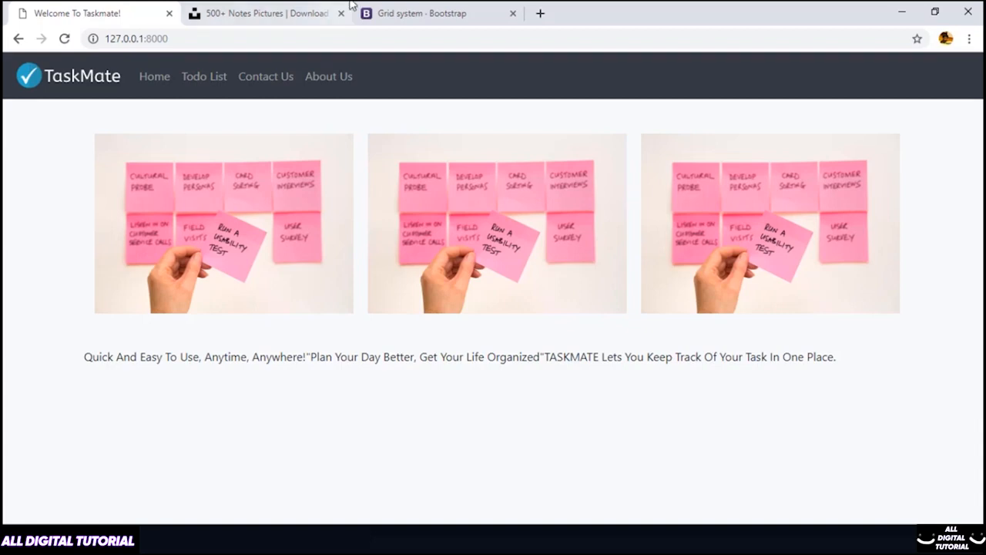
Step: Scroll Bootstrap's Grid system docs down to the Offset classes example
{"action": "left_click", "coordinate": [421, 13]}
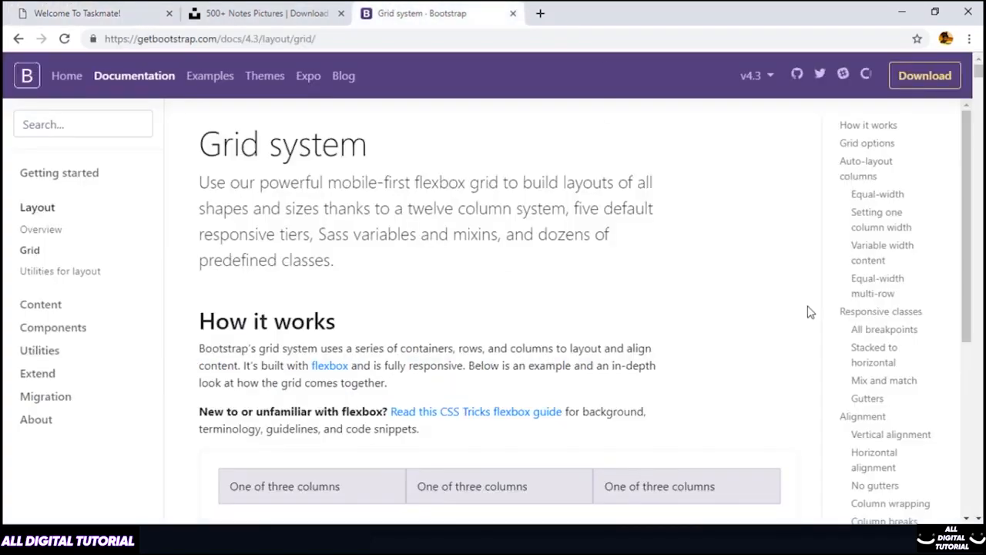
{"action": "scroll", "scroll_direction": "down", "scroll_amount": 3}
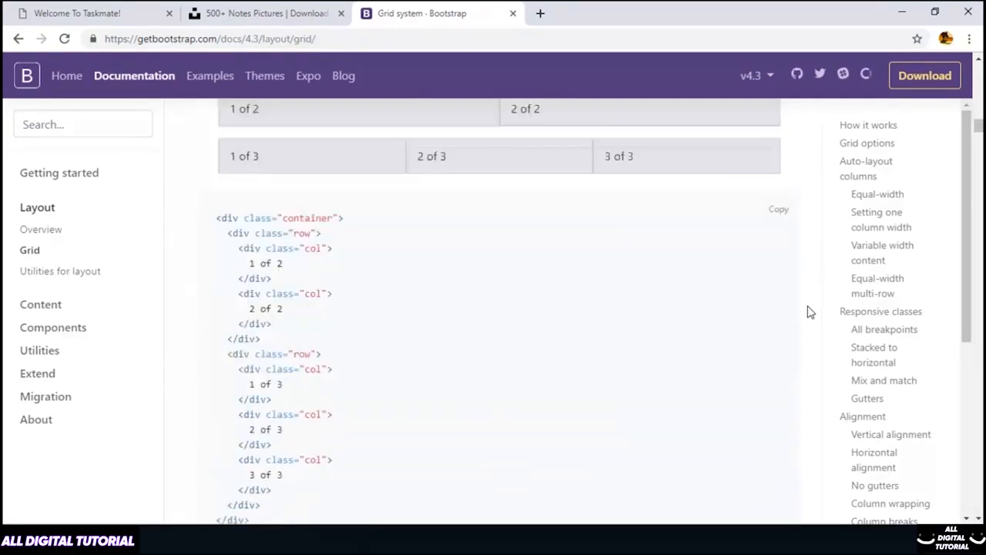
{"action": "scroll", "scroll_direction": "down", "scroll_amount": 3}
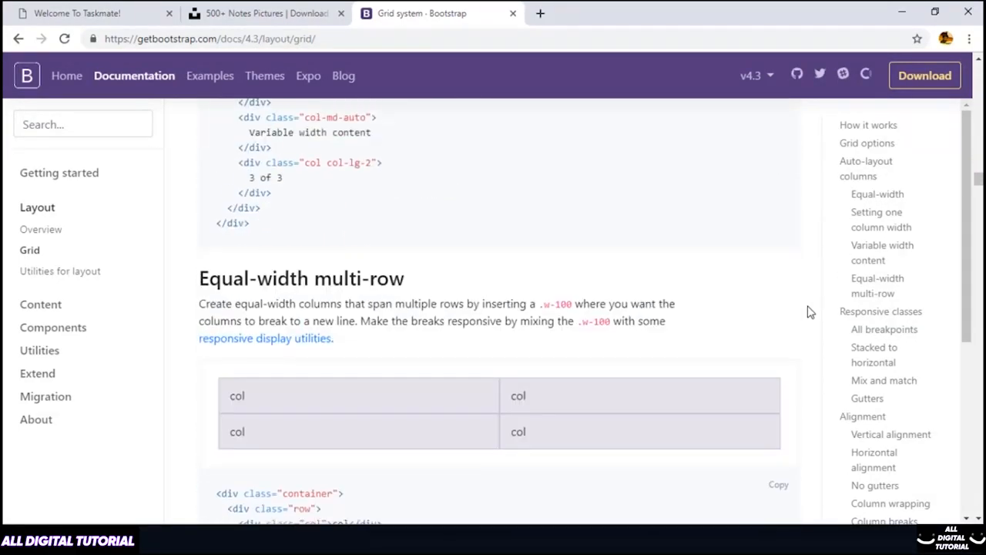
{"action": "scroll", "scroll_direction": "down", "scroll_amount": 3}
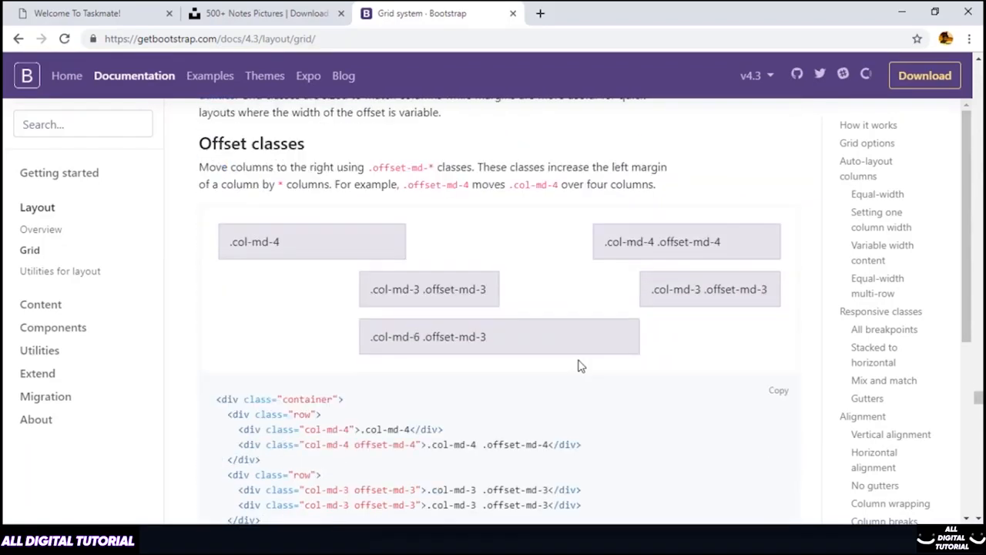
{"action": "mouse_move", "coordinate": [543, 361]}
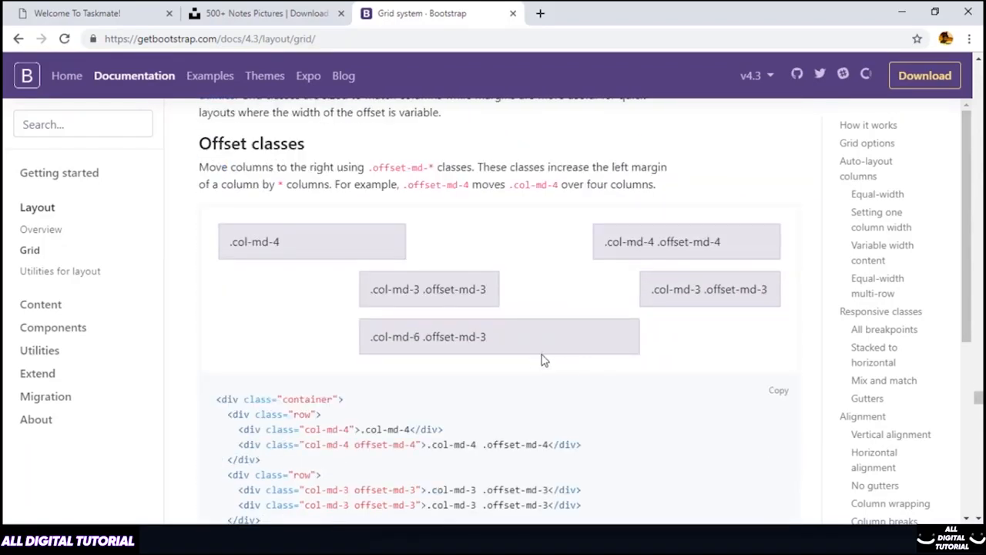
{"action": "mouse_move", "coordinate": [534, 354]}
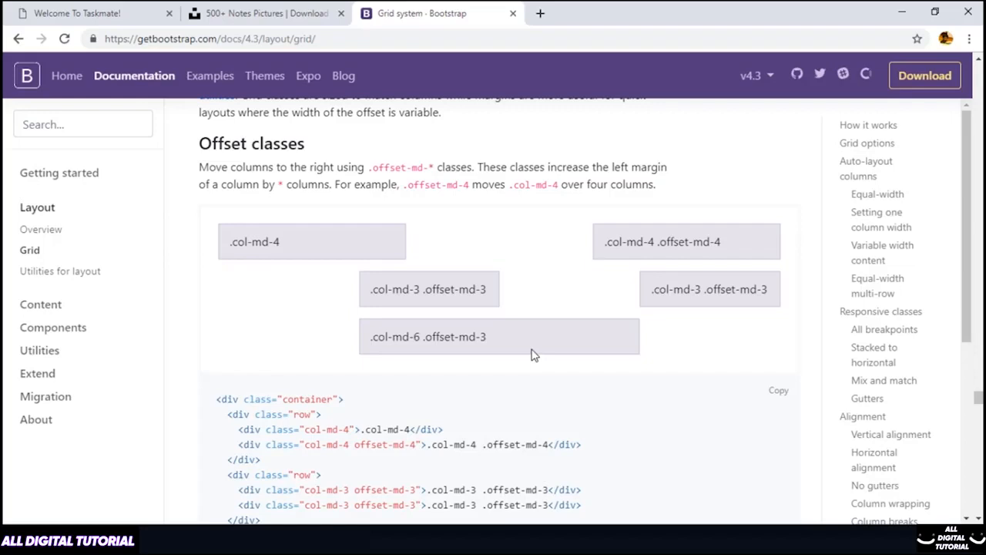
{"action": "mouse_move", "coordinate": [539, 396]}
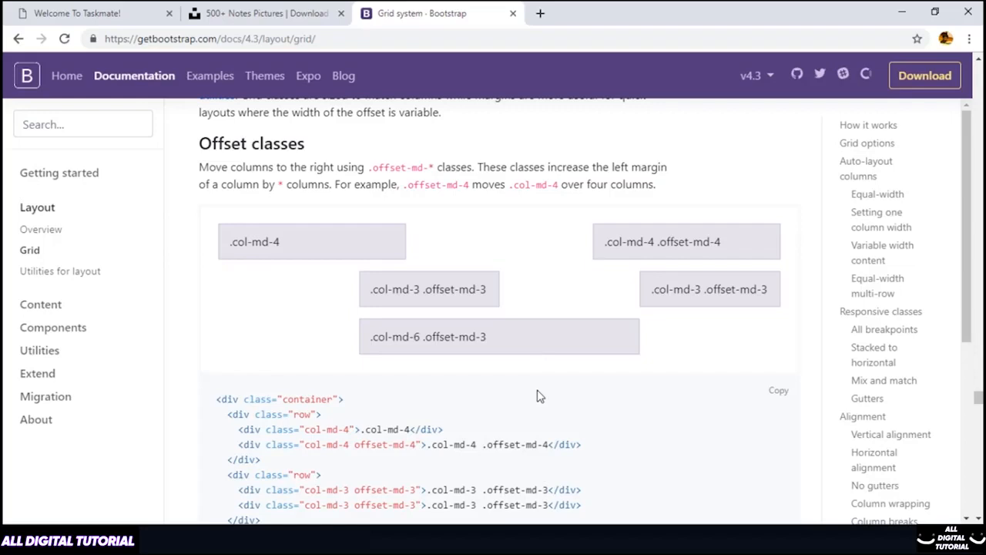
Step: Wrap the tagline paragraphs in a col-md-6 offset-md-3 column inside an mt-5 row
{"action": "left_click", "coordinate": [84, 13]}
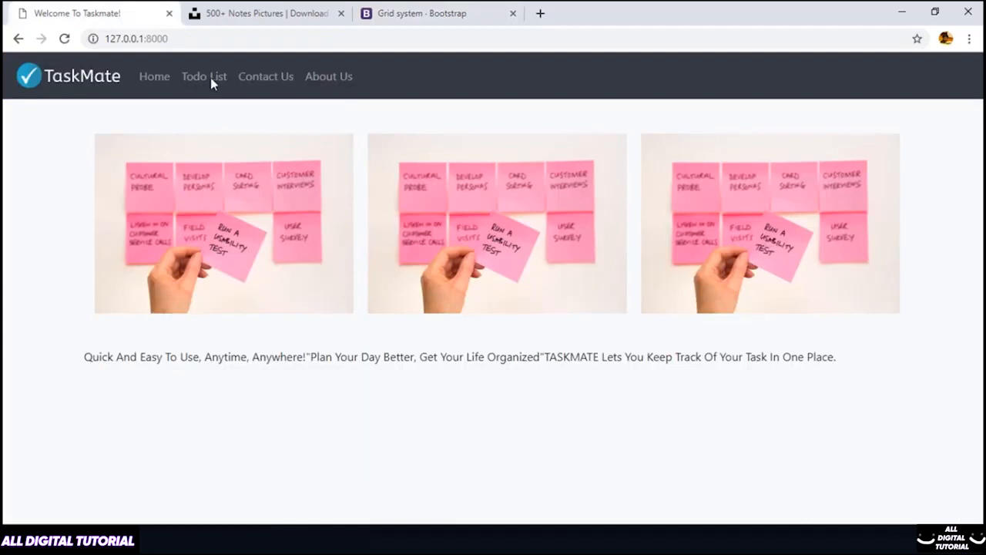
{"action": "mouse_move", "coordinate": [281, 513]}
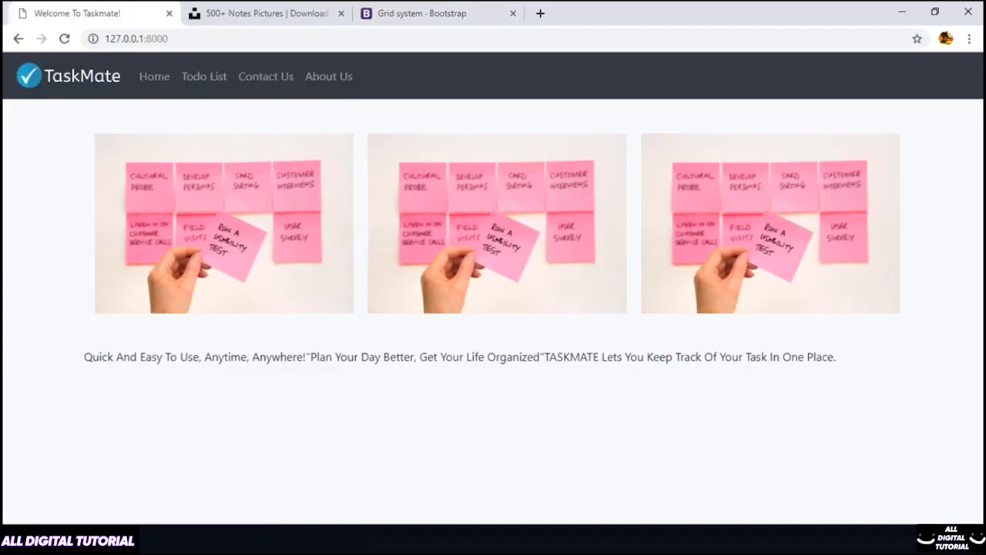
{"action": "left_click", "coordinate": [422, 13]}
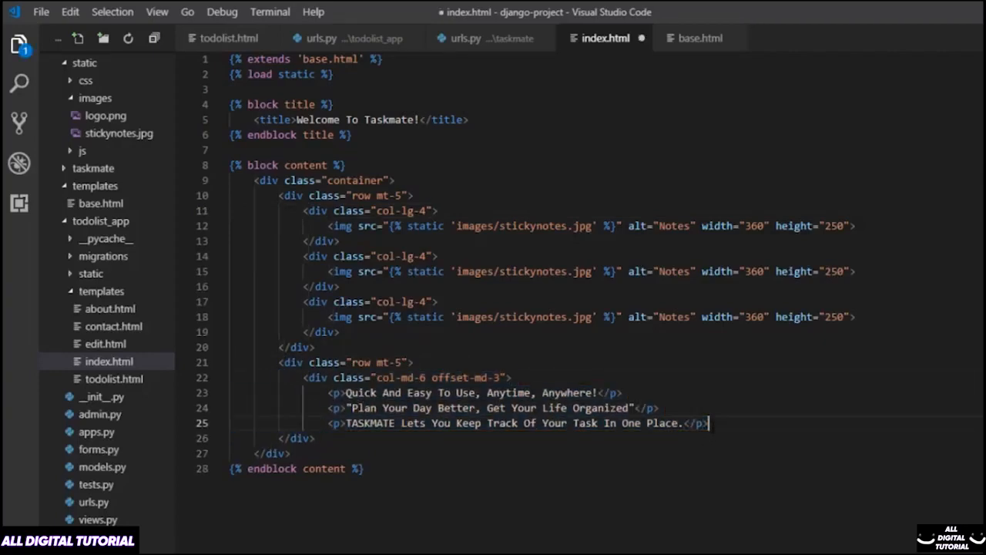
{"action": "type", "text": "</d"}
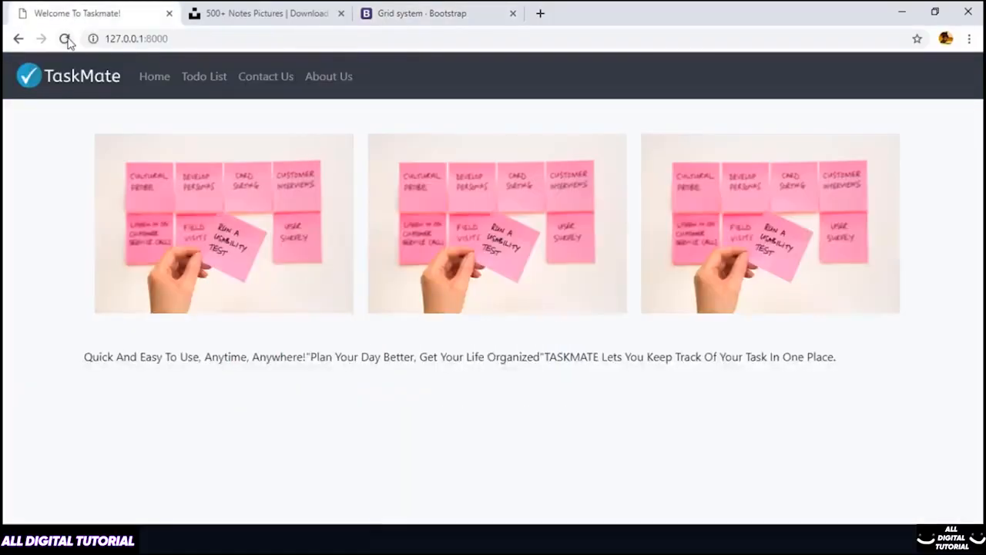
Step: Reload the TaskMate home page, then add <center> before the first slogan paragraph
{"action": "left_click", "coordinate": [66, 39]}
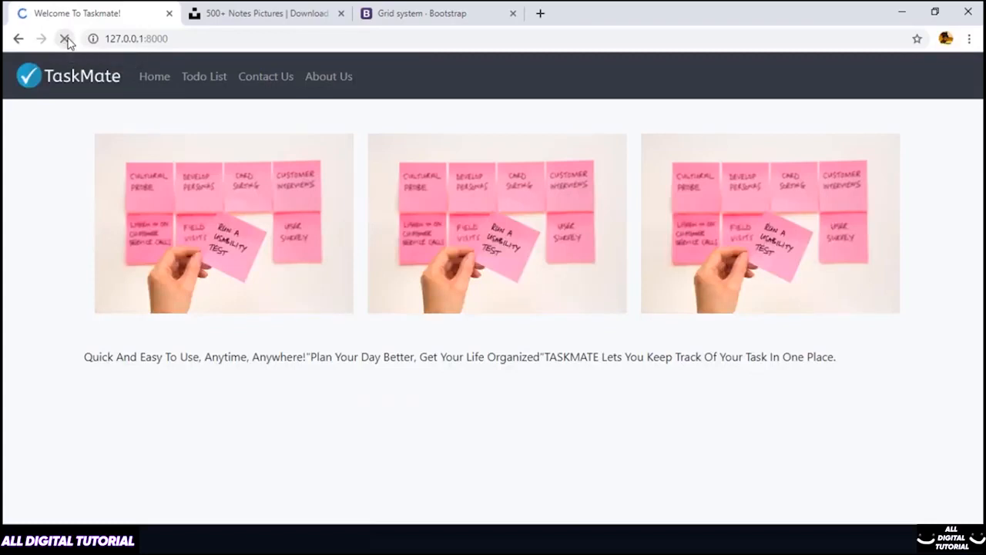
{"action": "left_click", "coordinate": [64, 39]}
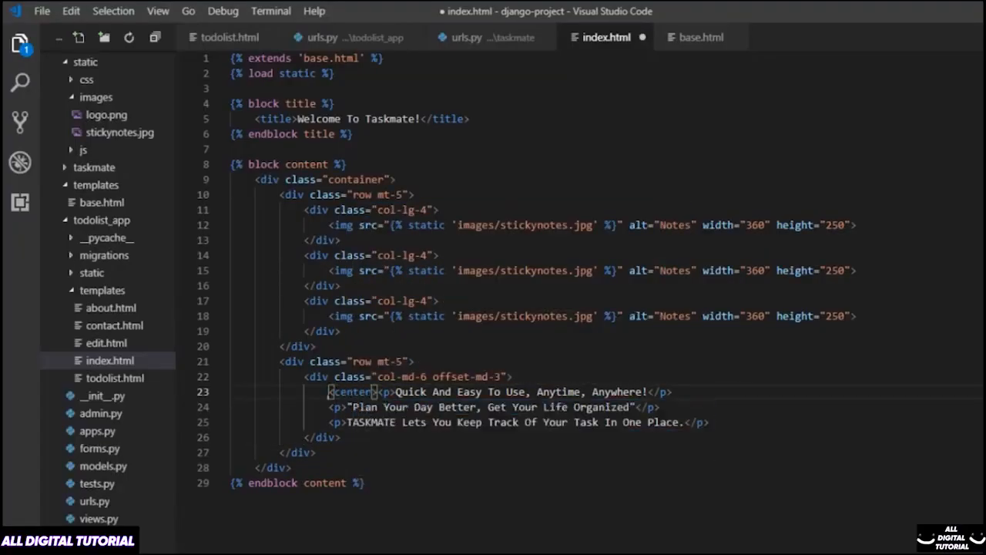
Step: Wrap each of the three slogans in center tags and give every paragraph class h1
{"action": "left_click", "coordinate": [335, 407]}
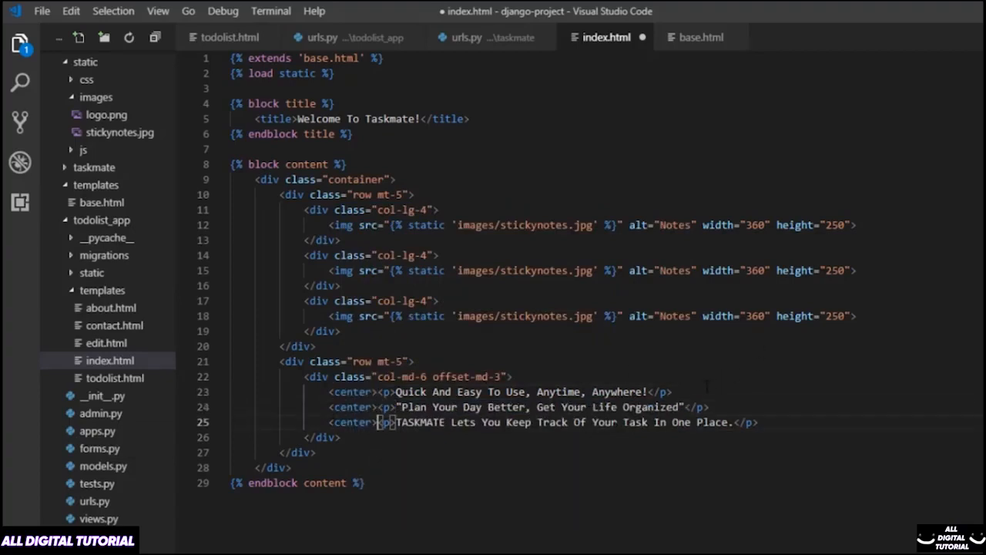
{"action": "type", "text": "</center>"}
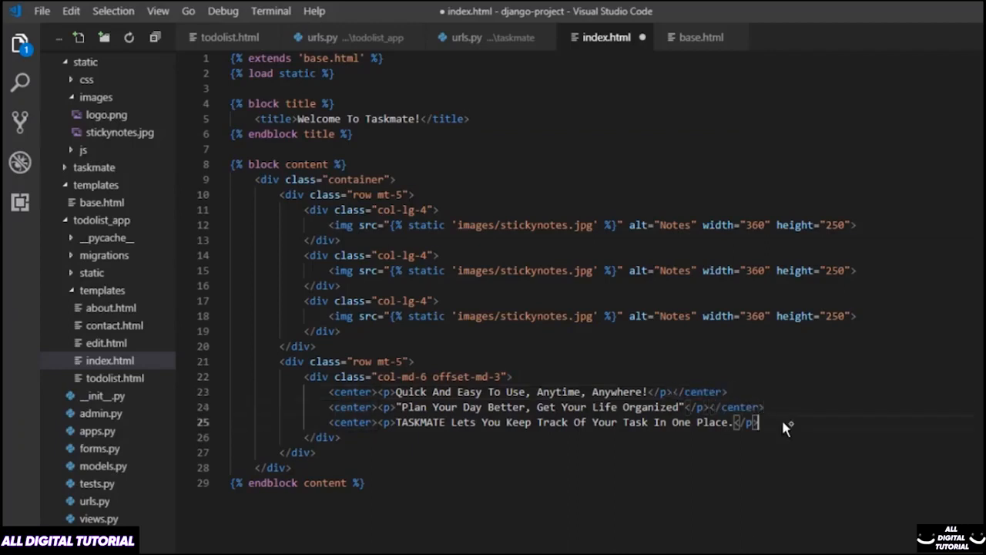
{"action": "type", "text": "/center>"}
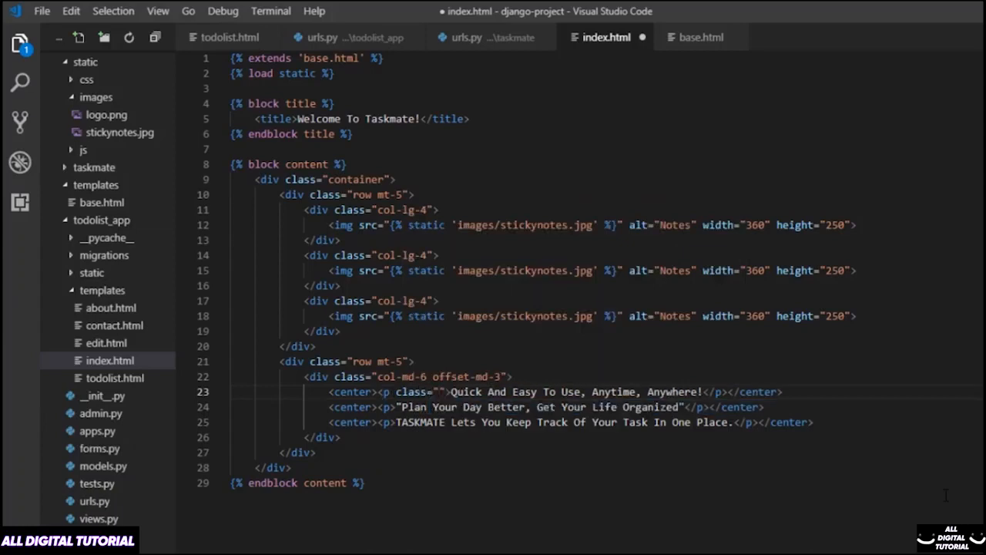
{"action": "type", "text": "h1"}
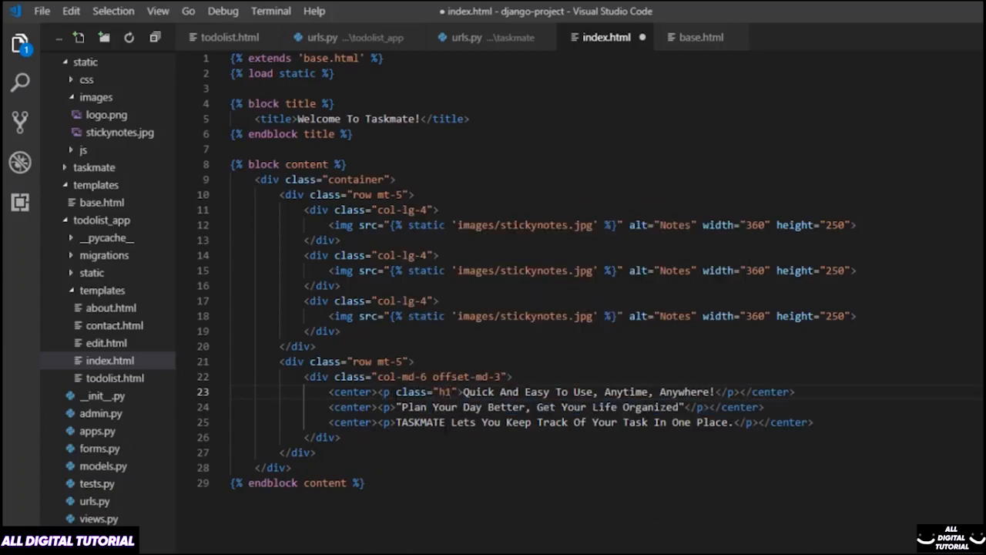
{"action": "double_click", "coordinate": [424, 391]}
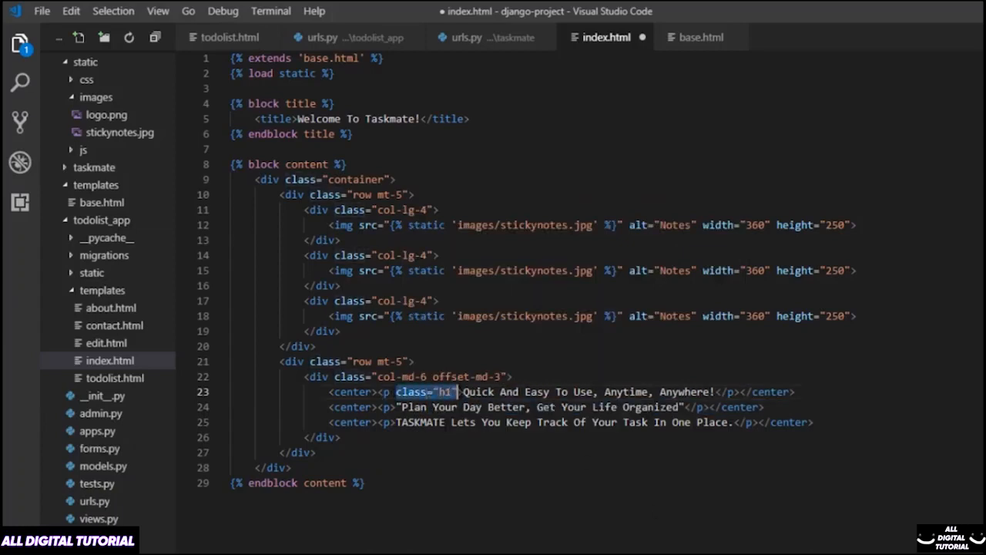
{"action": "type", "text": "class=\"h1\""}
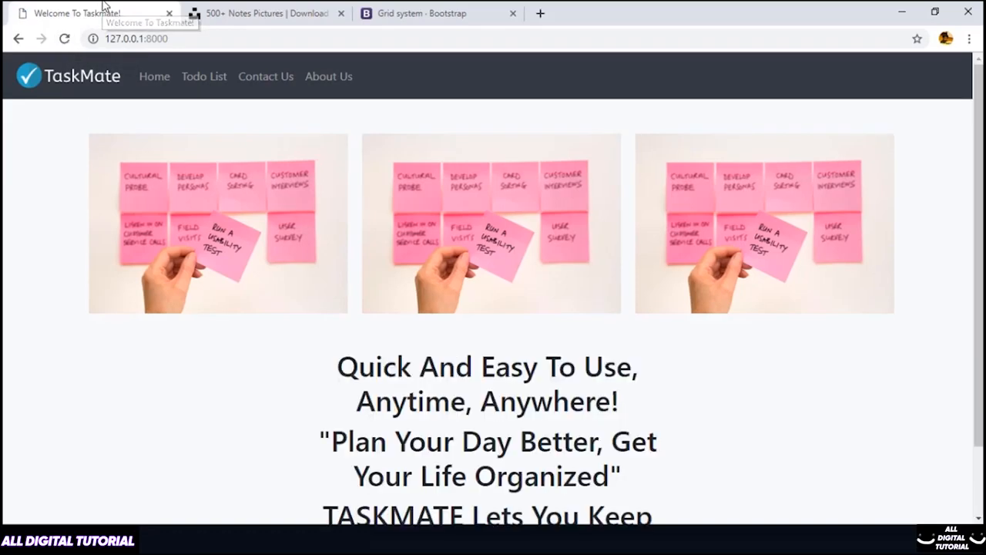
Step: Set the tagline column to col-md-10 offset-md-1 and the second and third lines to h2 and h5
{"action": "scroll", "scroll_direction": "down", "scroll_amount": 3}
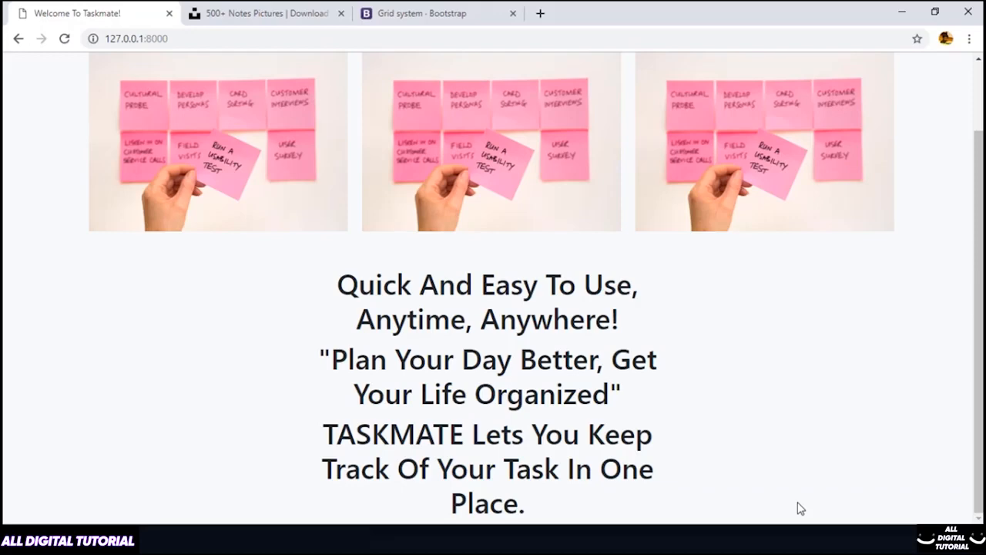
{"action": "mouse_move", "coordinate": [124, 351]}
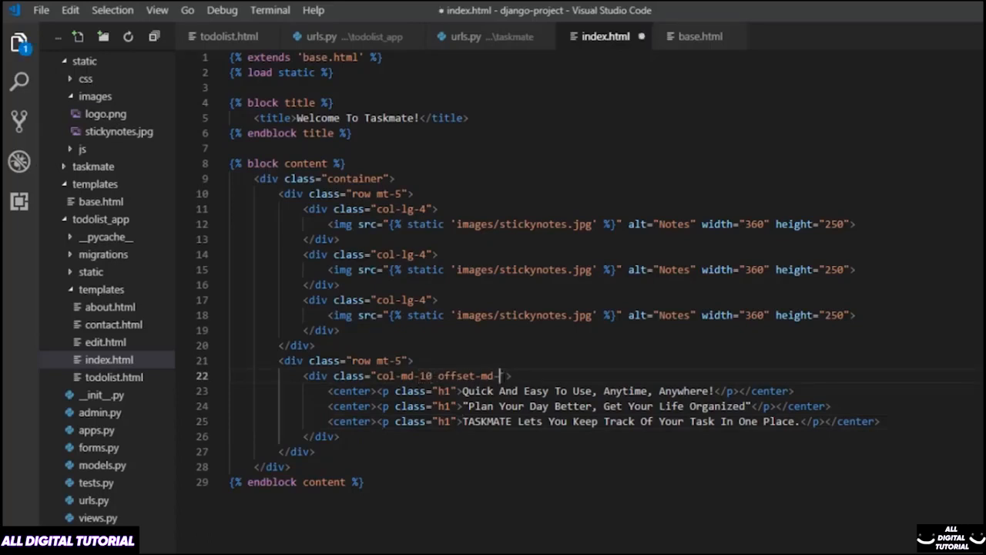
{"action": "type", "text": "1"}
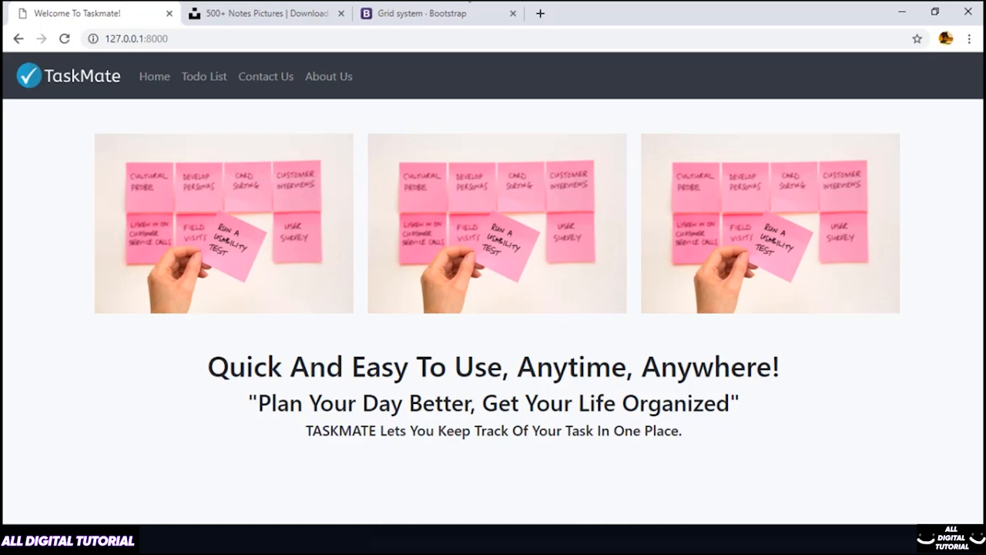
Step: Find the large btn-primary example on Bootstrap's Buttons page and select it for copying
{"action": "left_click", "coordinate": [422, 13]}
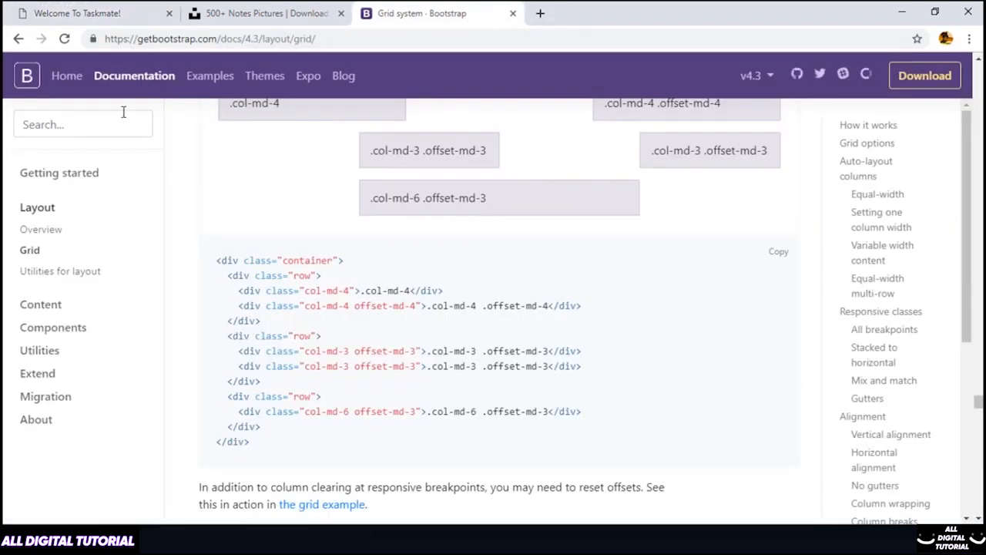
{"action": "left_click", "coordinate": [83, 124]}
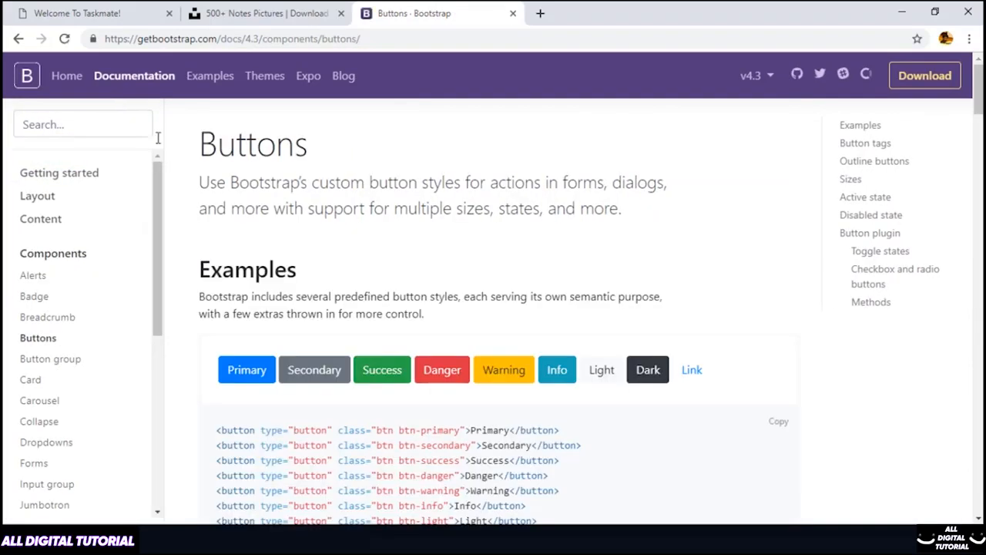
{"action": "scroll", "scroll_direction": "down", "scroll_amount": 3}
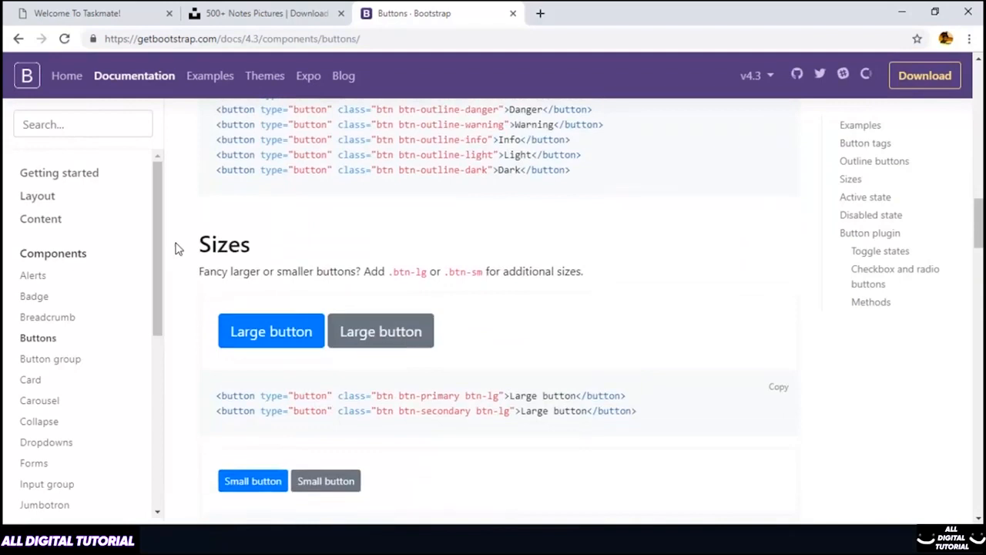
{"action": "scroll", "scroll_direction": "down", "scroll_amount": 3}
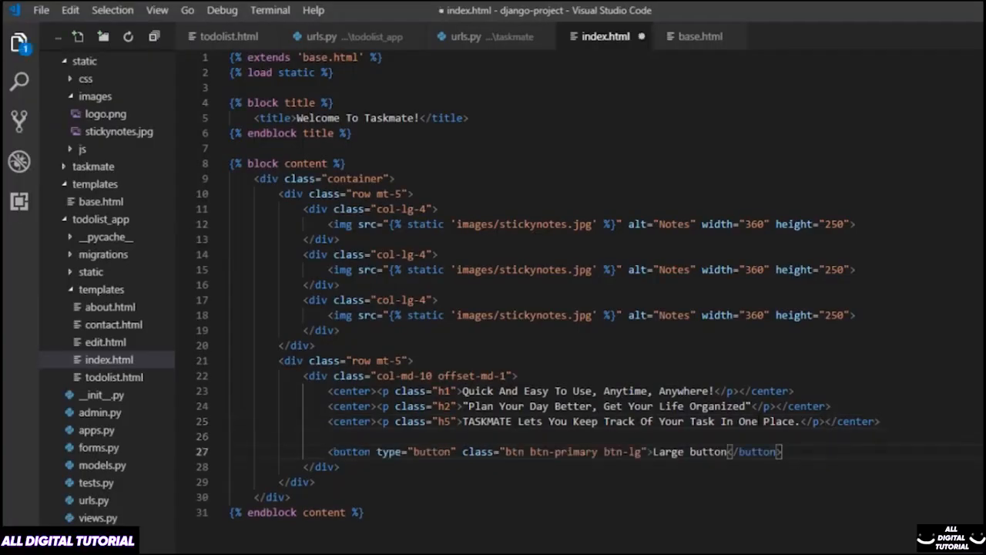
{"action": "double_click", "coordinate": [351, 421]}
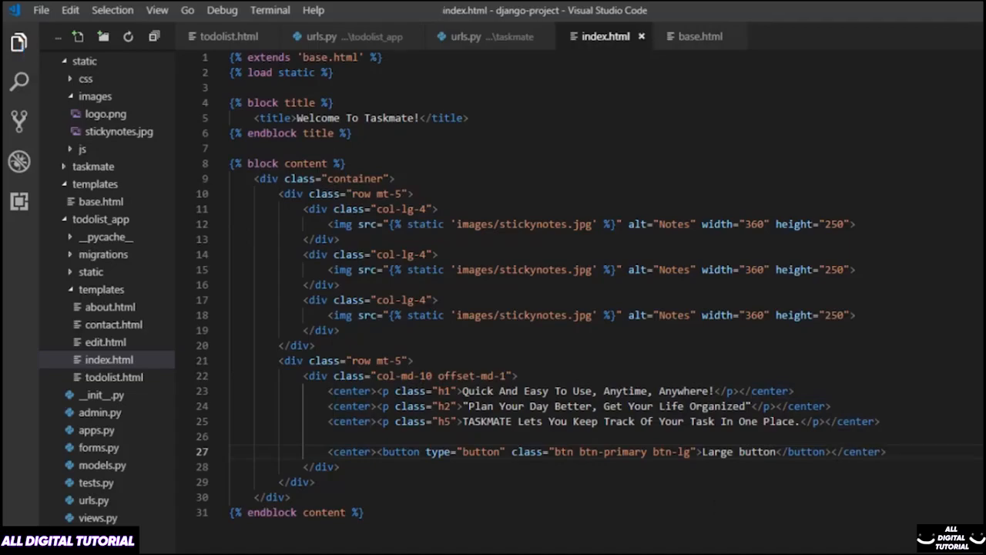
Step: Reload the TaskMate home page in Chrome to show the new Large button
{"action": "left_click", "coordinate": [65, 38]}
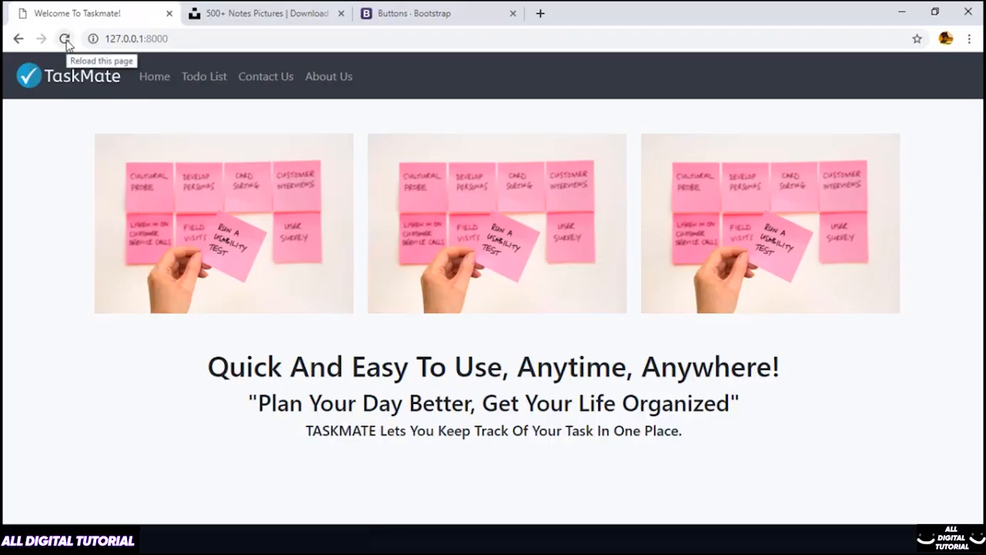
{"action": "left_click", "coordinate": [65, 38]}
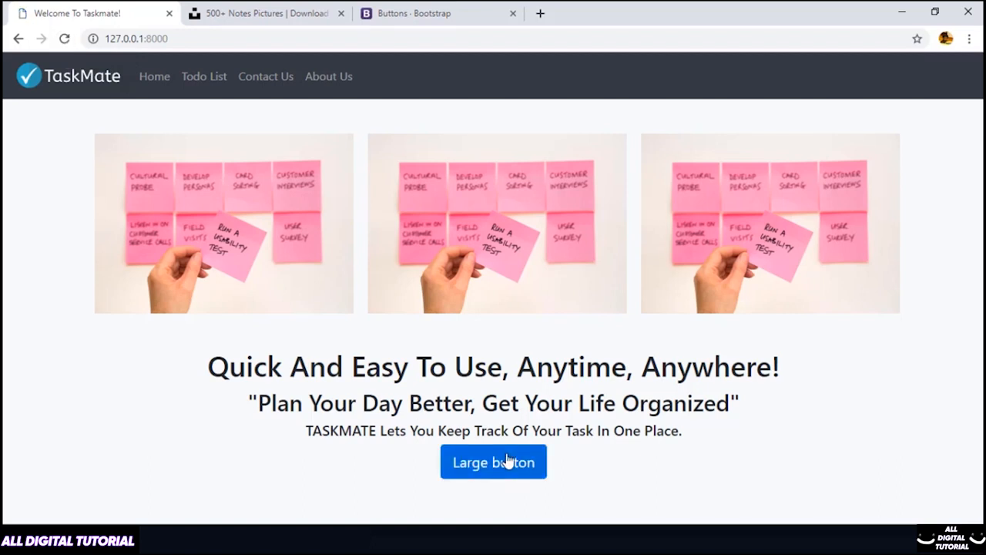
{"action": "mouse_move", "coordinate": [559, 475]}
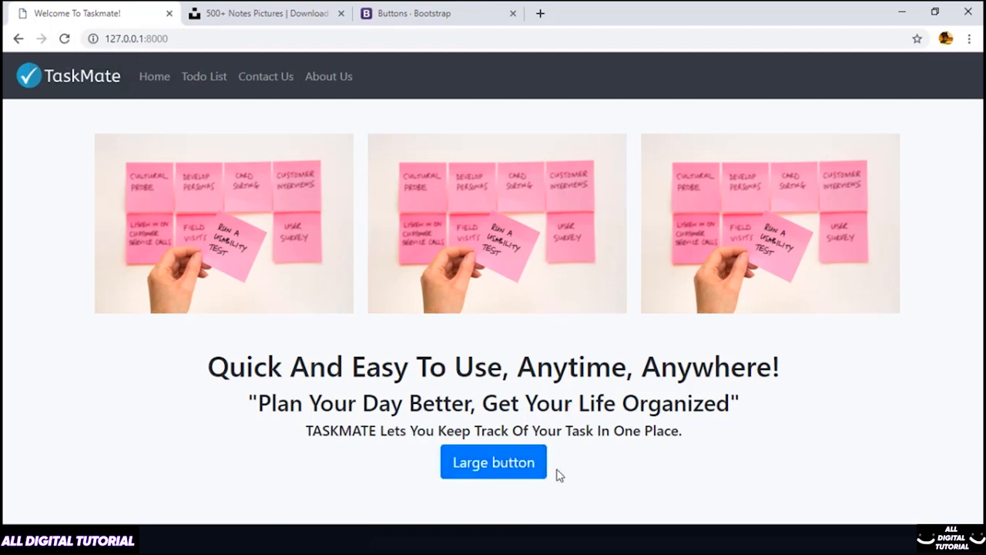
{"action": "mouse_move", "coordinate": [905, 406]}
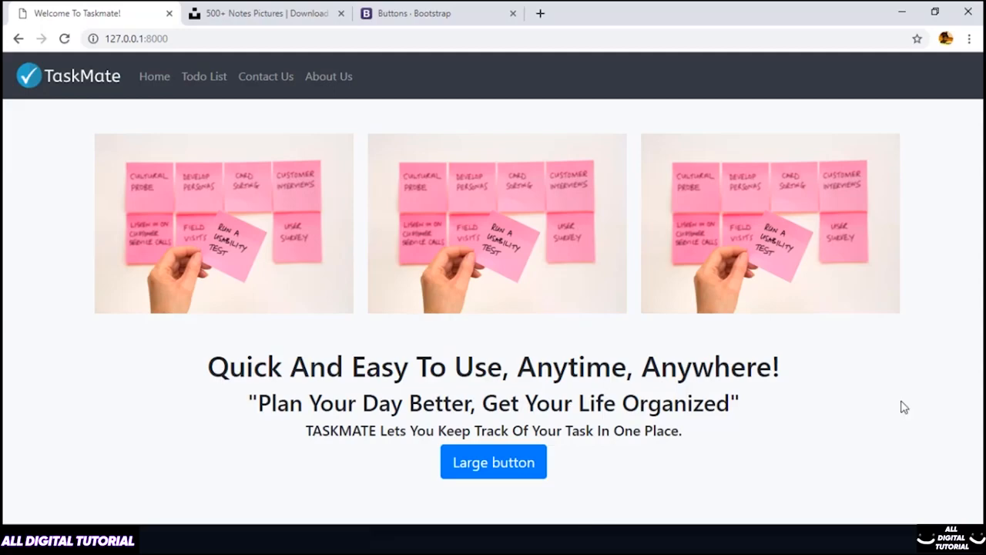
{"action": "mouse_move", "coordinate": [809, 445]}
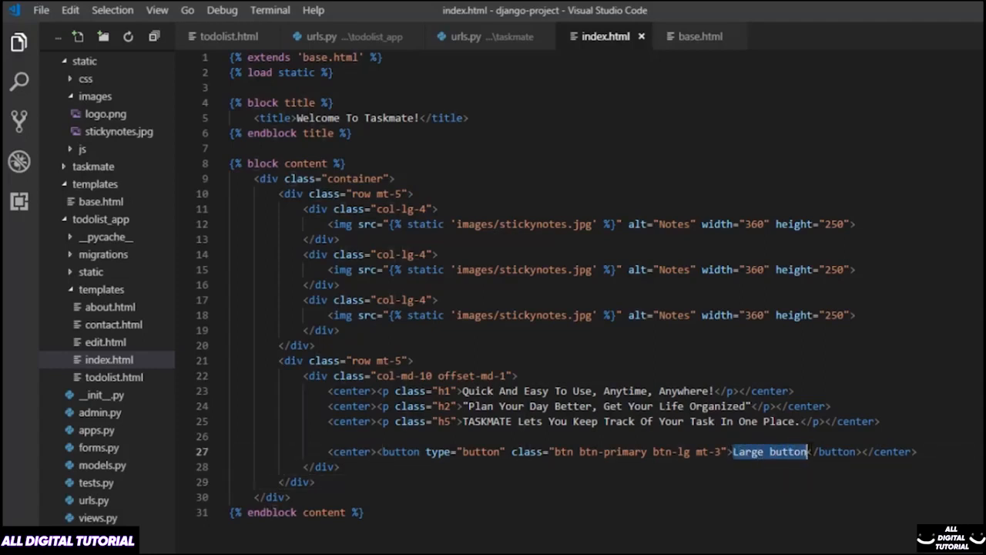
Step: Relabel the button 'Let's Get Started' and wrap it in <a href> using base.html's todolist URL tag
{"action": "type", "text": "Let's Get"}
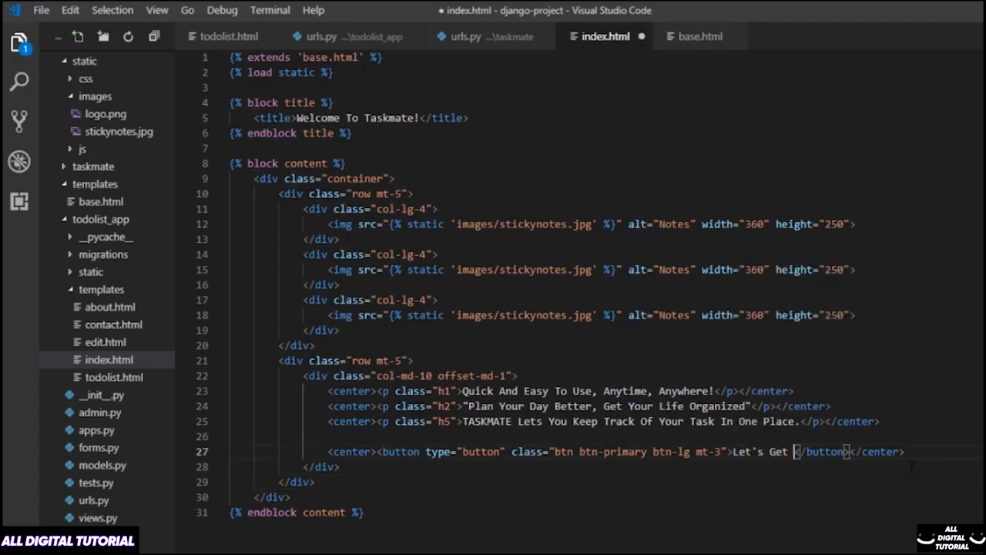
{"action": "type", "text": "Started"}
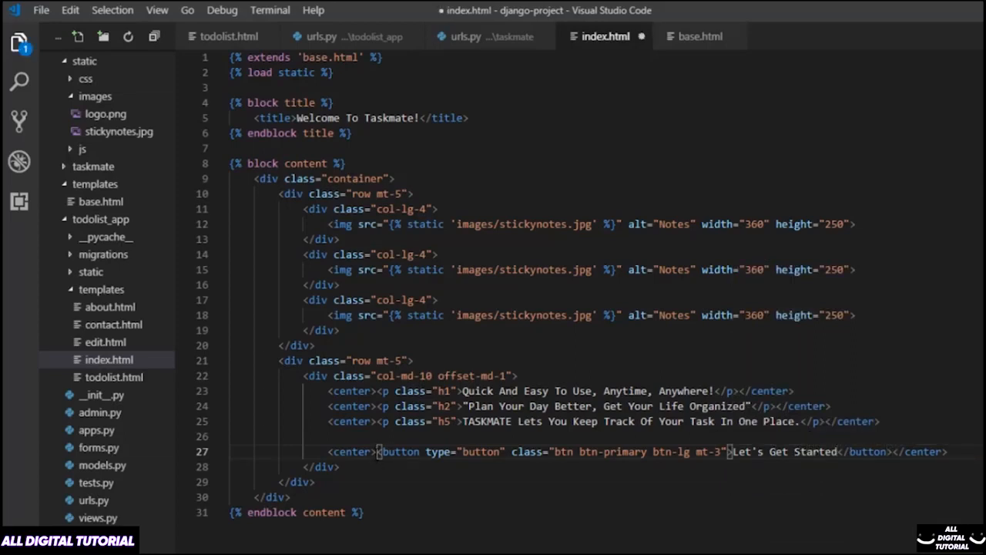
{"action": "type", "text": "<a href=\"\">"}
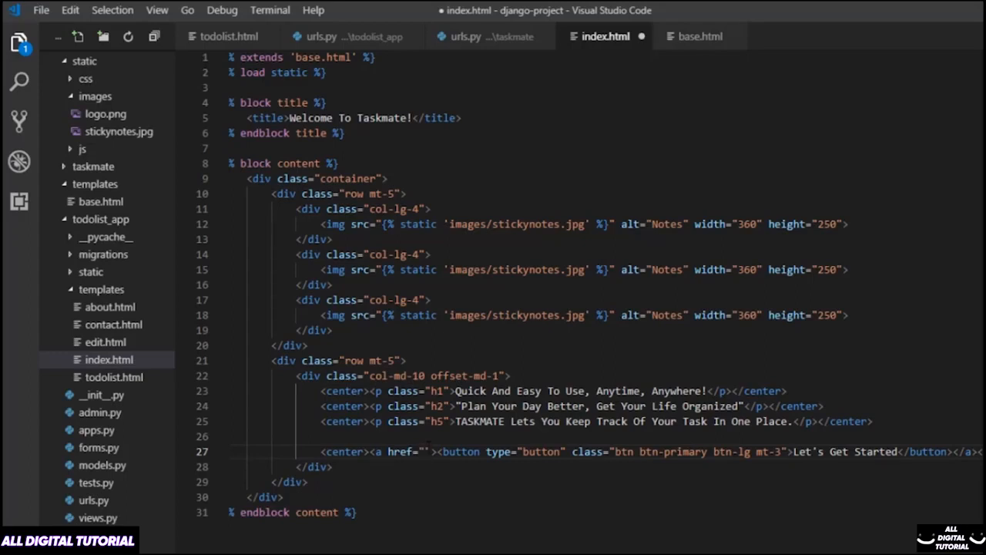
{"action": "left_click", "coordinate": [423, 452]}
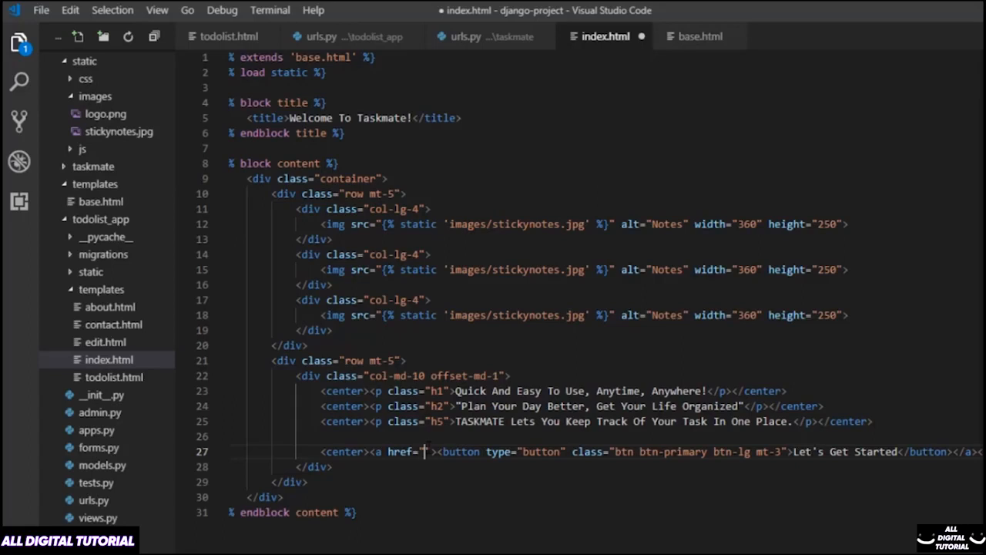
{"action": "left_click", "coordinate": [699, 36]}
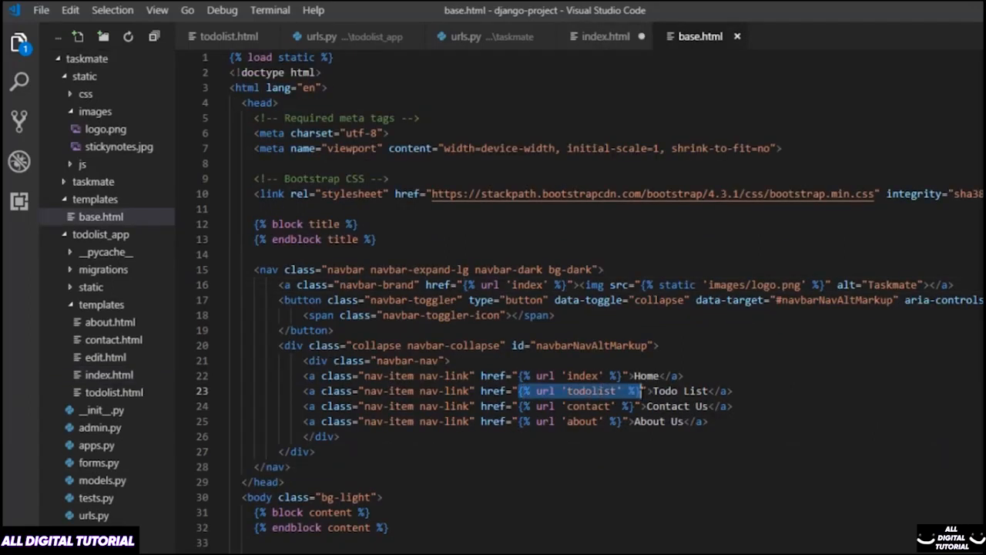
{"action": "left_click", "coordinate": [606, 36]}
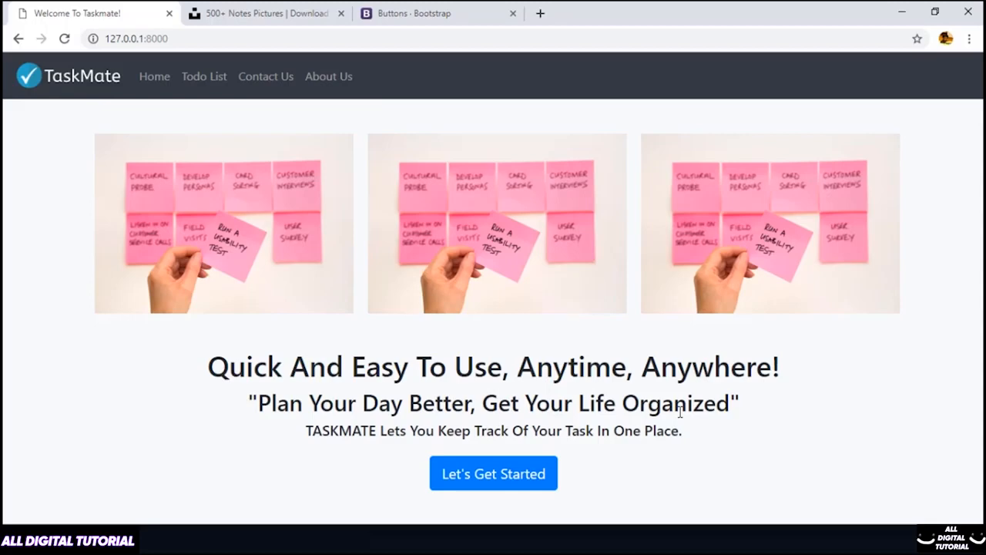
{"action": "mouse_move", "coordinate": [292, 287]}
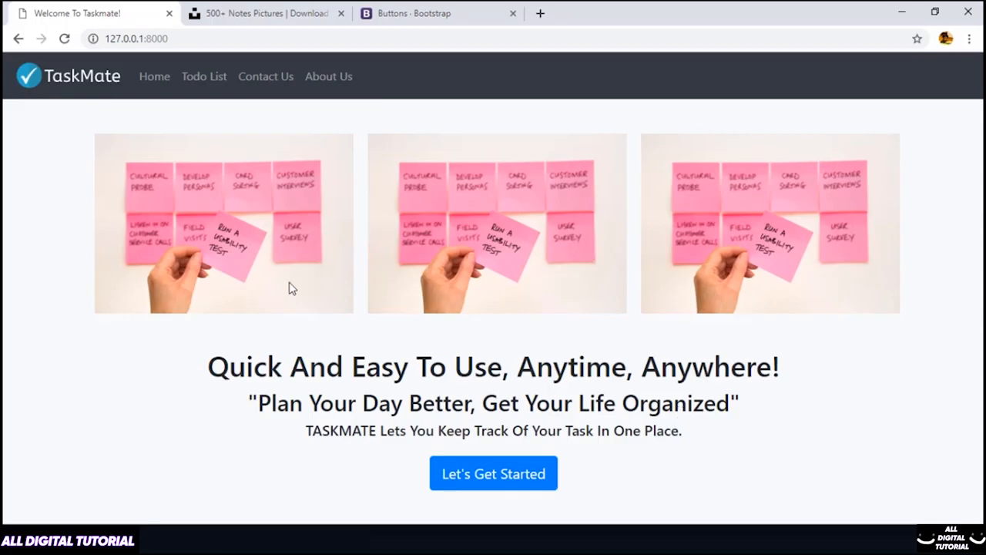
{"action": "mouse_move", "coordinate": [470, 468]}
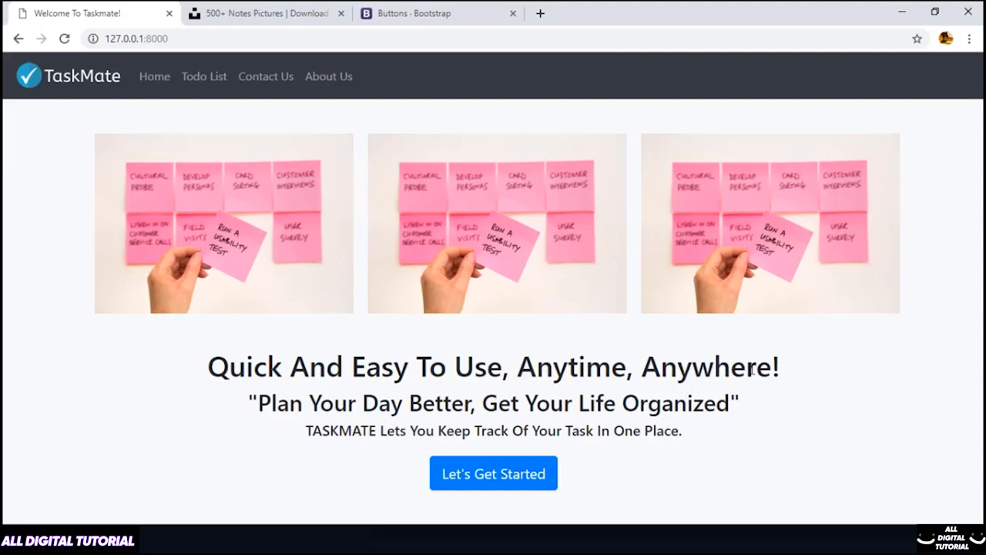
{"action": "mouse_move", "coordinate": [751, 370]}
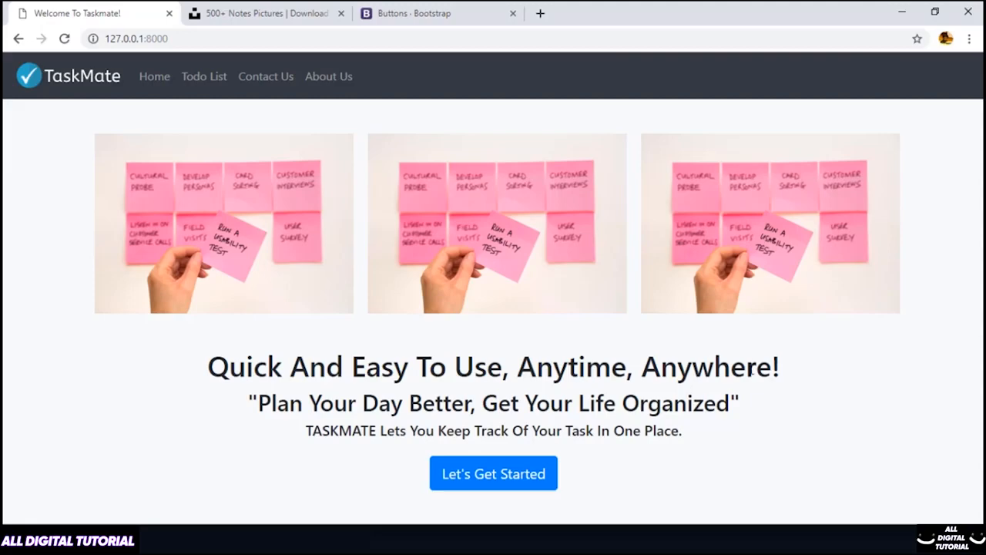
Step: Return to the Buttons - Bootstrap documentation tab
{"action": "left_click", "coordinate": [415, 13]}
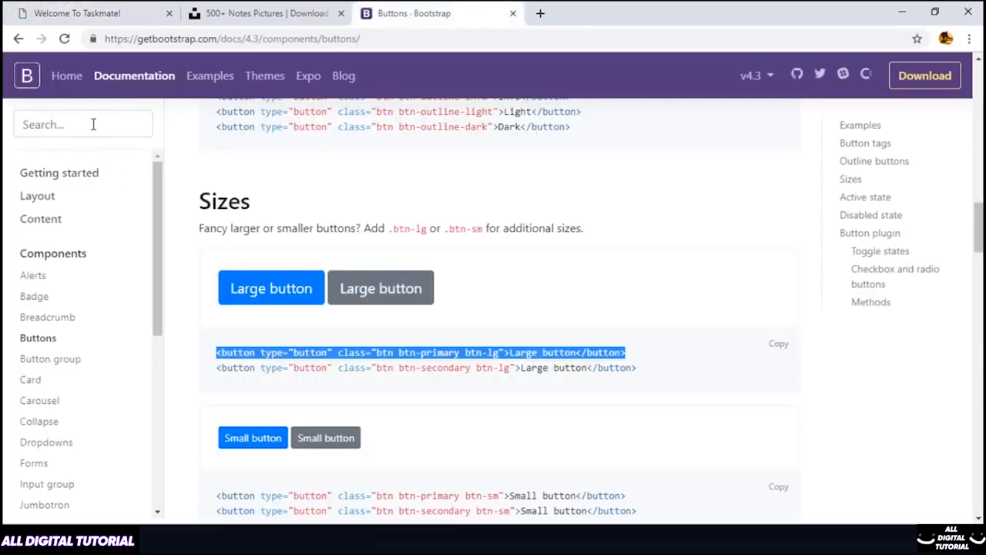
Step: Find Bootstrap's Borders page, scroll to Sizes and select the rounded-lg class
{"action": "type", "text": "ro"}
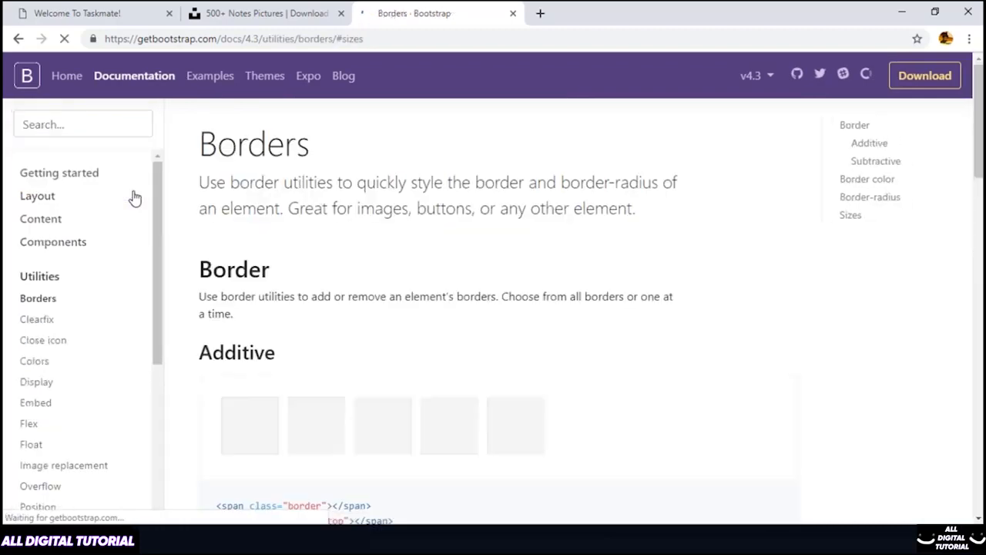
{"action": "scroll", "scroll_direction": "down", "scroll_amount": 3}
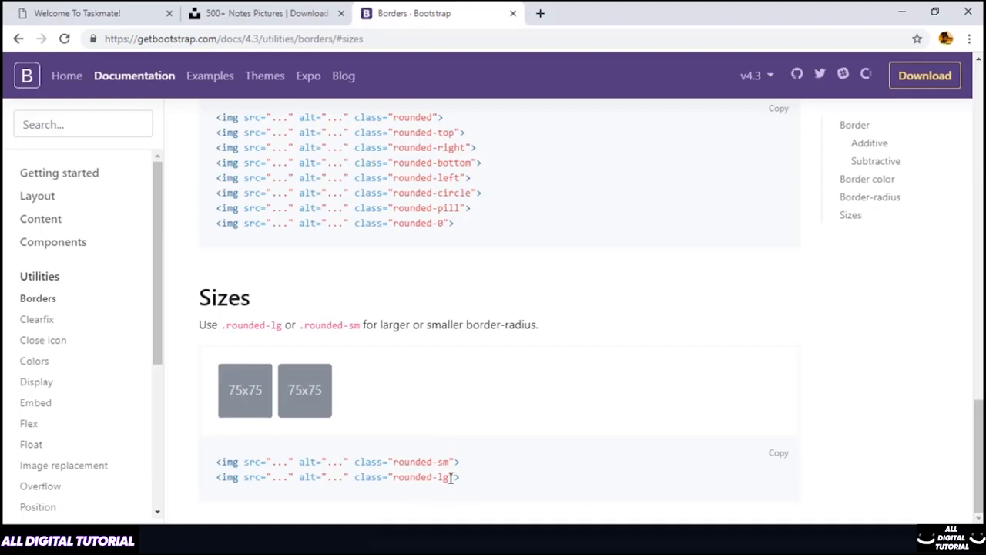
{"action": "double_click", "coordinate": [420, 476]}
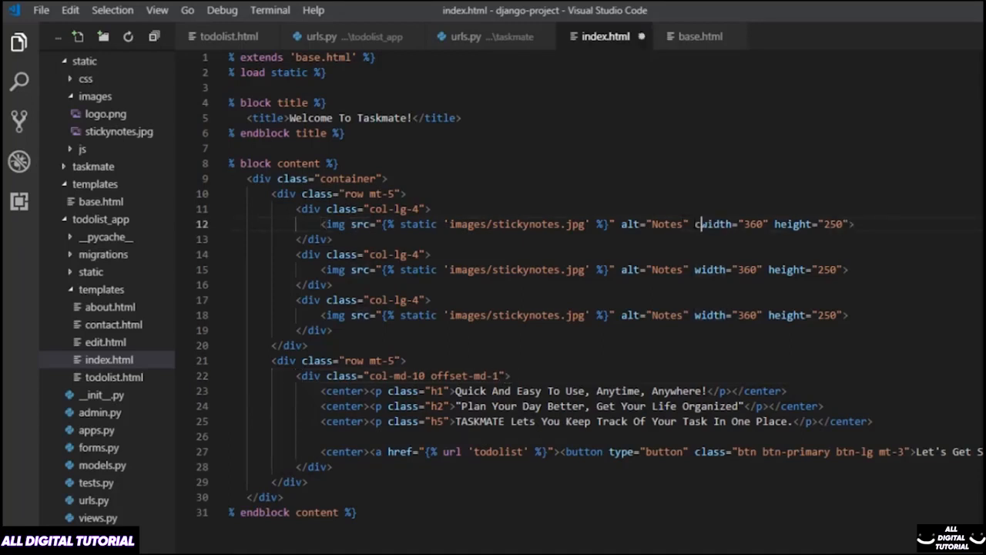
Step: Add class="rounded-lg" to the first sticky-note img tag in index.html
{"action": "type", "text": "class=\"\""}
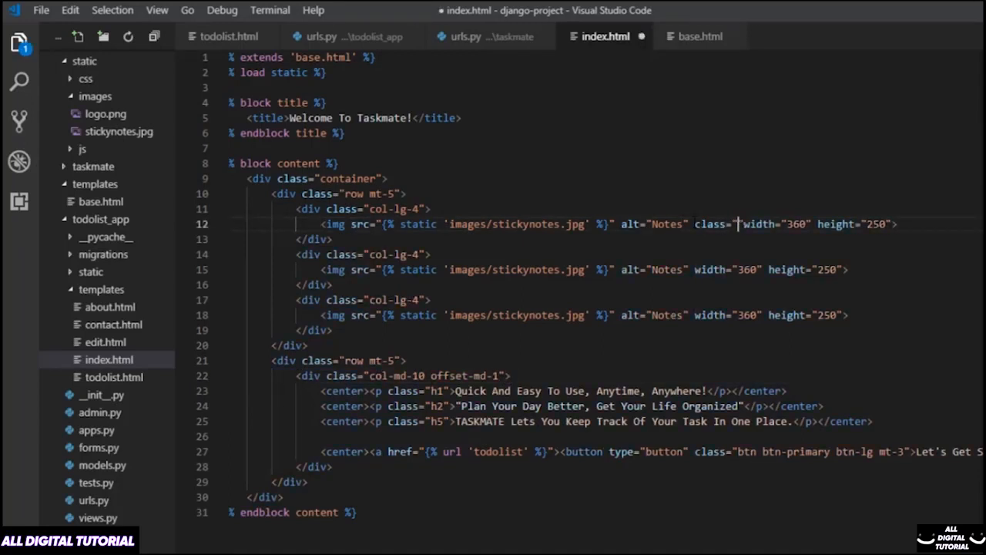
{"action": "type", "text": "rounded-lg"}
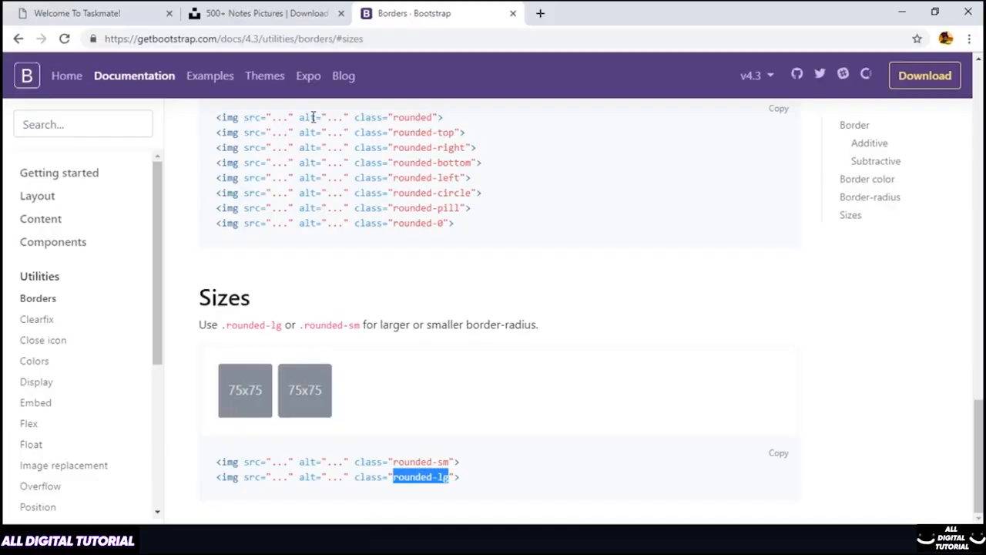
Step: Search the Bootstrap docs for shadow and browse the Shadows utilities examples
{"action": "type", "text": "shadow"}
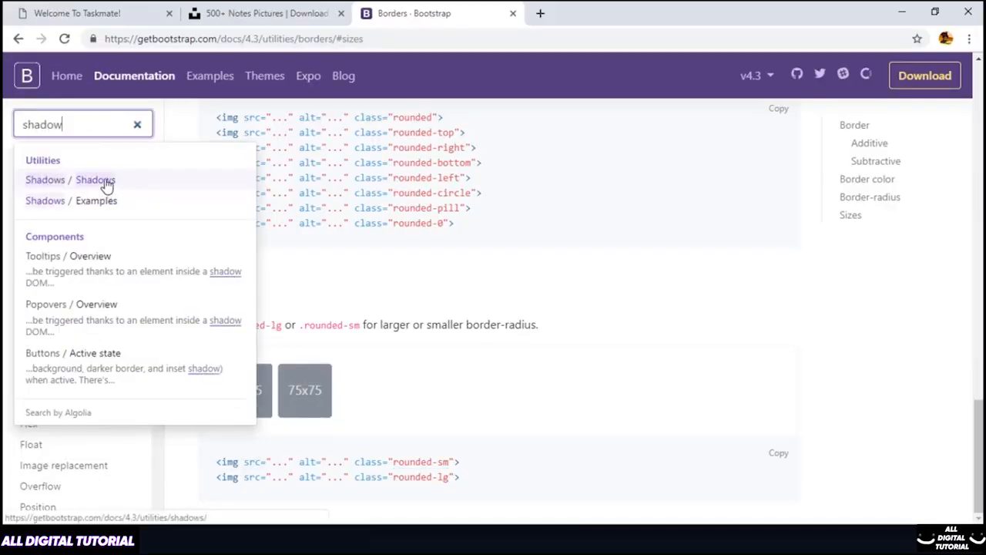
{"action": "left_click", "coordinate": [95, 179]}
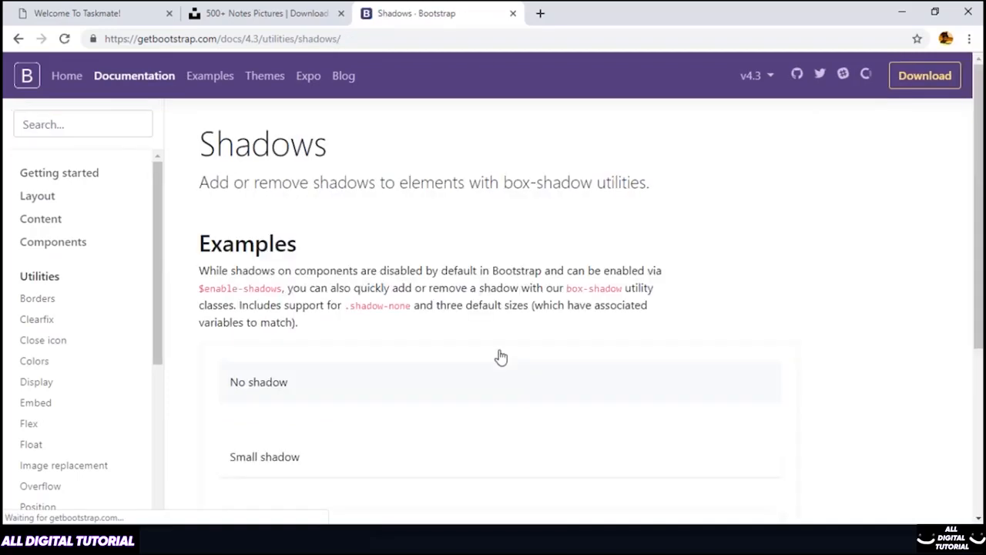
{"action": "scroll", "scroll_direction": "down", "scroll_amount": 3}
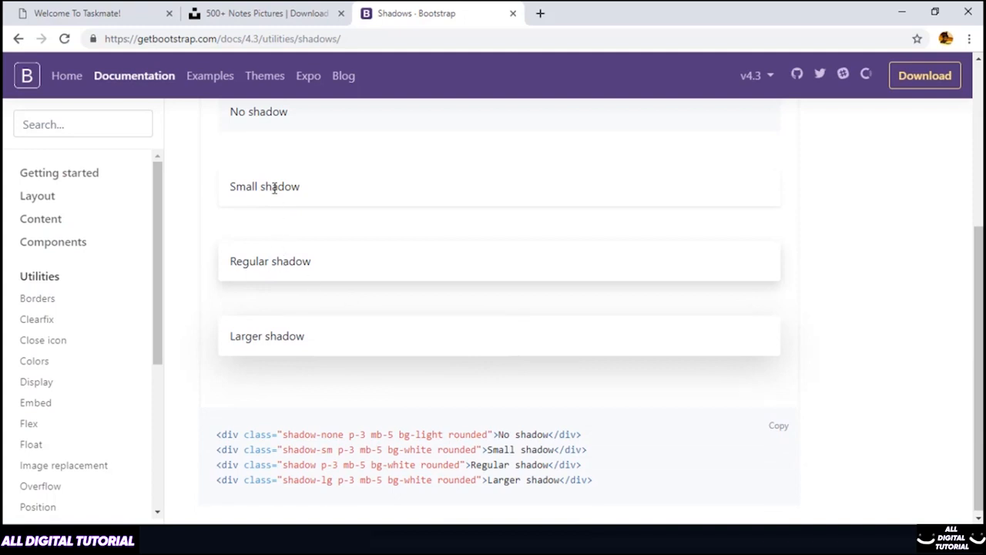
{"action": "mouse_move", "coordinate": [285, 453]}
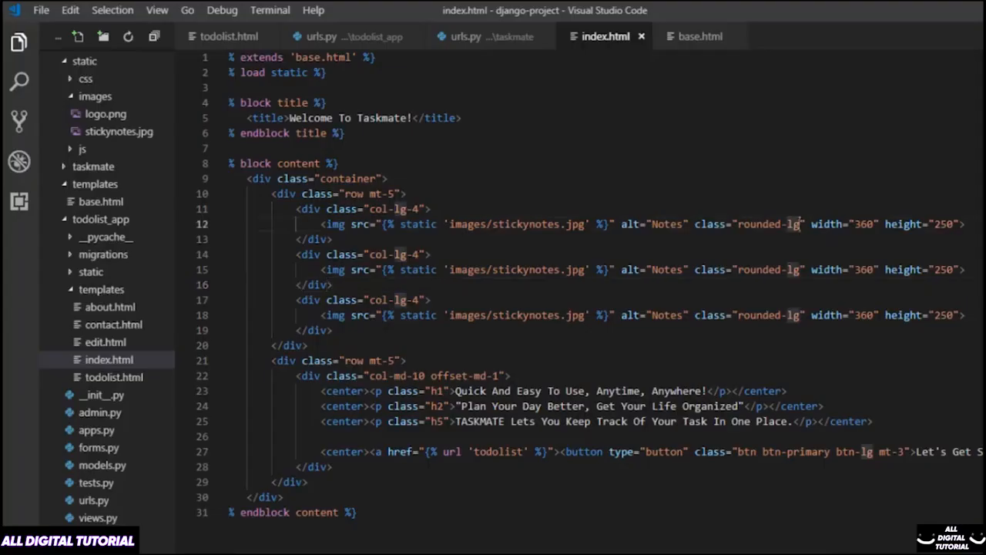
Step: Add shadow-sm to the images, check the Shadows reference, and view the TaskMate page
{"action": "type", "text": "shadow-sm"}
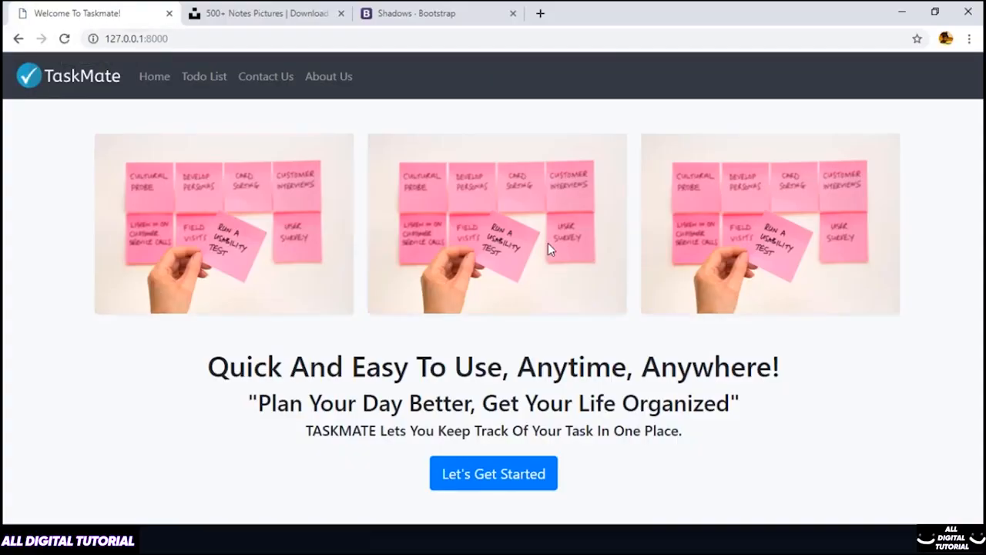
{"action": "left_click", "coordinate": [435, 13]}
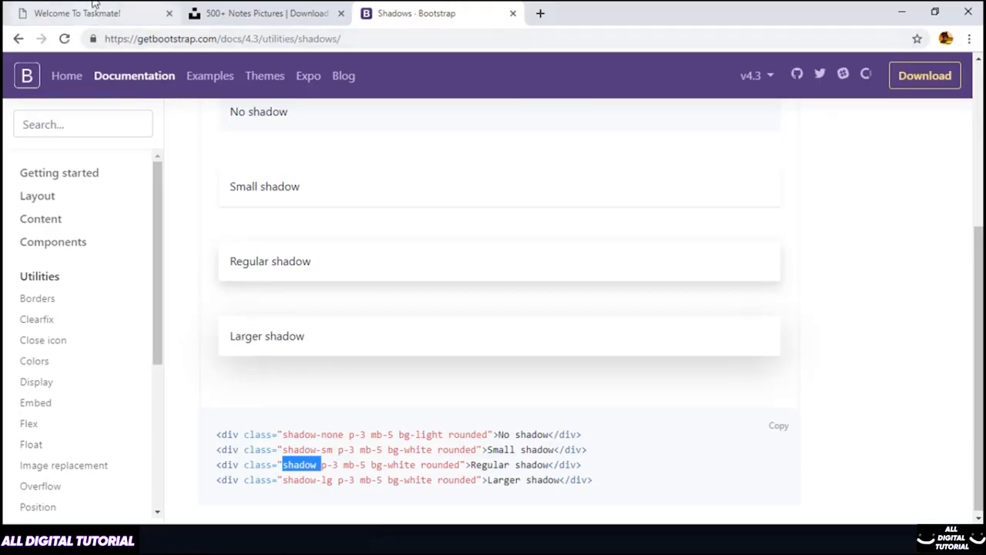
{"action": "left_click", "coordinate": [77, 13]}
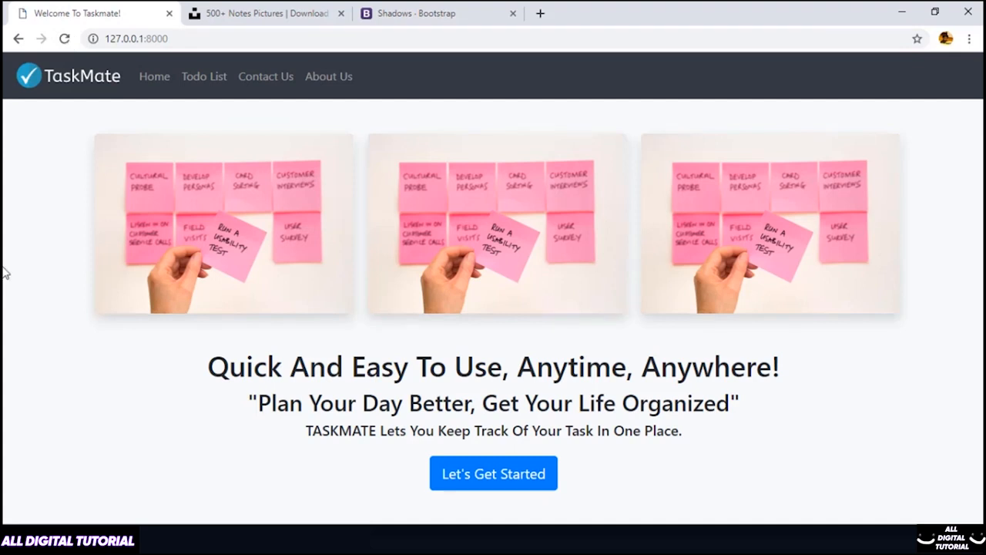
{"action": "mouse_move", "coordinate": [539, 481]}
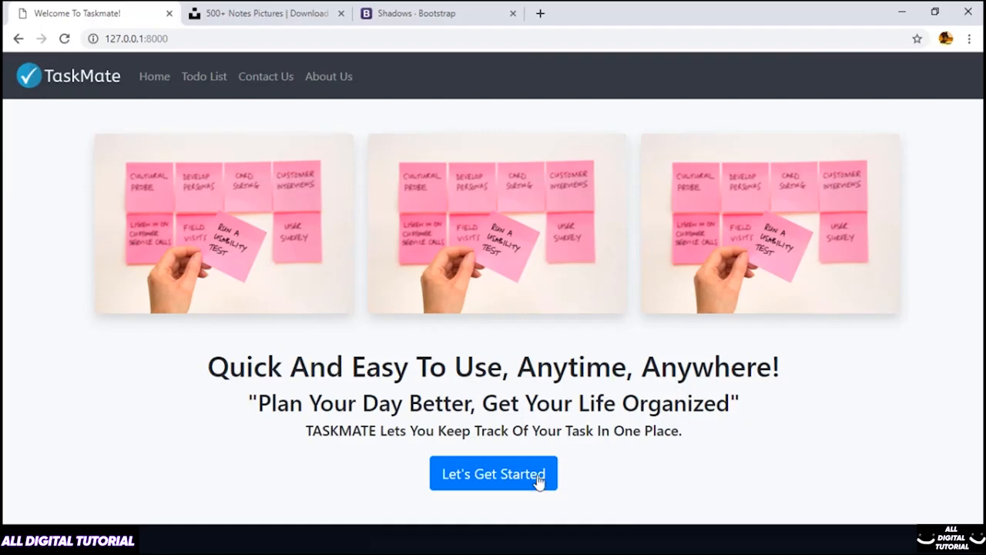
{"action": "left_click", "coordinate": [493, 474]}
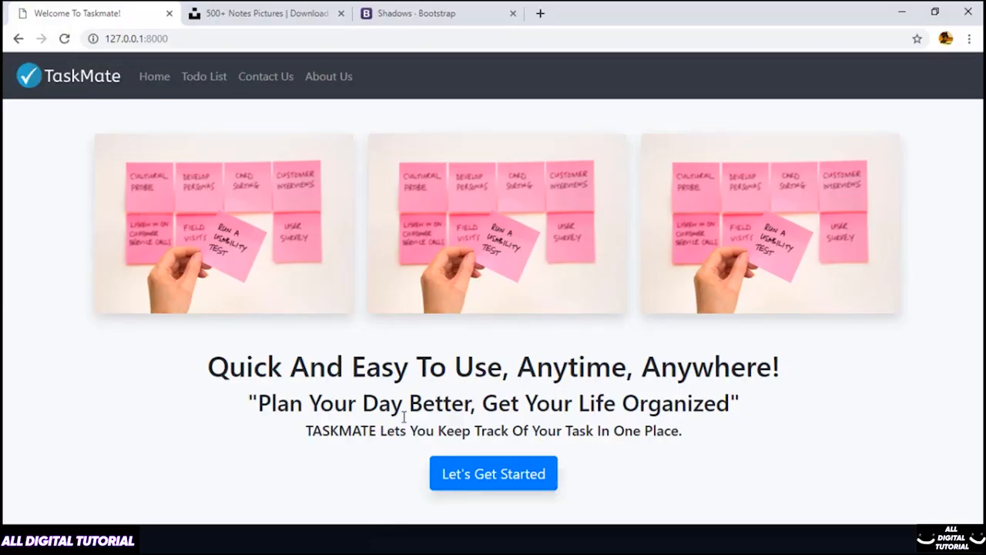
{"action": "mouse_move", "coordinate": [770, 376]}
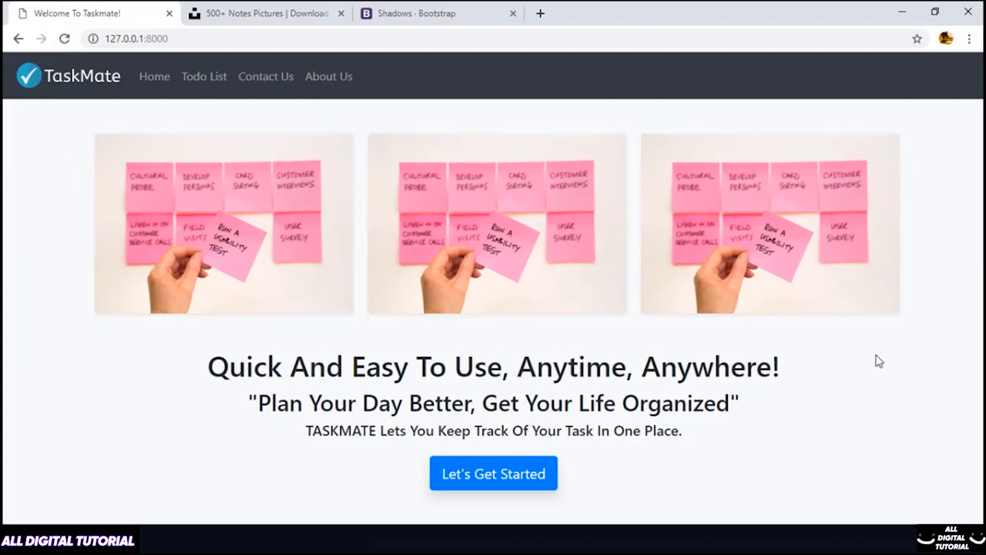
{"action": "mouse_move", "coordinate": [760, 396]}
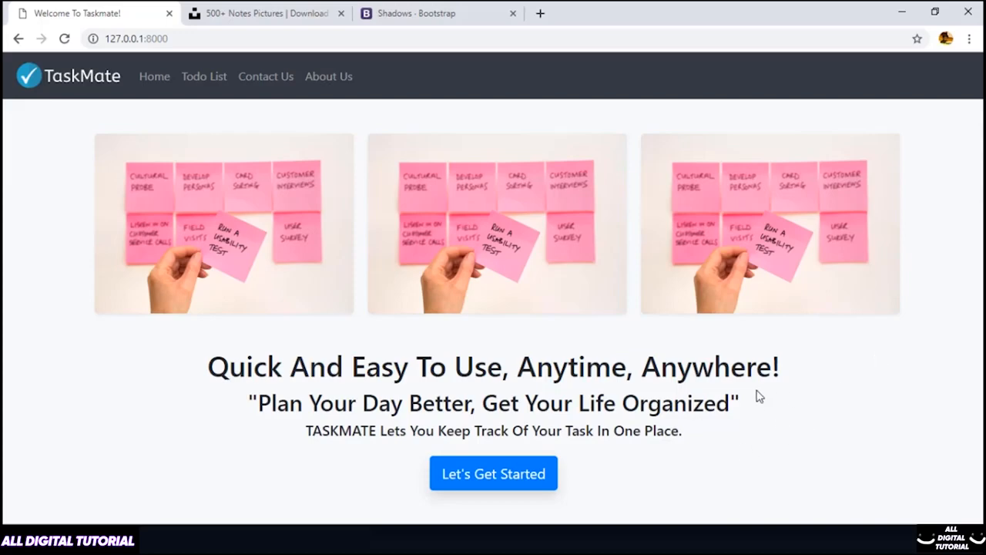
{"action": "mouse_move", "coordinate": [416, 349]}
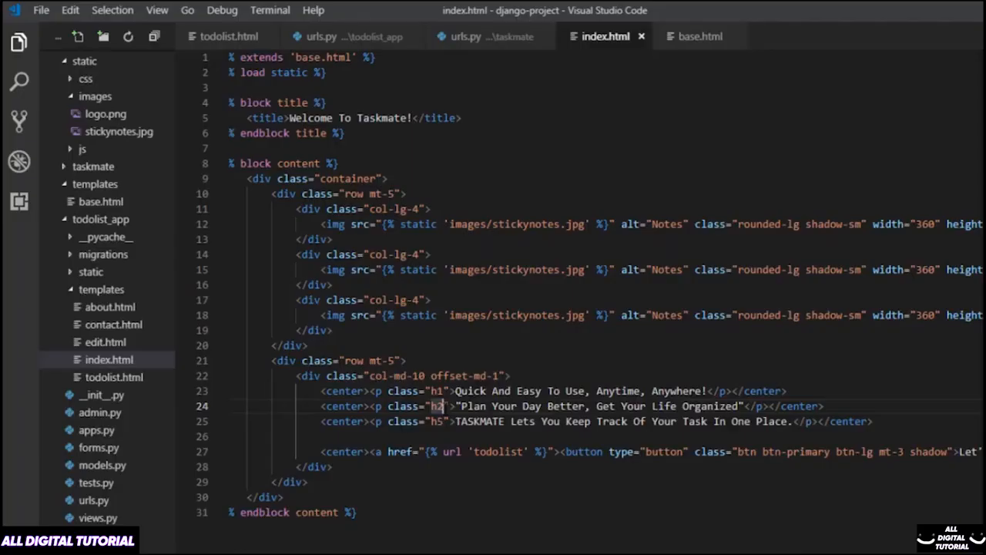
Step: Add mt-2 top margin to the quoted tagline and reload the home page to check spacing
{"action": "type", "text": "m"}
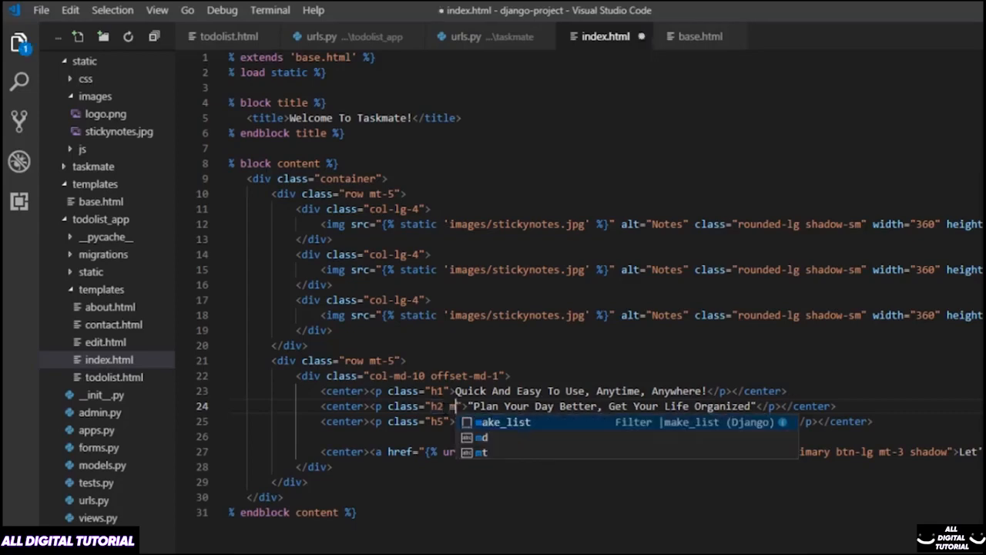
{"action": "type", "text": "TASKMATE Lets You Keep Track Of Your Task In One Place."}
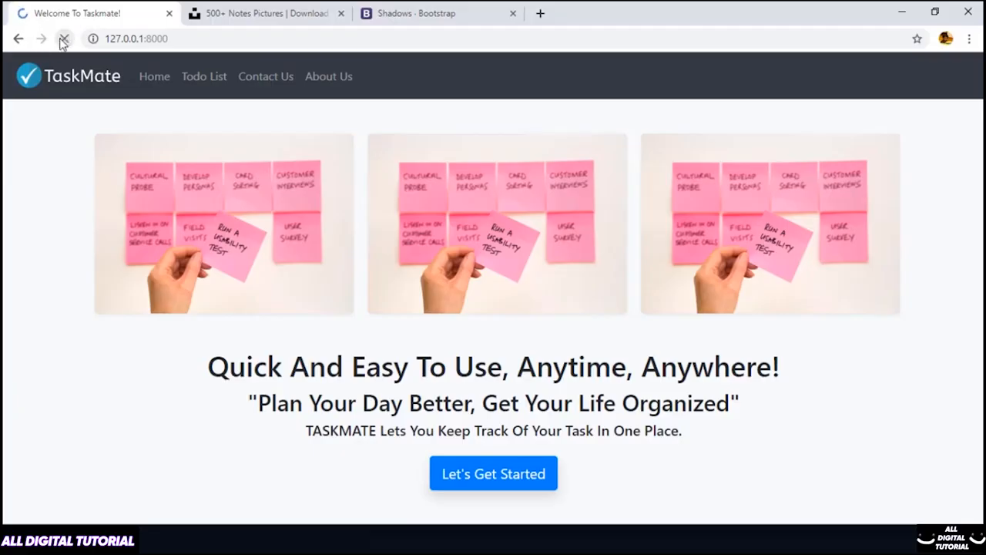
{"action": "left_click", "coordinate": [65, 39]}
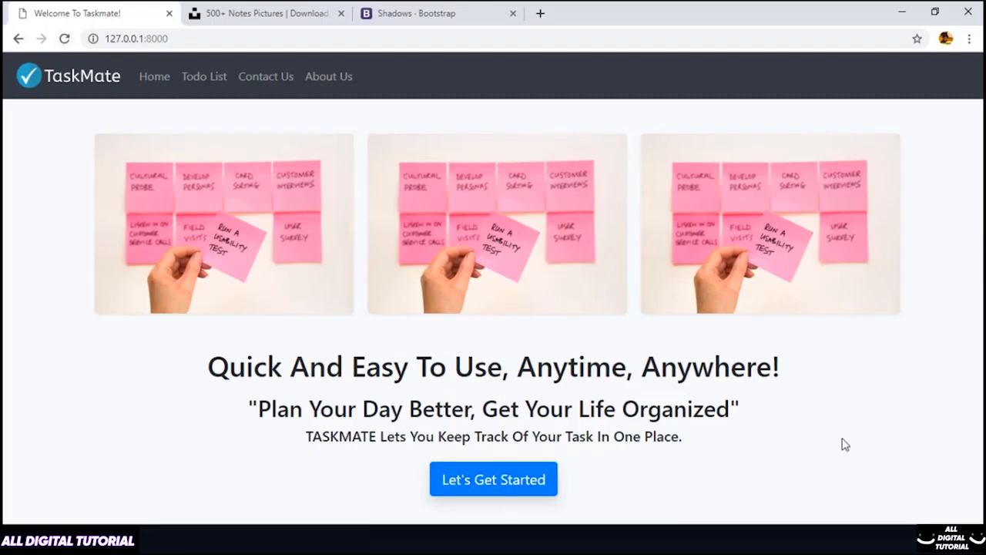
{"action": "triple_click", "coordinate": [493, 366]}
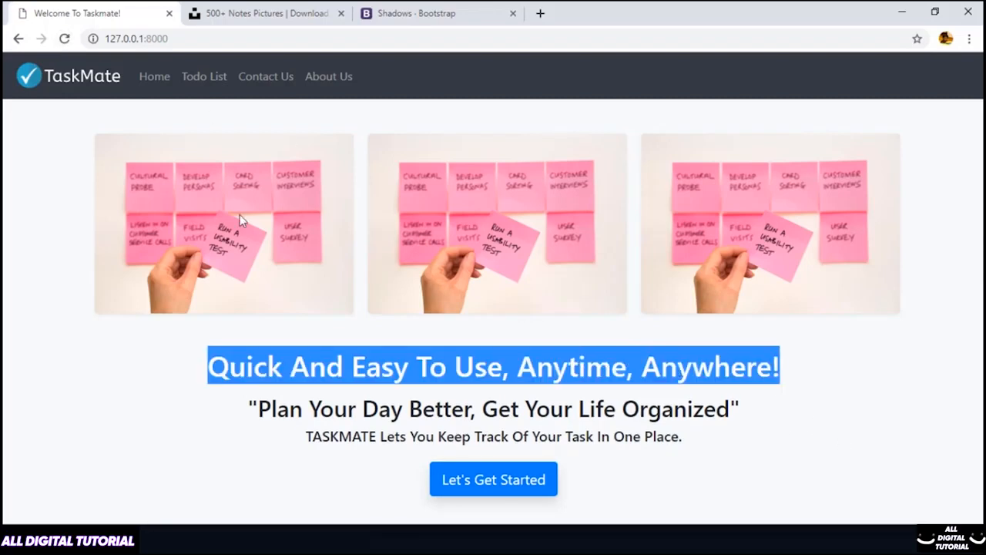
{"action": "left_click", "coordinate": [437, 13]}
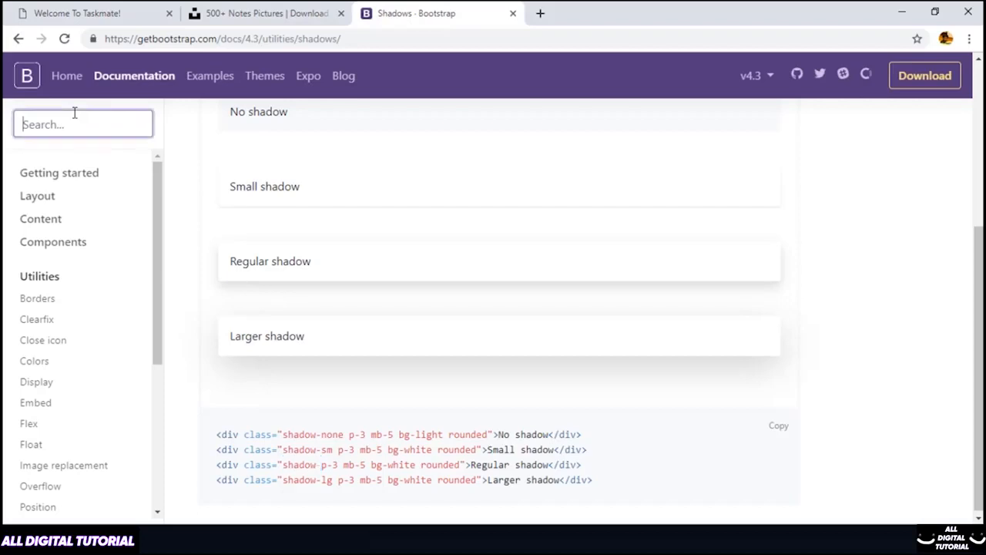
Step: Start searching the Bootstrap docs for the Colors text classes
{"action": "left_click", "coordinate": [34, 361]}
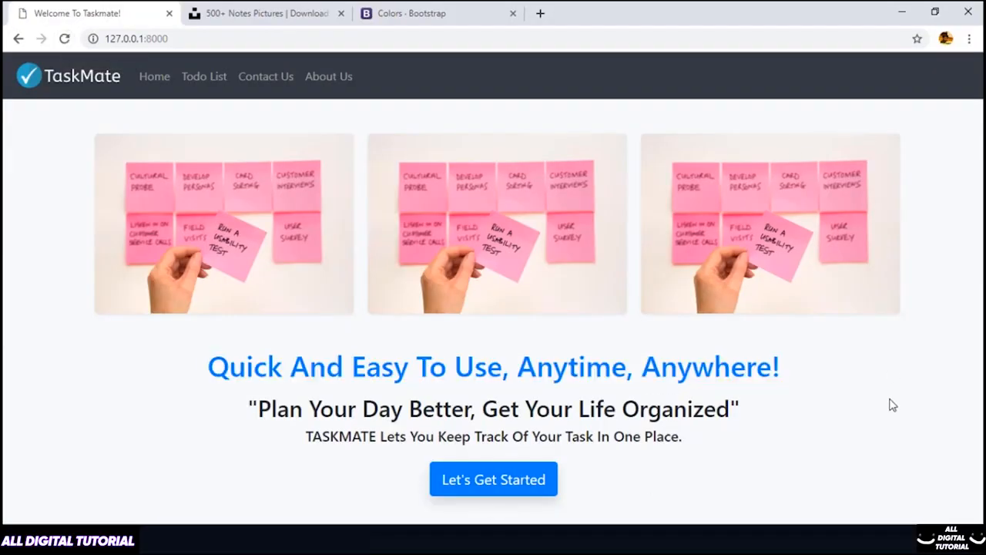
{"action": "mouse_move", "coordinate": [825, 393]}
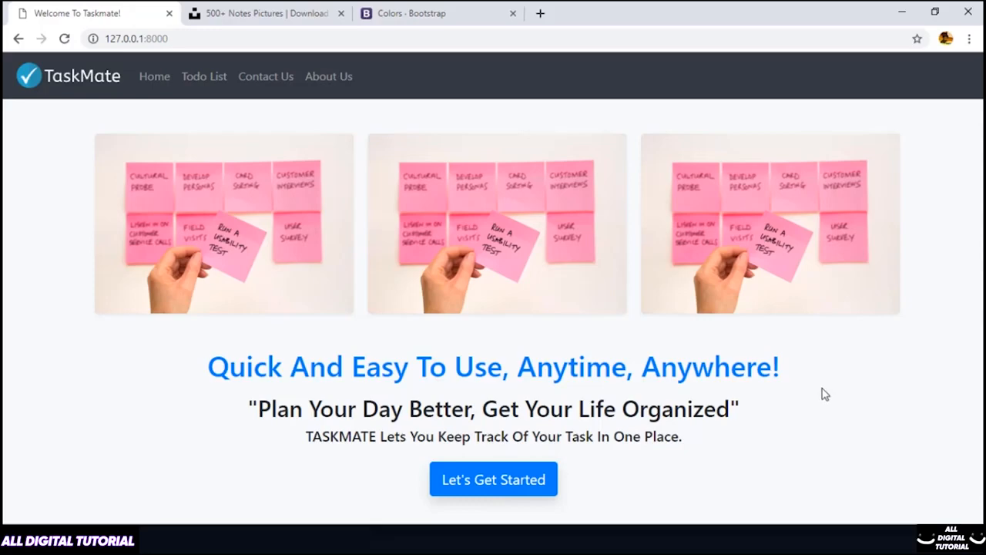
{"action": "mouse_move", "coordinate": [820, 243]}
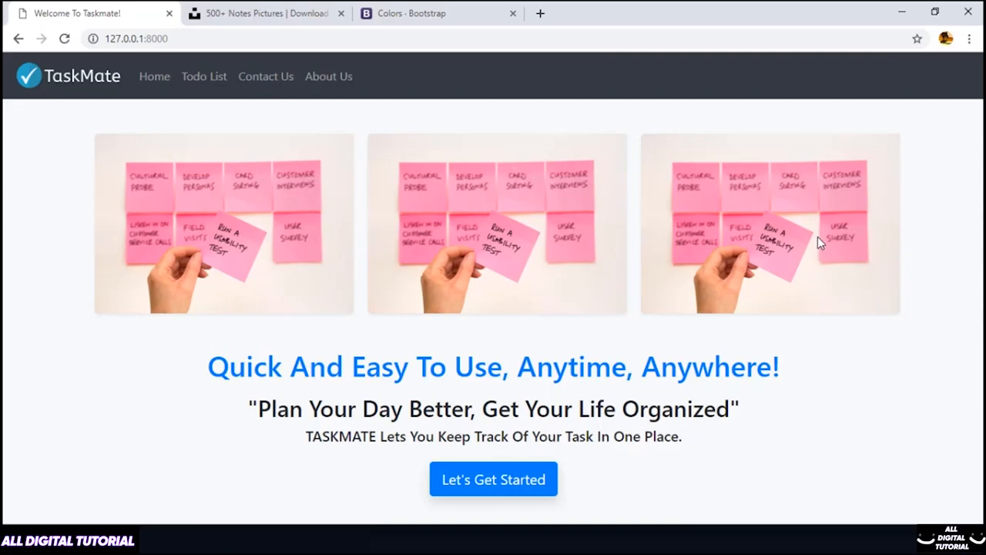
{"action": "mouse_move", "coordinate": [152, 150]}
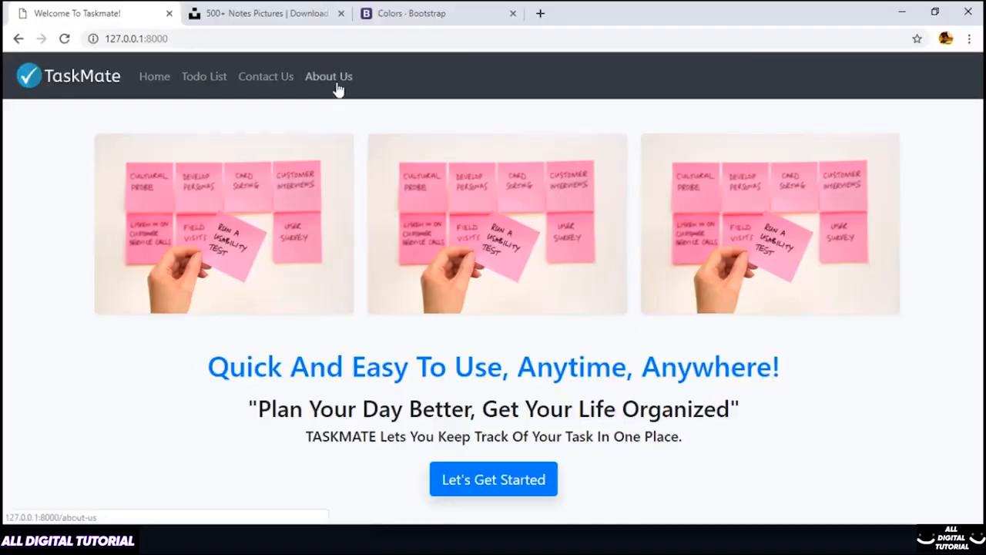
Step: Place the cursor after the Bootstrap CSS link line in base.html
{"action": "left_click", "coordinate": [328, 76]}
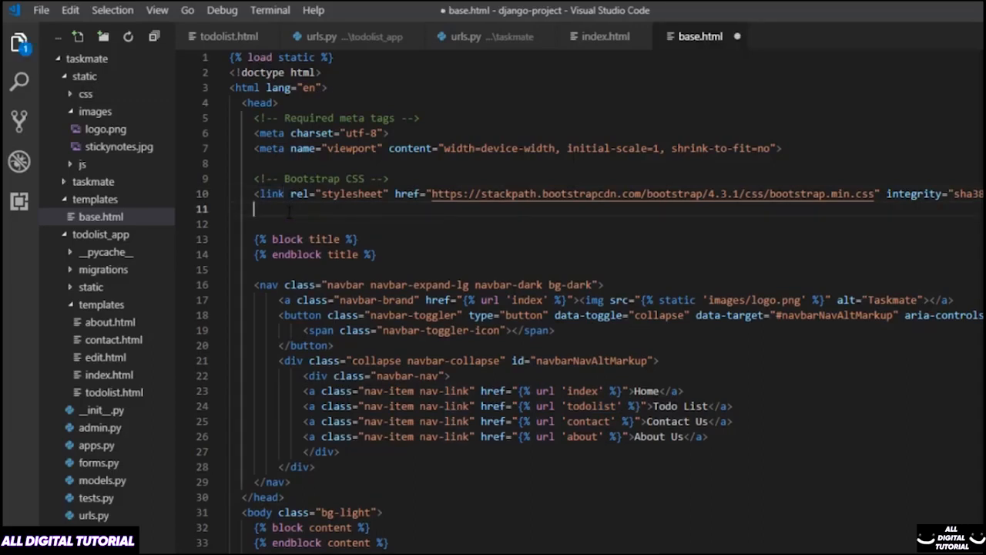
Step: Add <link rel="icon" href="" type="image/gif" sizes="16x16"> below the stylesheet link in base.html
{"action": "type", "text": "<link rel=\"icon\" href=\"\" type=\"image/gif\" sizes=\"16x16\">"}
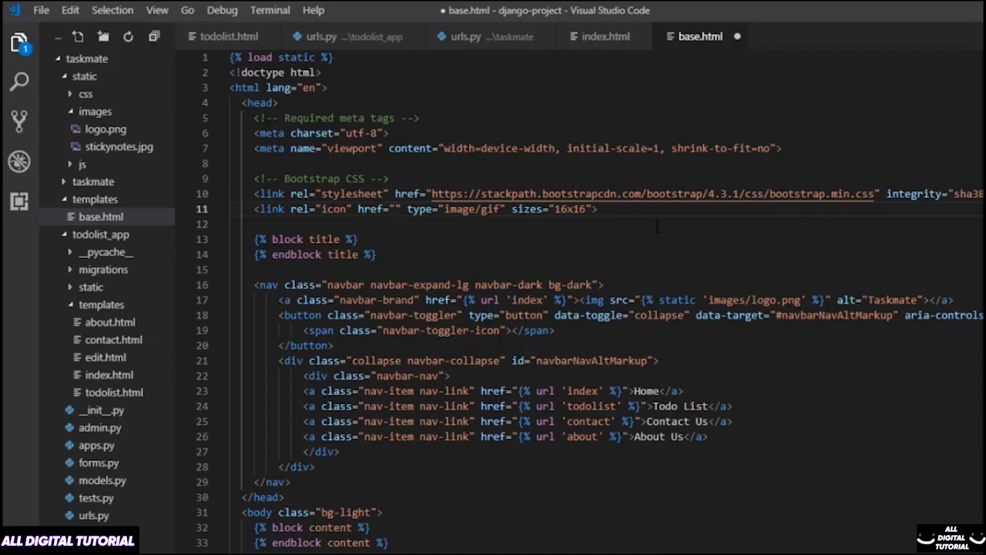
{"action": "mouse_move", "coordinate": [547, 366]}
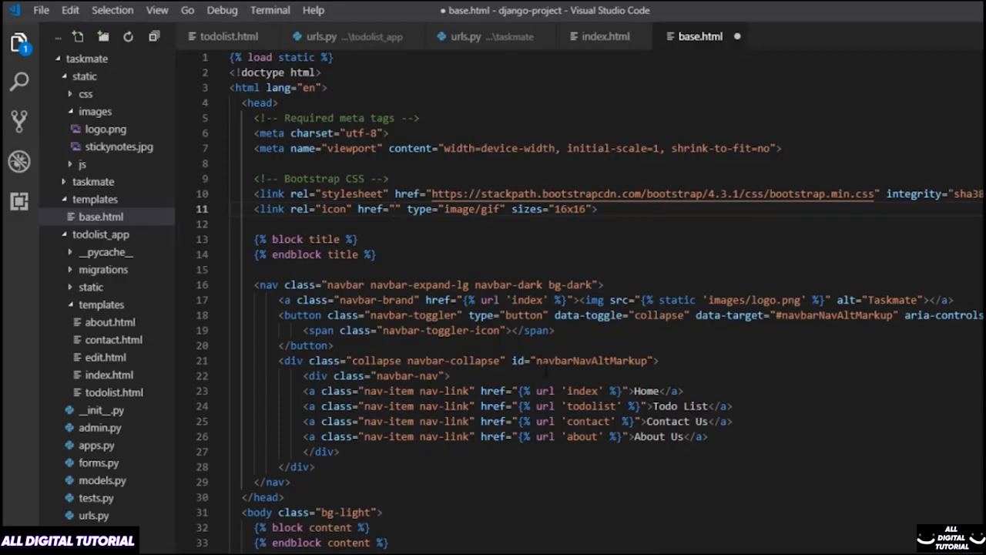
{"action": "mouse_move", "coordinate": [107, 120]}
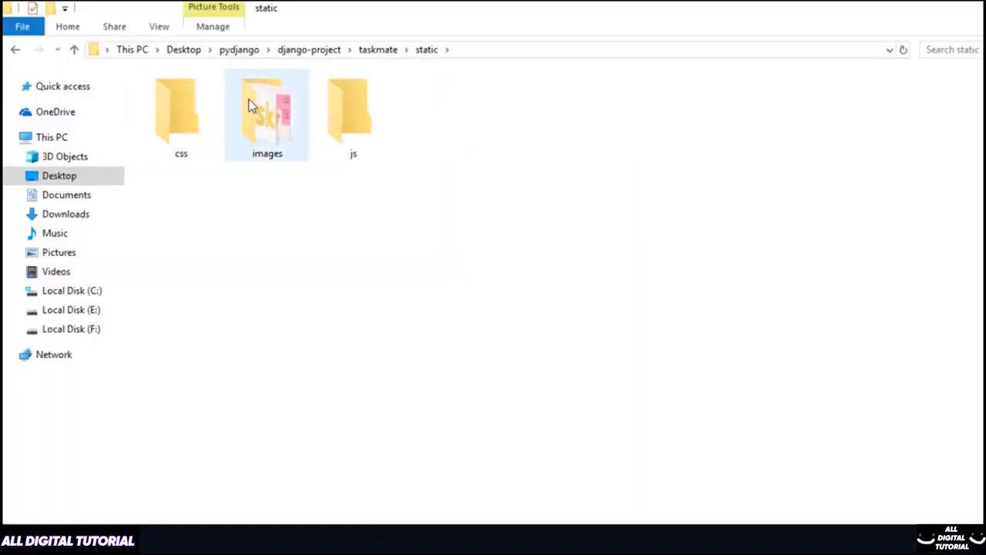
Step: Open the static images folder to hold favicon.ico
{"action": "double_click", "coordinate": [267, 114]}
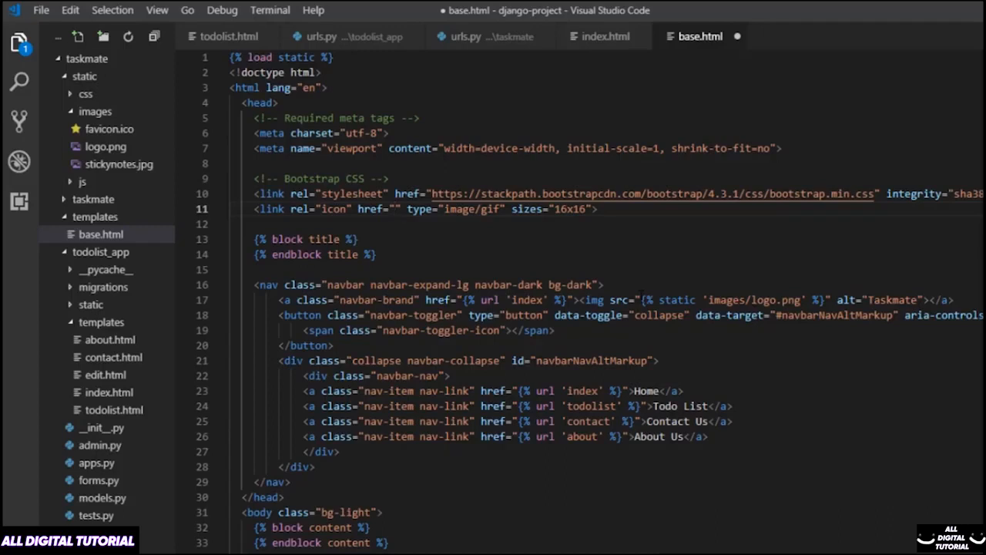
Step: Set the icon link's href to {% static 'images/favicon.ico' %}
{"action": "double_click", "coordinate": [732, 300]}
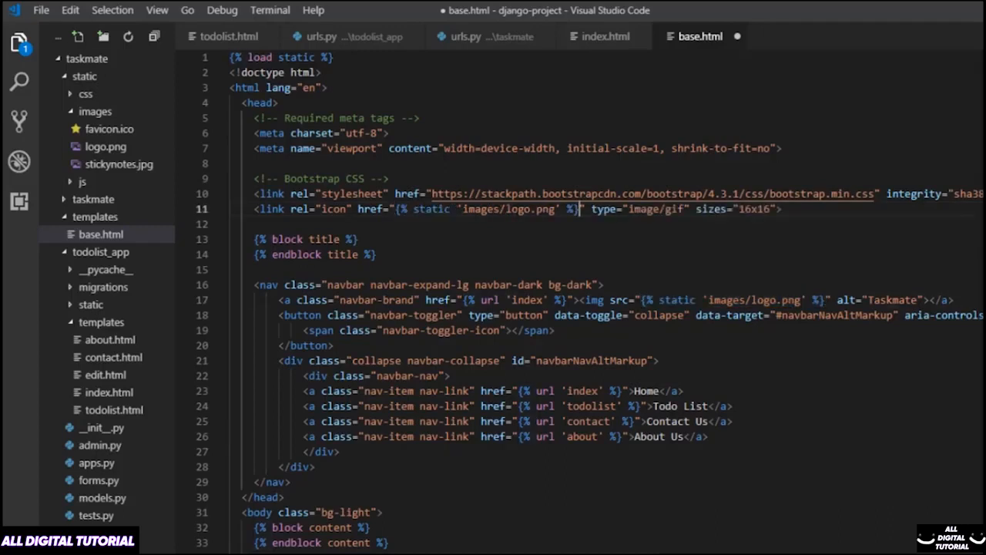
{"action": "type", "text": "fa"}
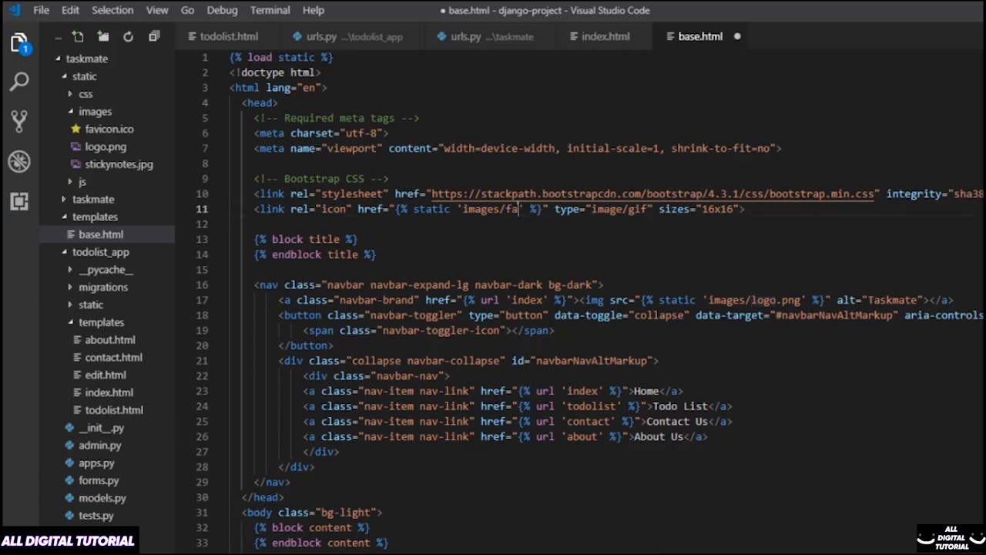
{"action": "type", "text": "vicon.i"}
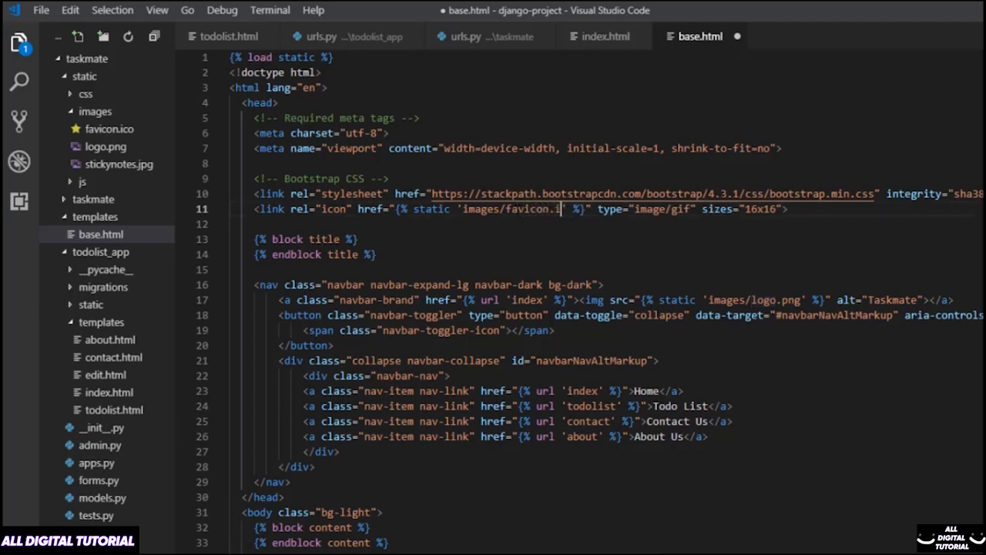
{"action": "type", "text": "co"}
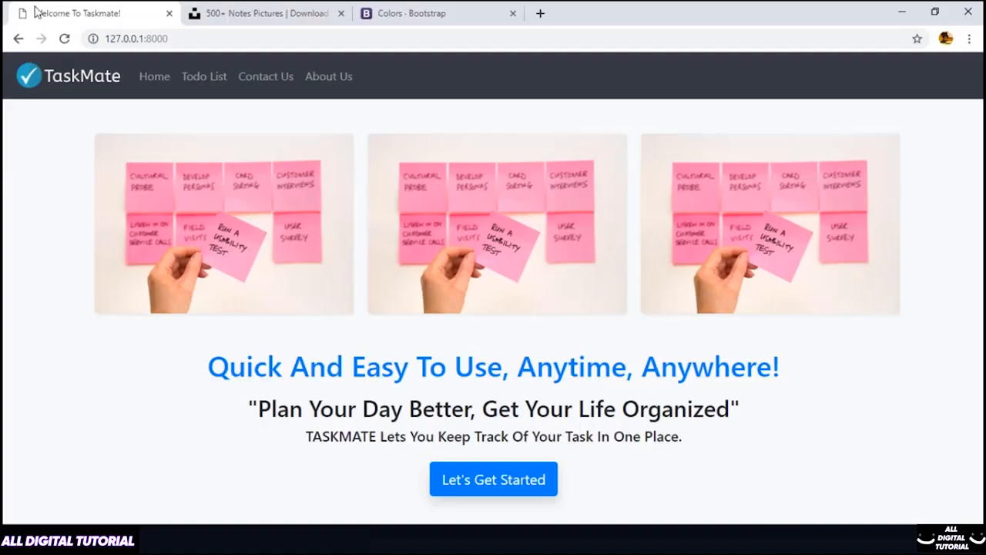
Step: Reload the TaskMate home page and check the checkmark favicon on its tab
{"action": "left_click", "coordinate": [65, 39]}
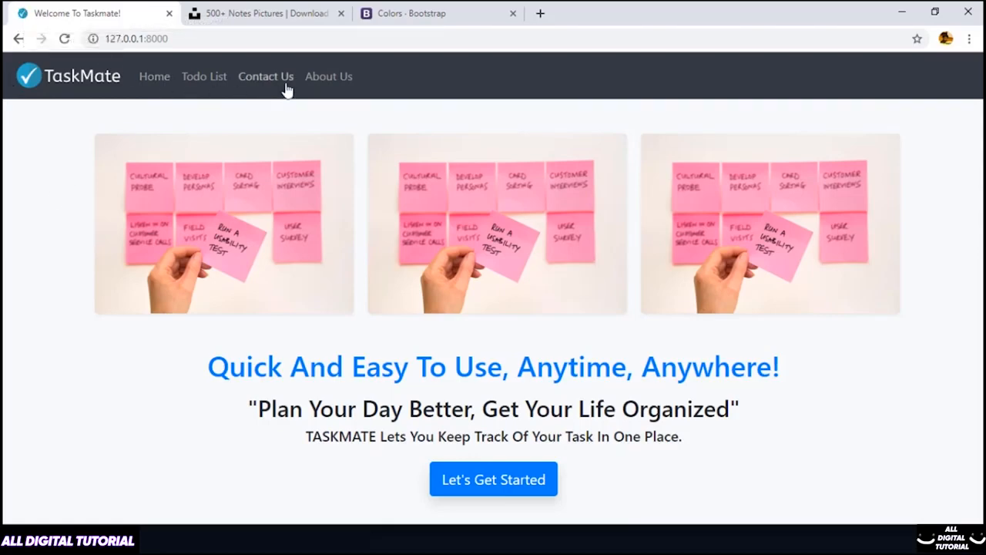
{"action": "left_click", "coordinate": [328, 76]}
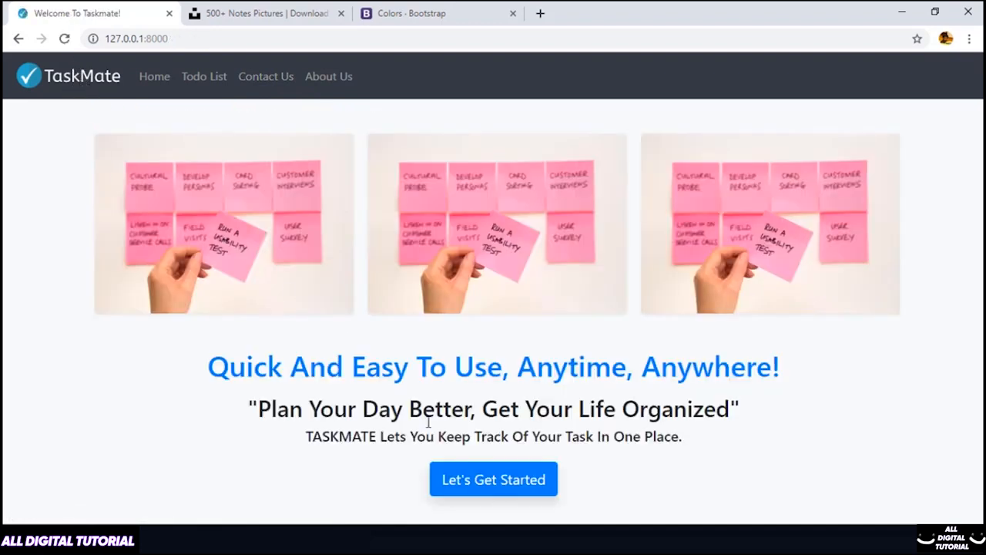
{"action": "mouse_move", "coordinate": [836, 417]}
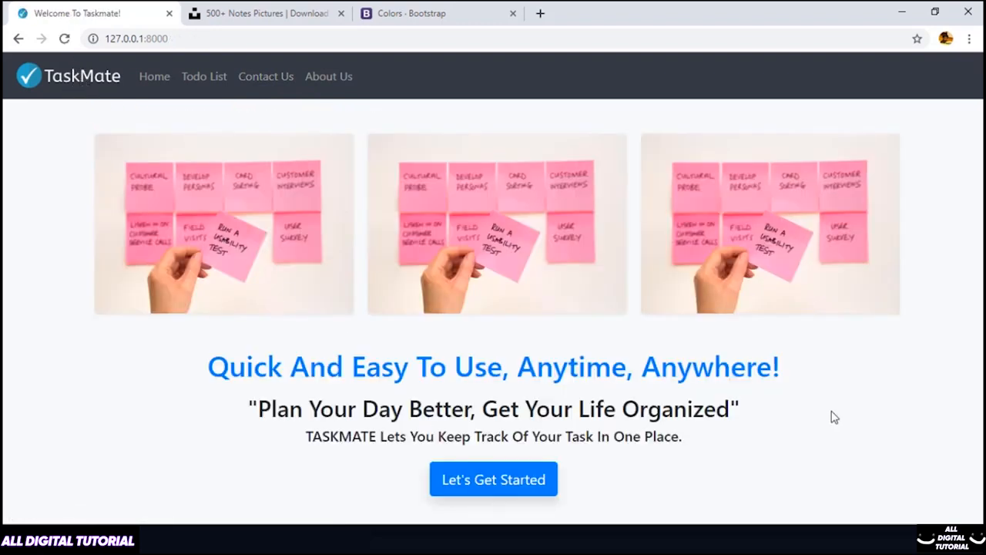